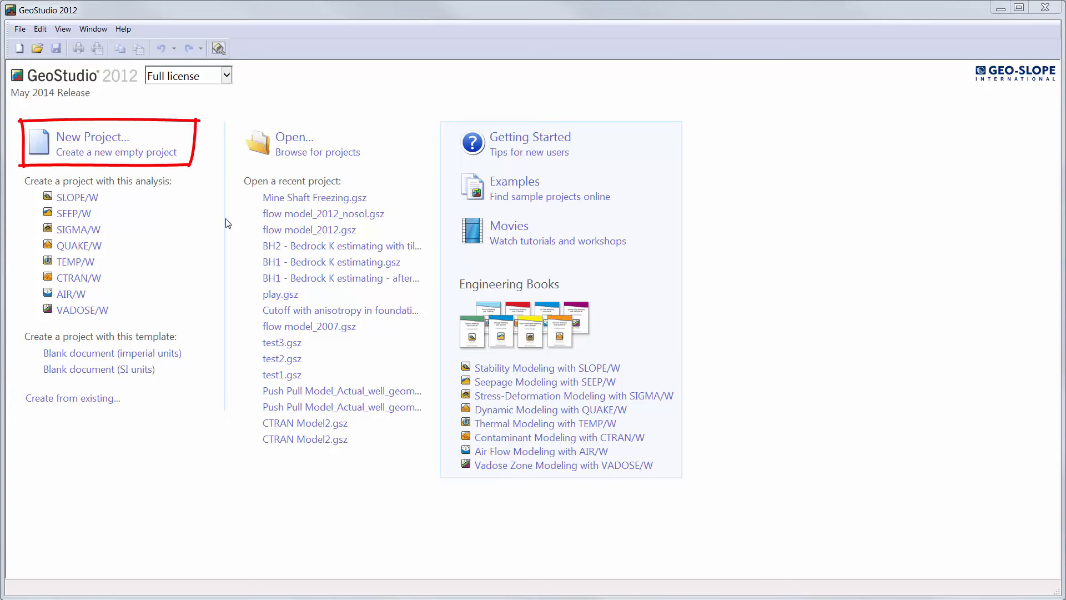
Step: Create a new untitled project from the SI factory defaults
click(316, 140)
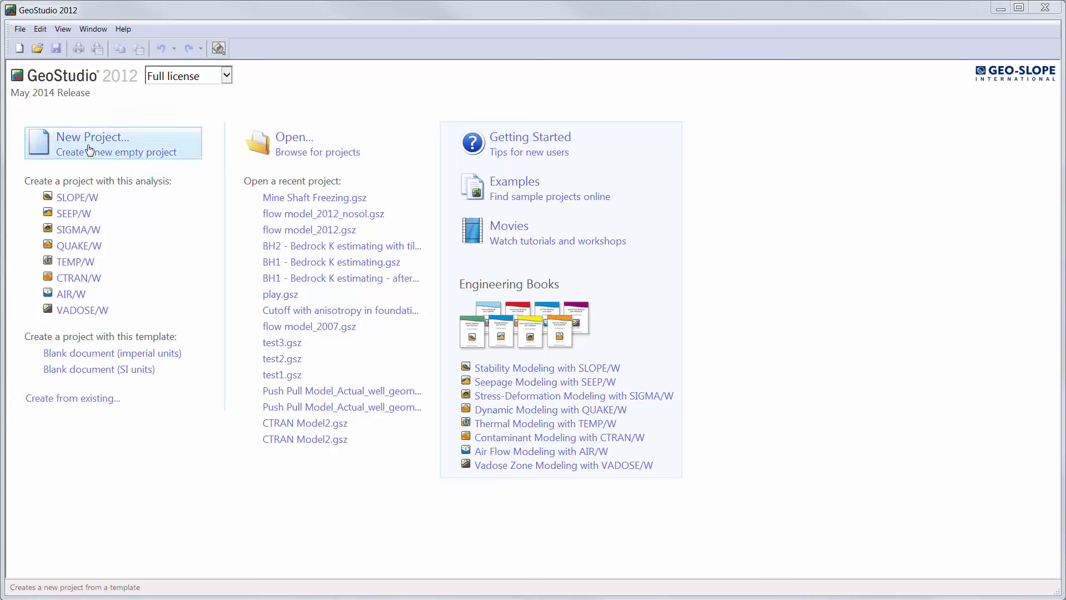
click(92, 143)
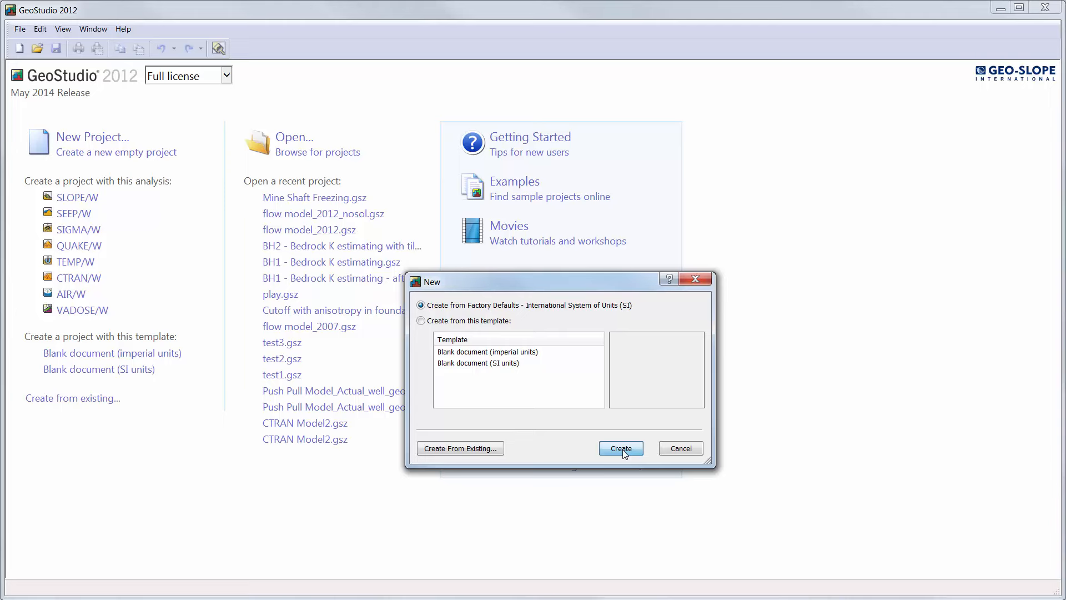
click(620, 447)
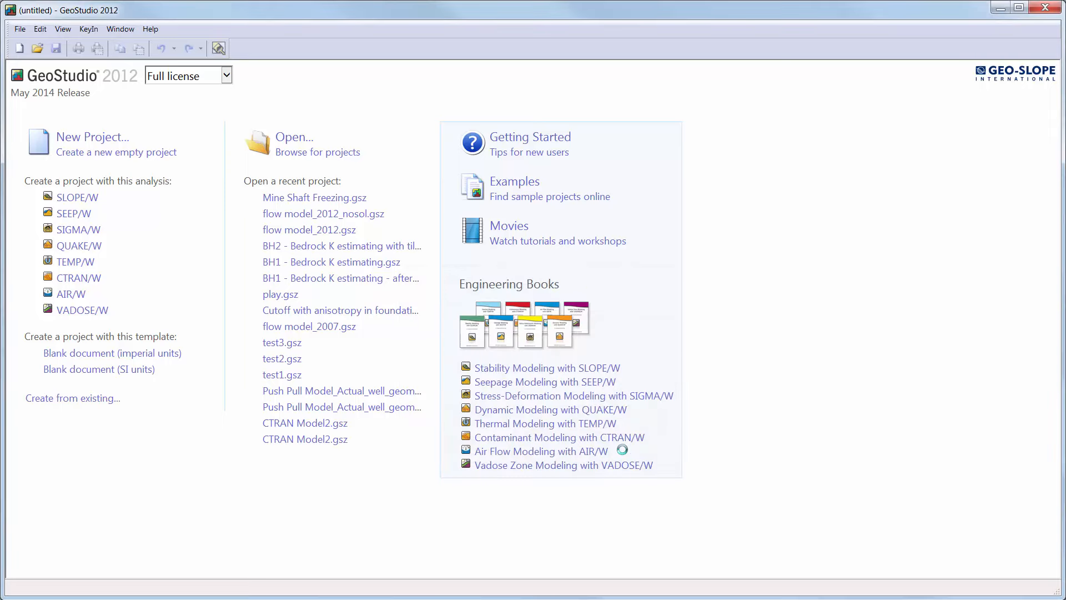
Step: In KeyIn Analyses, title the project 'SLOPE/W Tutorial' and show the Add analysis list
click(93, 136)
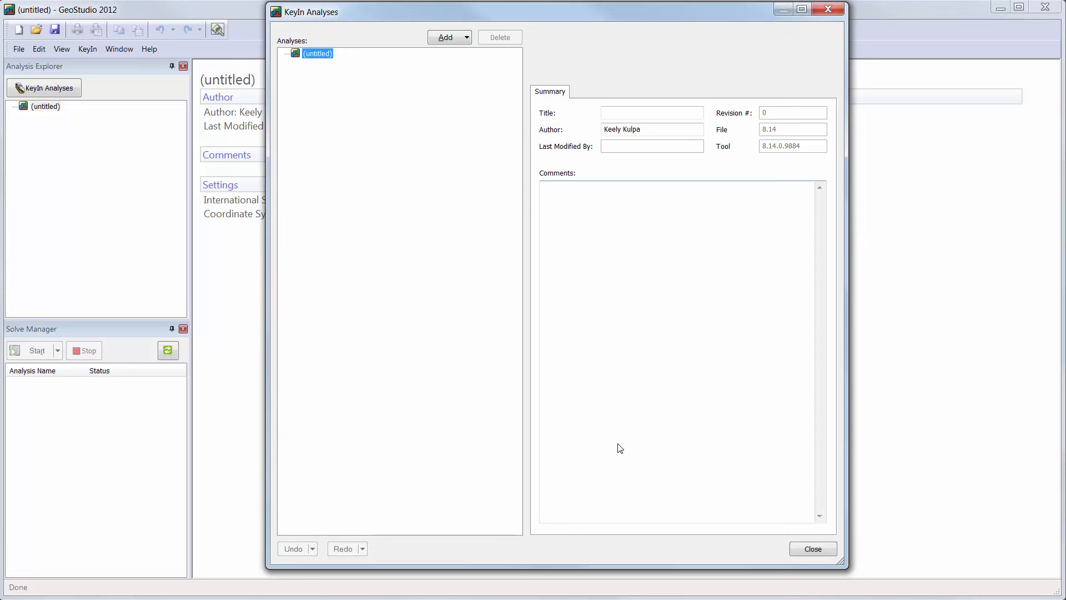
click(652, 113)
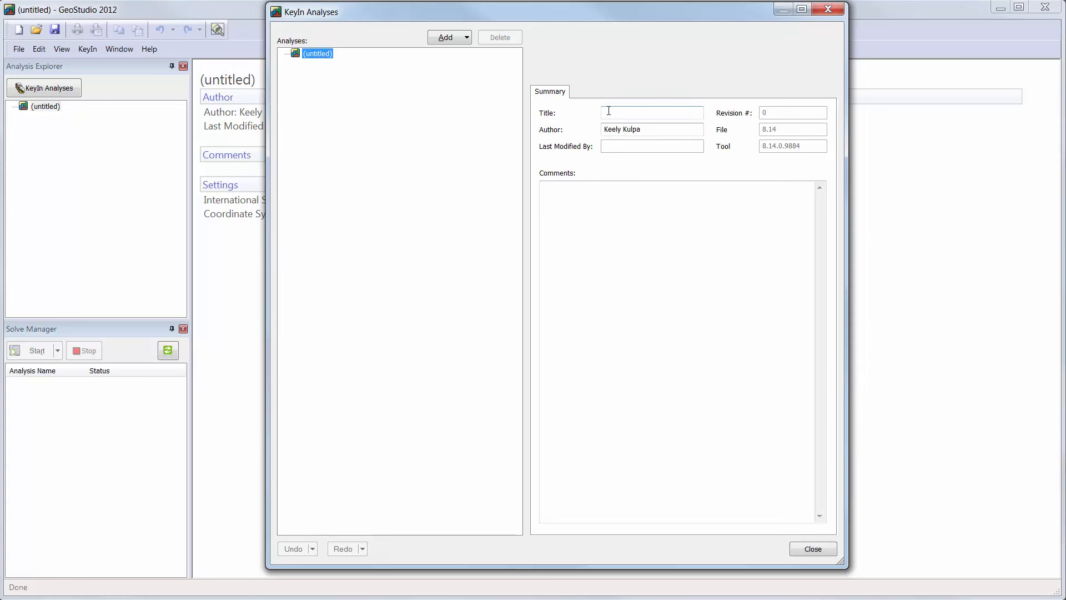
text(S)
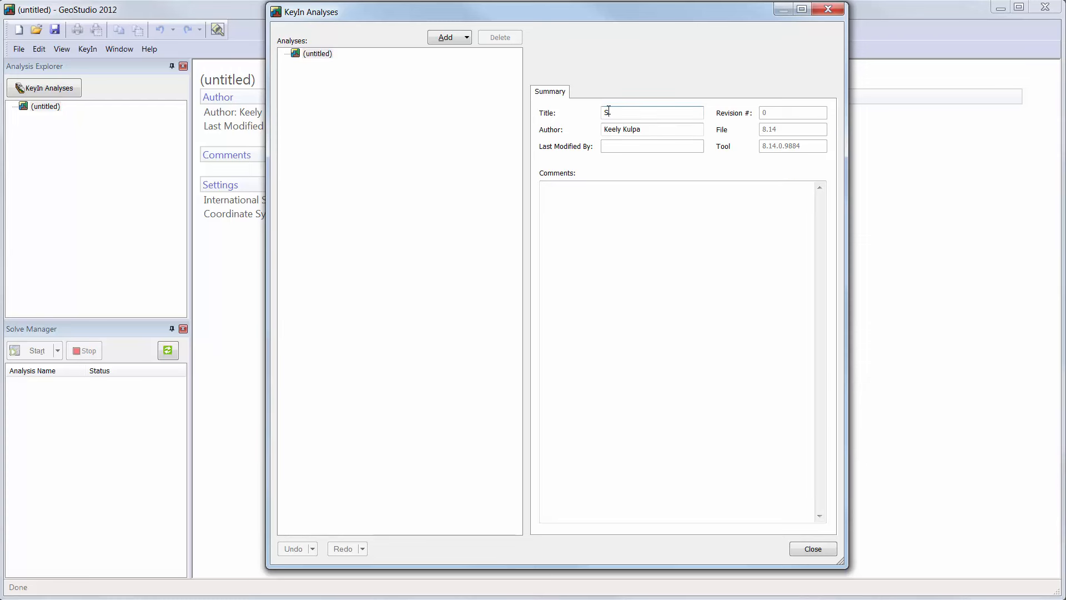
text(LOPE/)
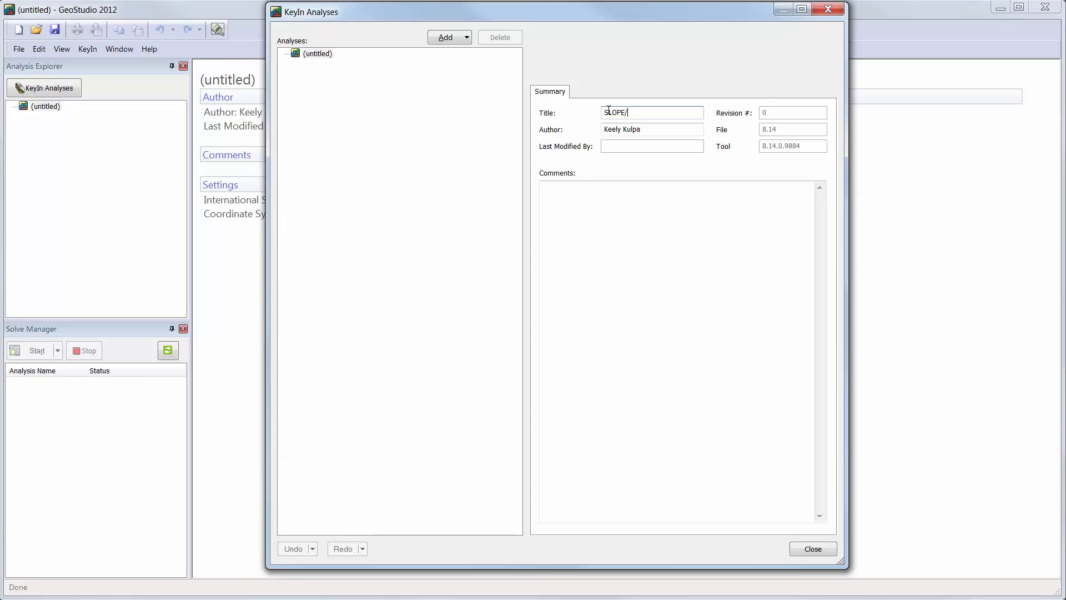
text(W T)
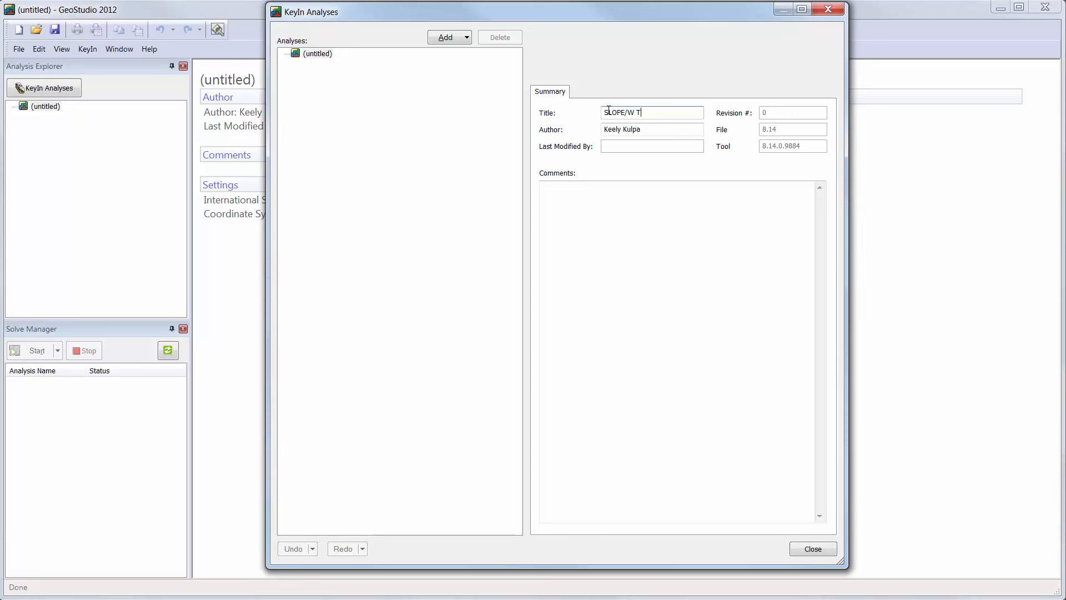
text(utorial)
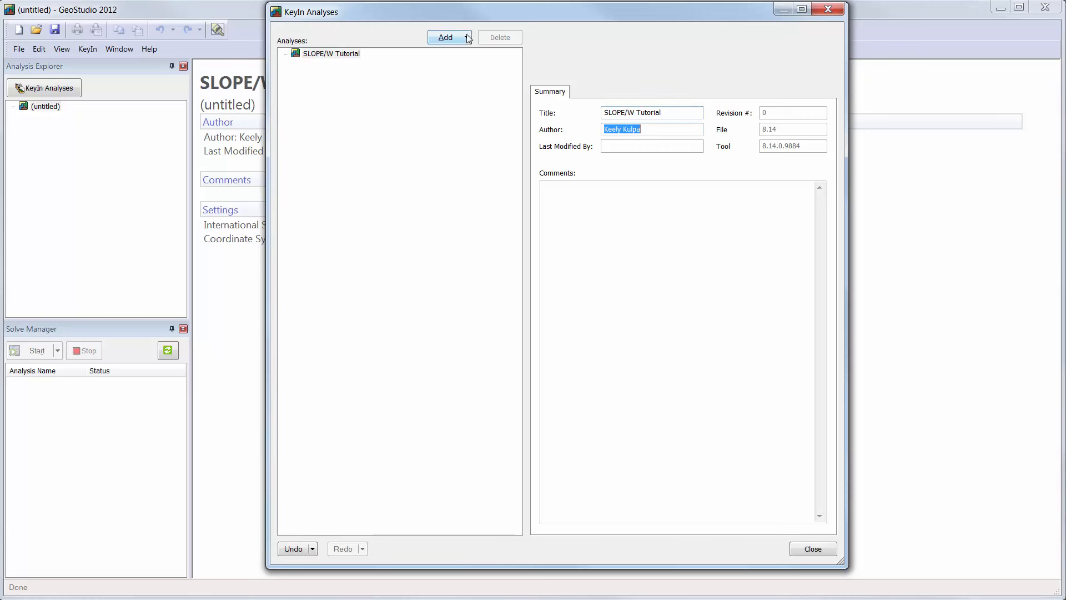
click(445, 37)
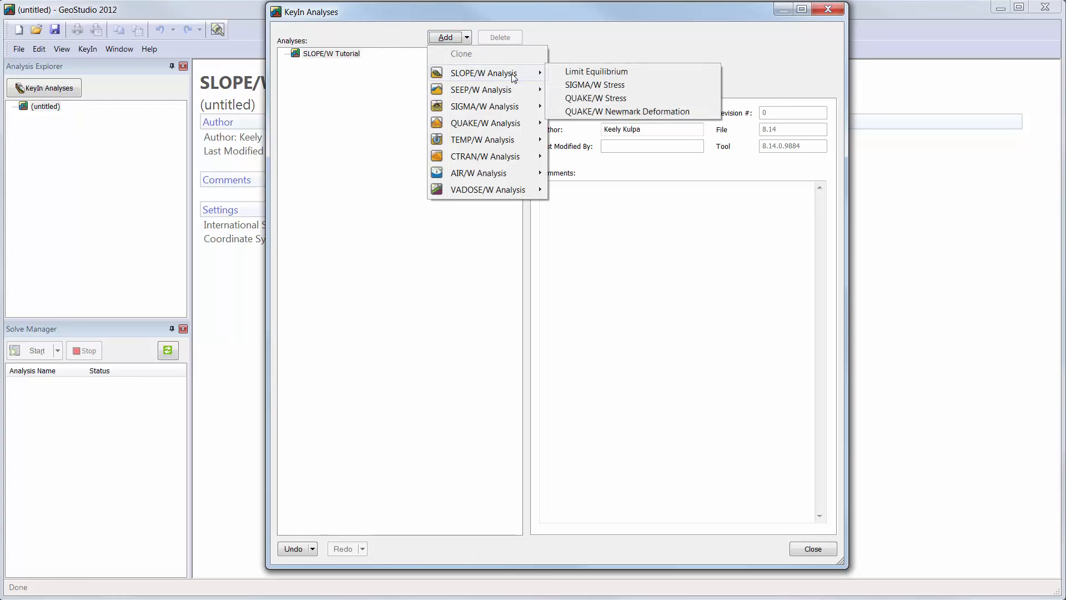
Step: Add a SLOPE/W limit equilibrium analysis named '1 Stability analysis using entry/exit'
click(650, 73)
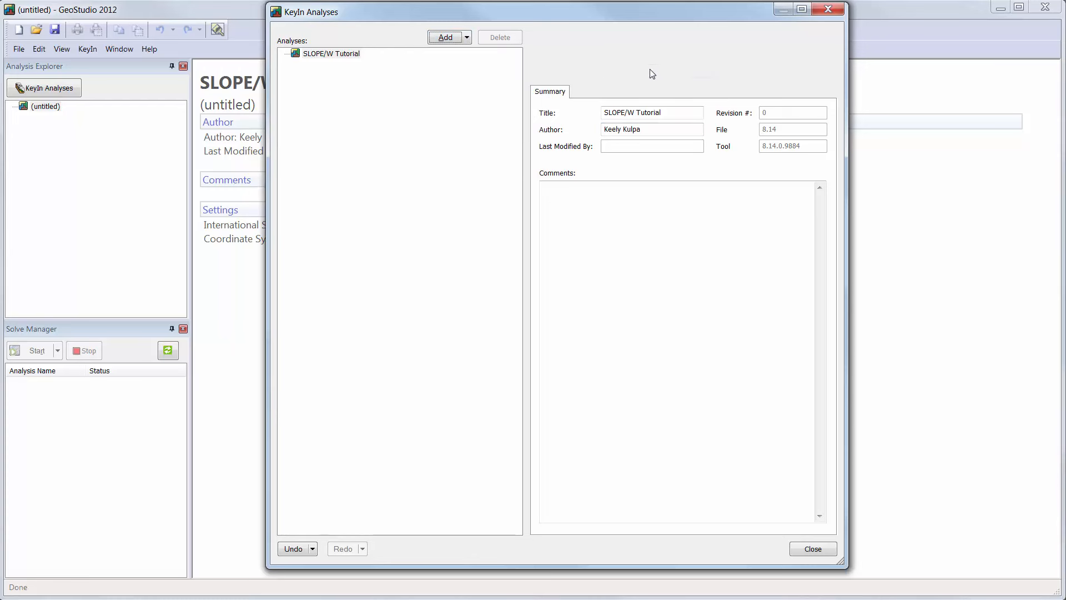
click(436, 36)
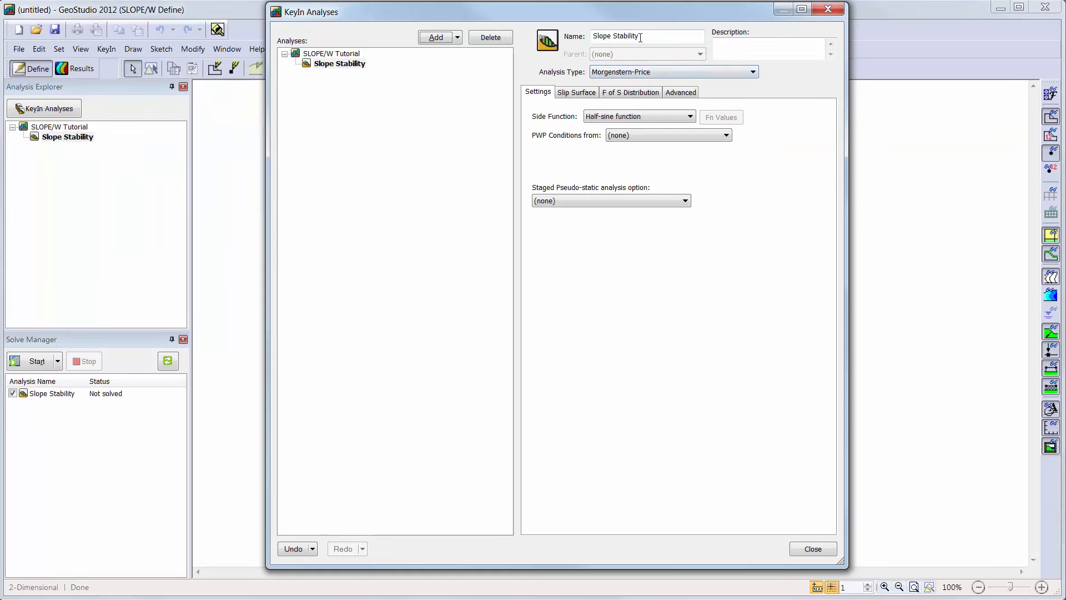
triple_click(646, 35)
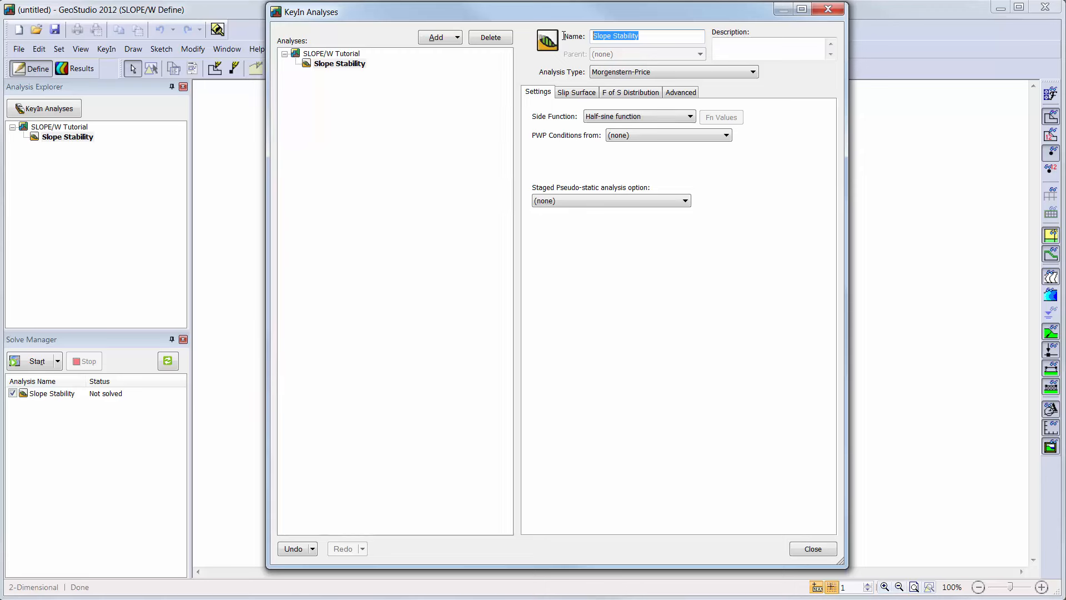
text(1)
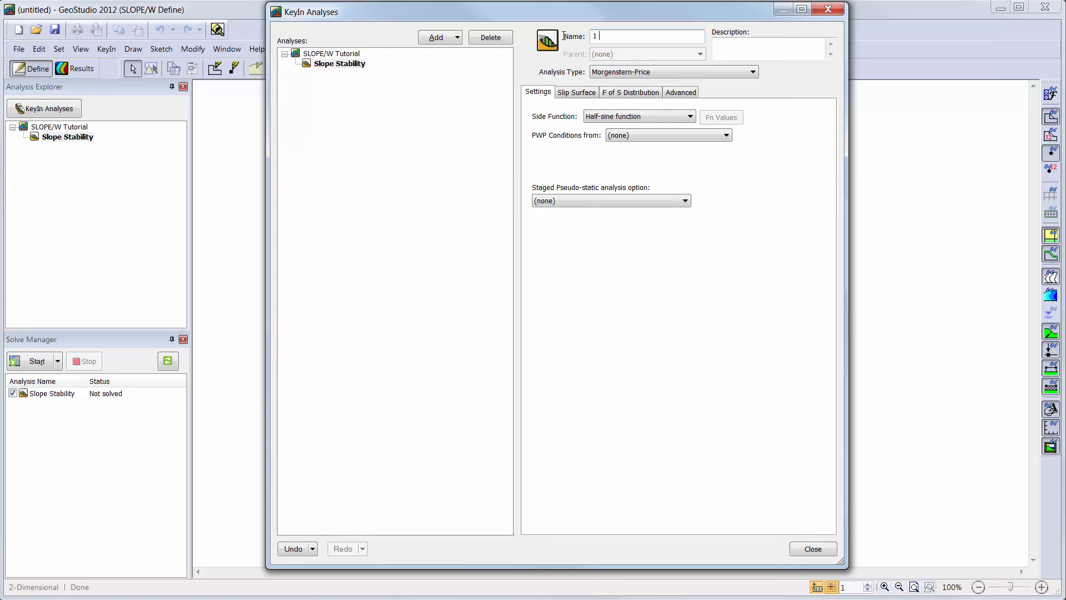
text(Stability analysis)
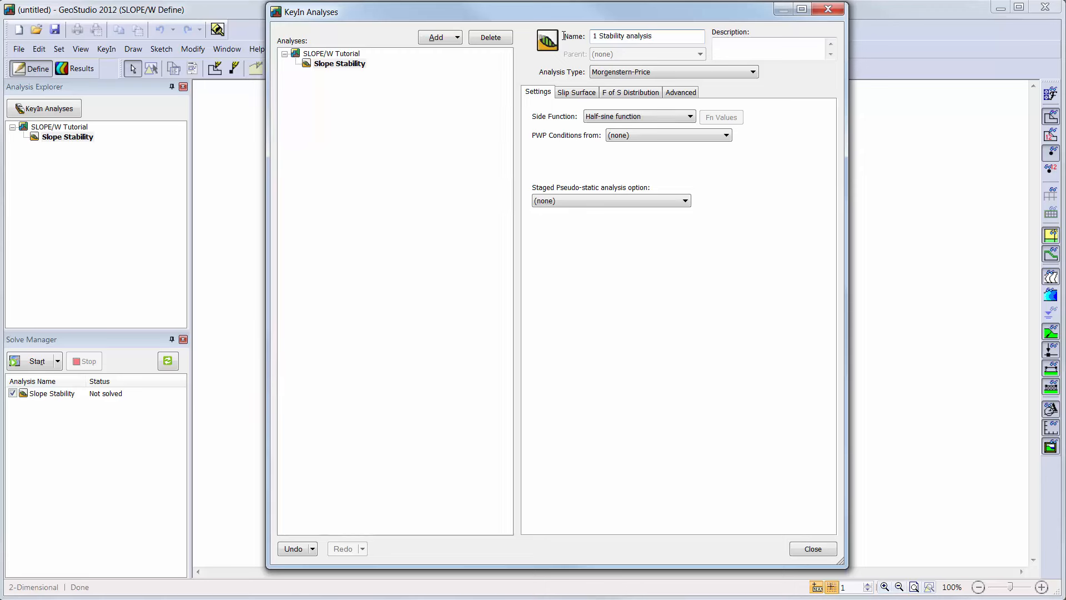
text(using e)
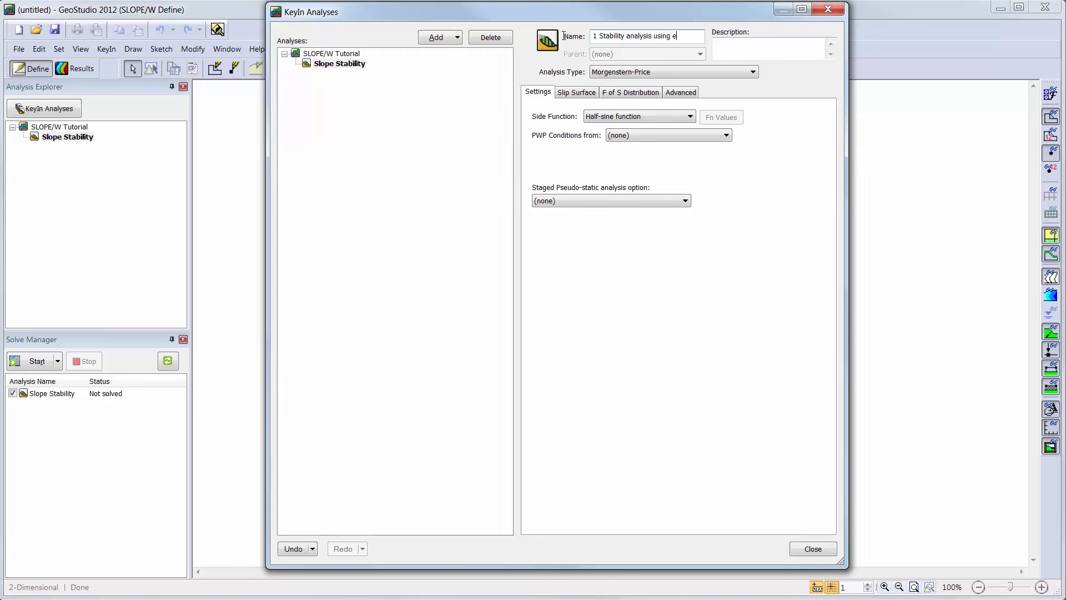
text(ntry/exit)
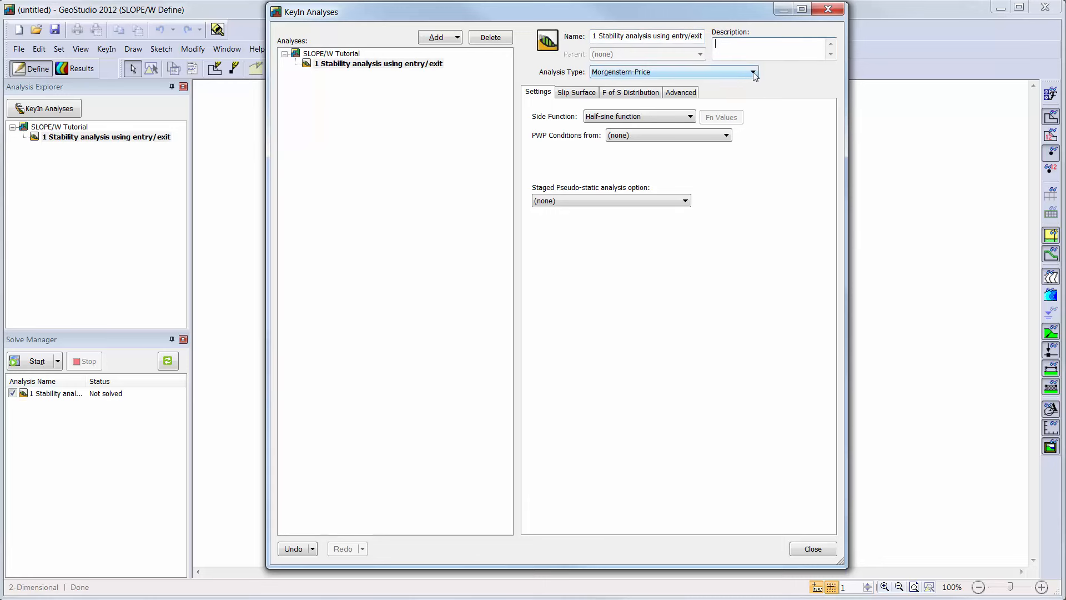
Step: Keep Morgenstern-Price with half-sine side function, describe it 'Learning to use SLOPE/W', use piezometric-line PWP
click(753, 73)
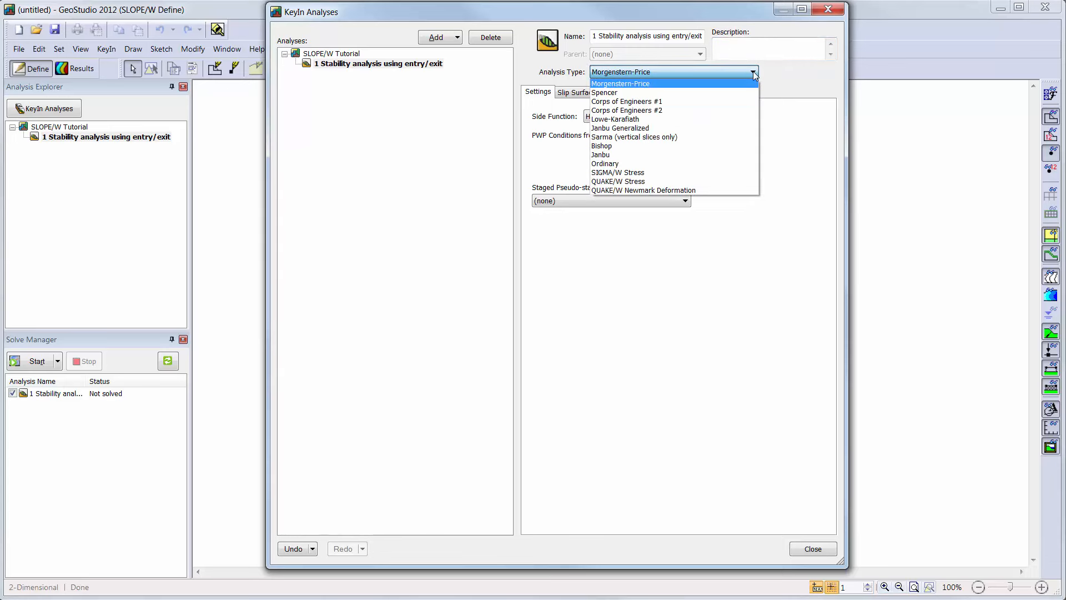
click(620, 83)
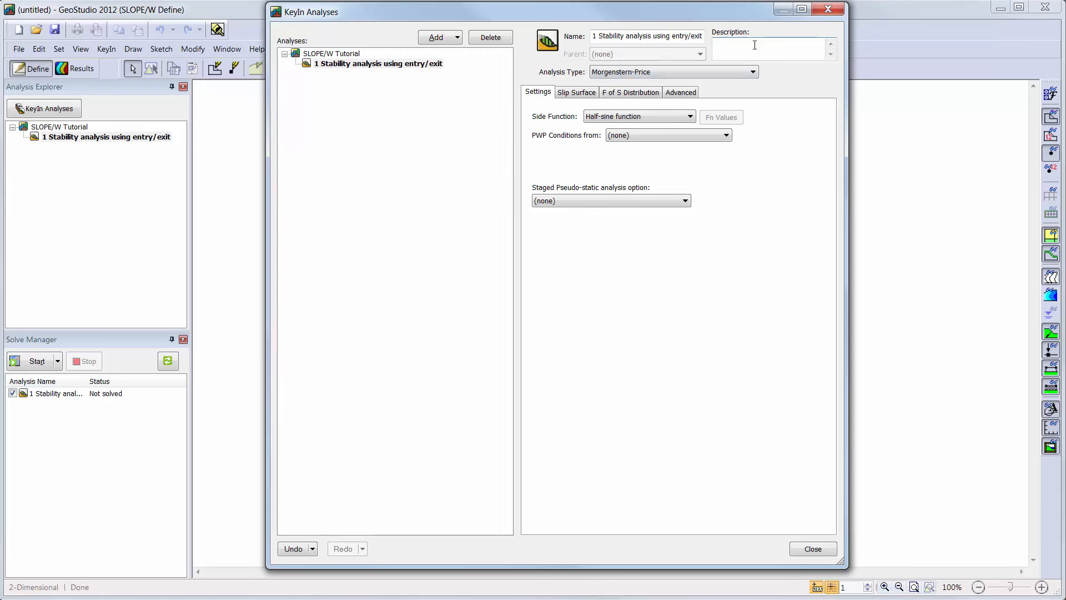
text(Learning to use SLOPE/W)
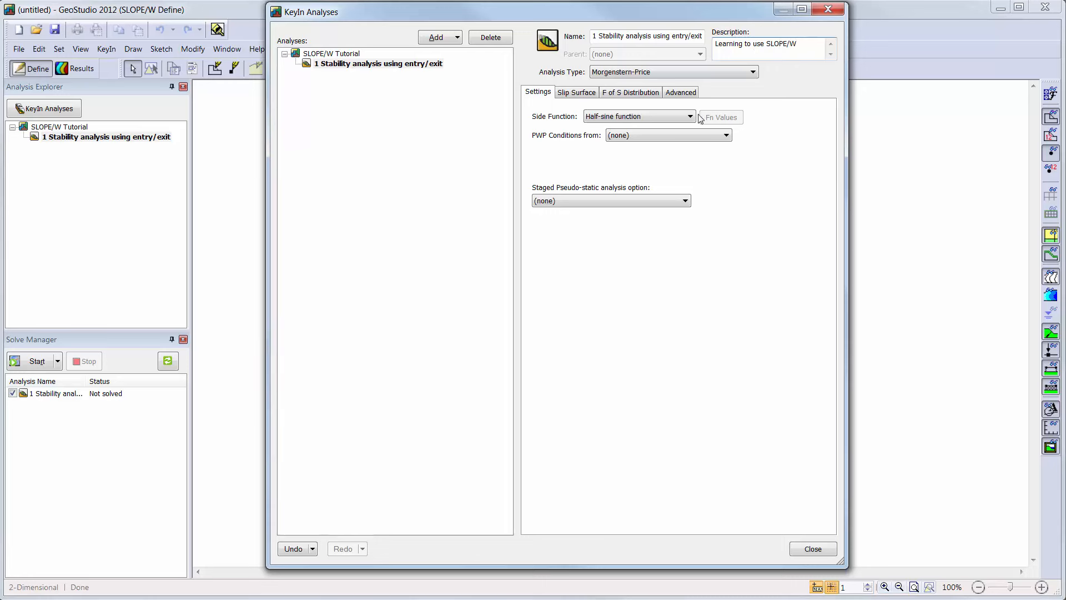
click(688, 117)
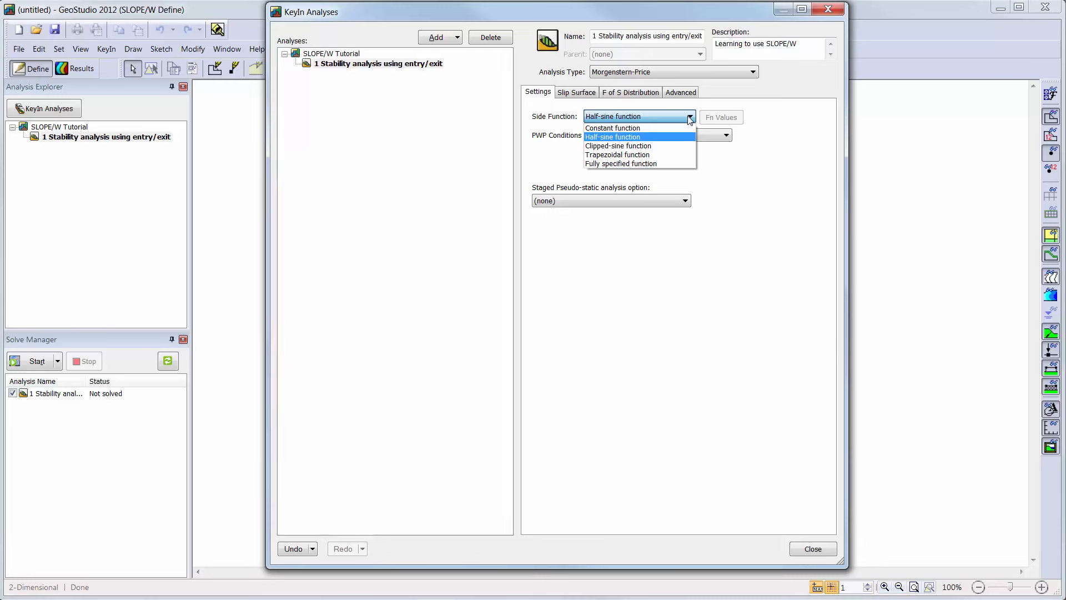
click(613, 137)
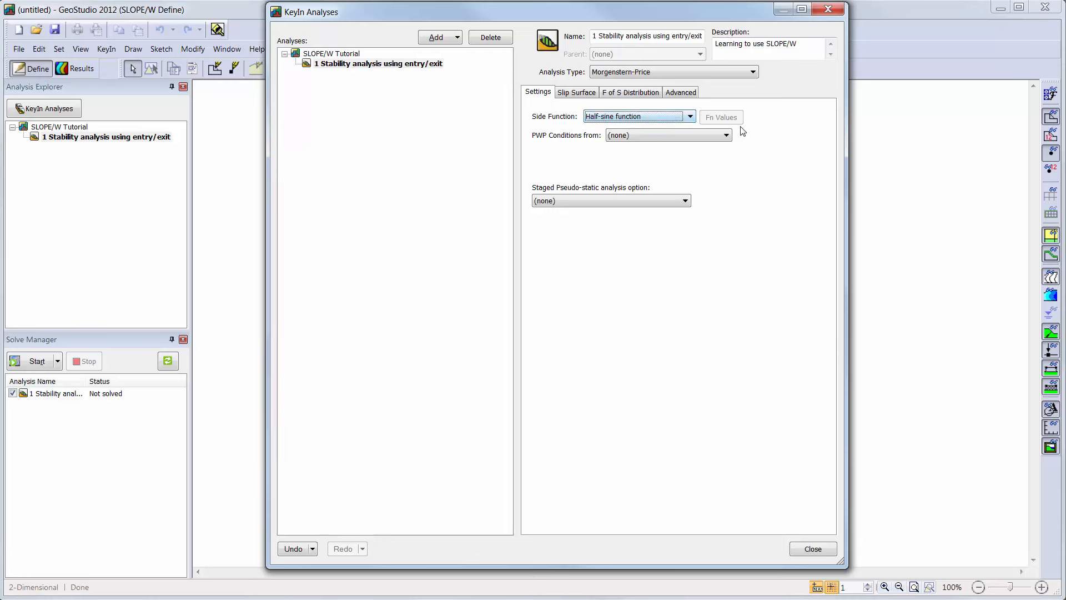
click(725, 135)
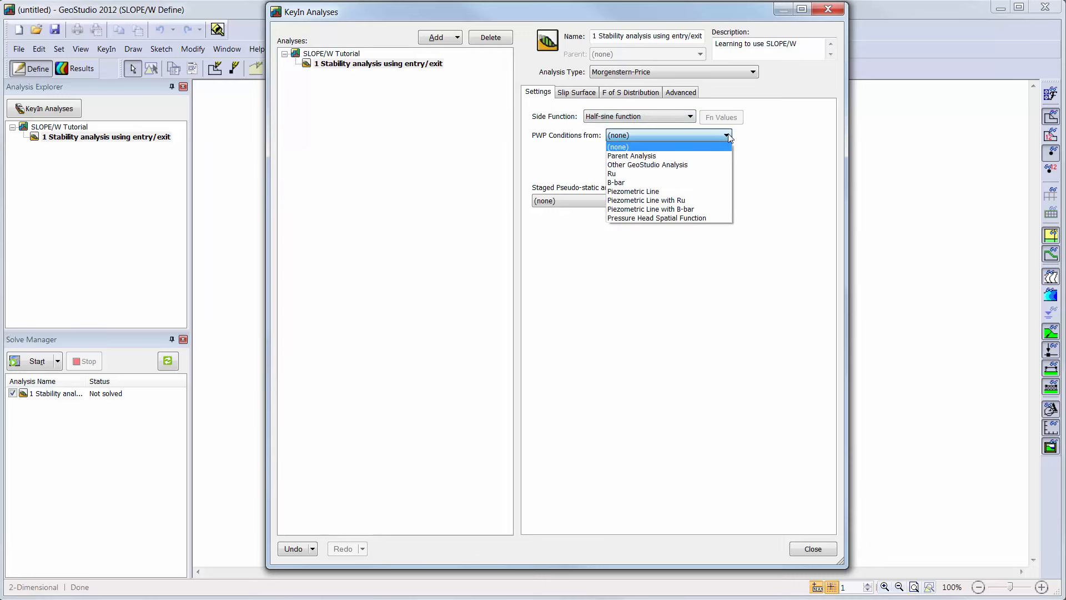
mouse_move(633, 191)
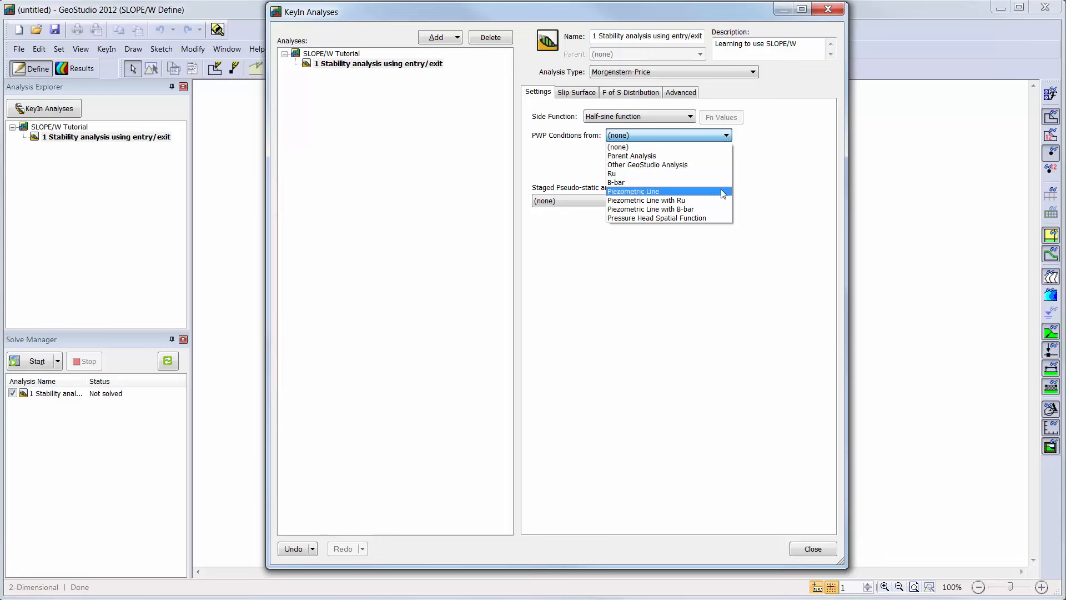
click(632, 191)
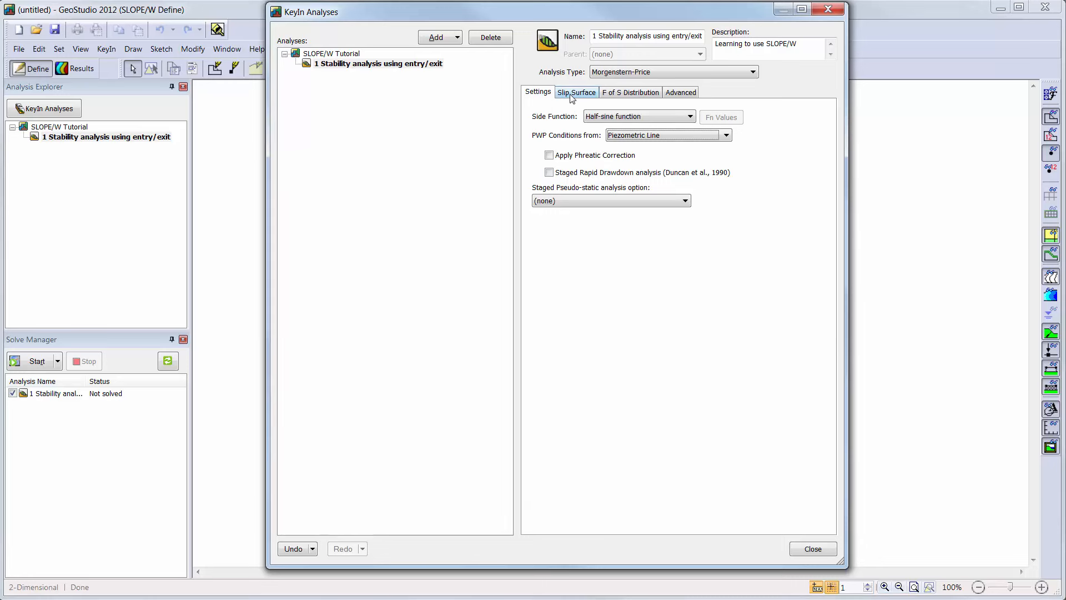
Step: Use entry and exit slip surfaces and a constant factor of safety distribution after trying the alternatives
click(576, 92)
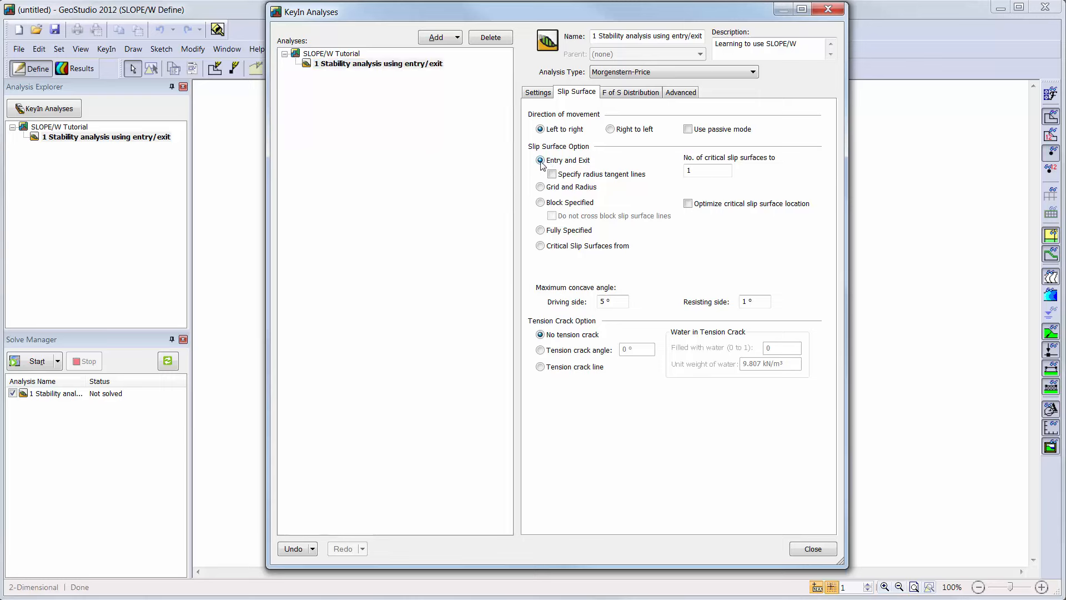
click(541, 129)
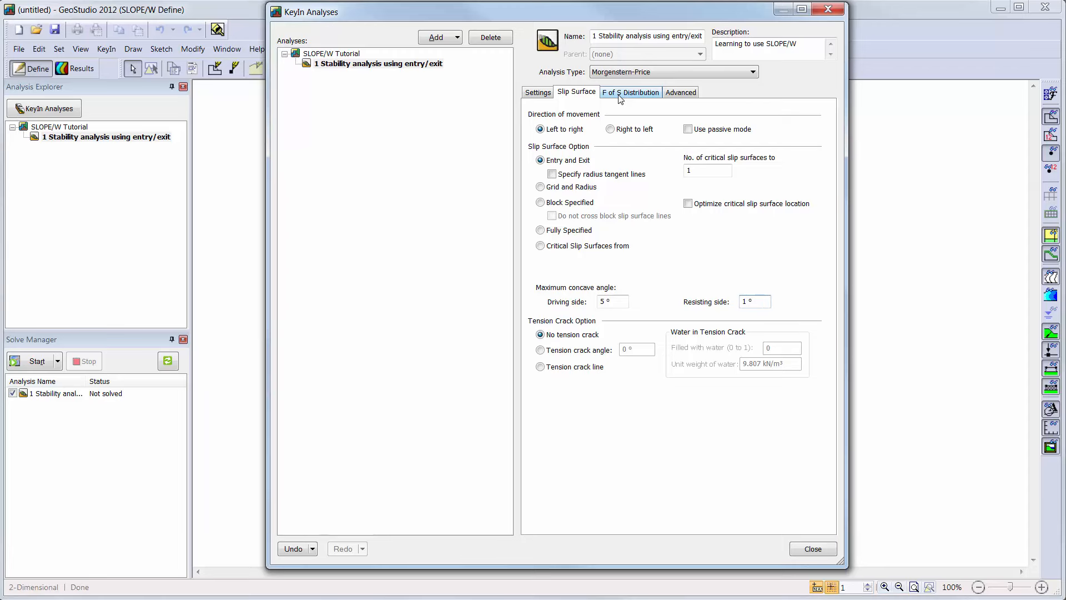
click(630, 92)
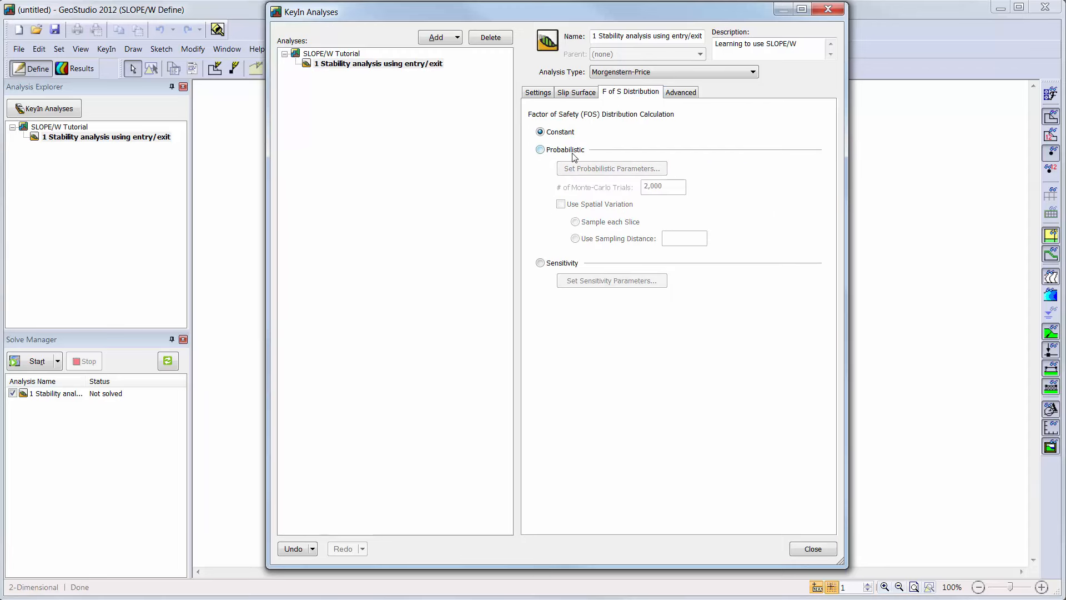
click(540, 150)
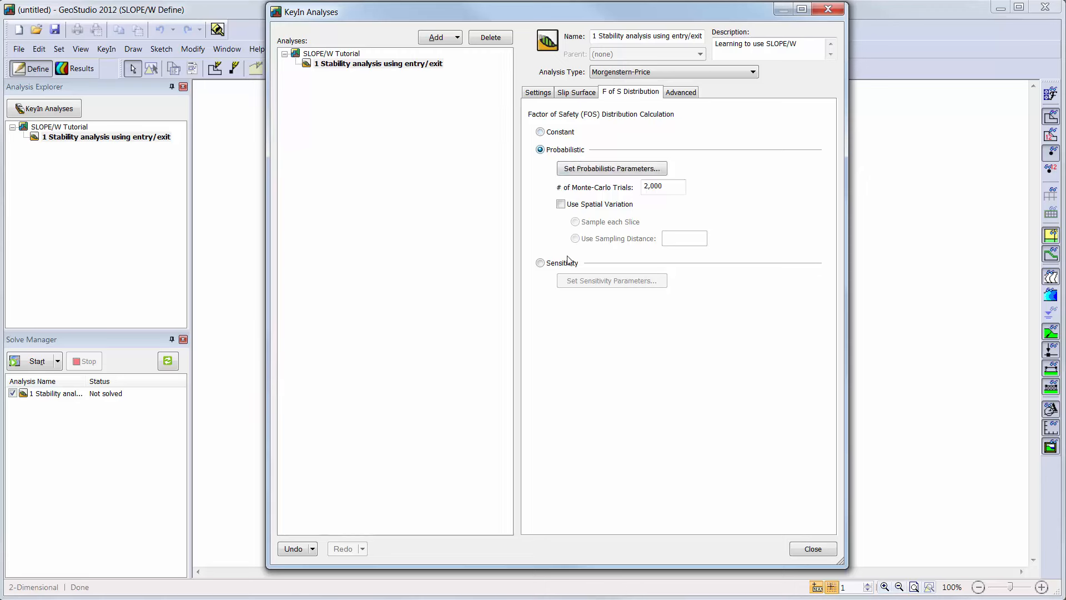
click(539, 263)
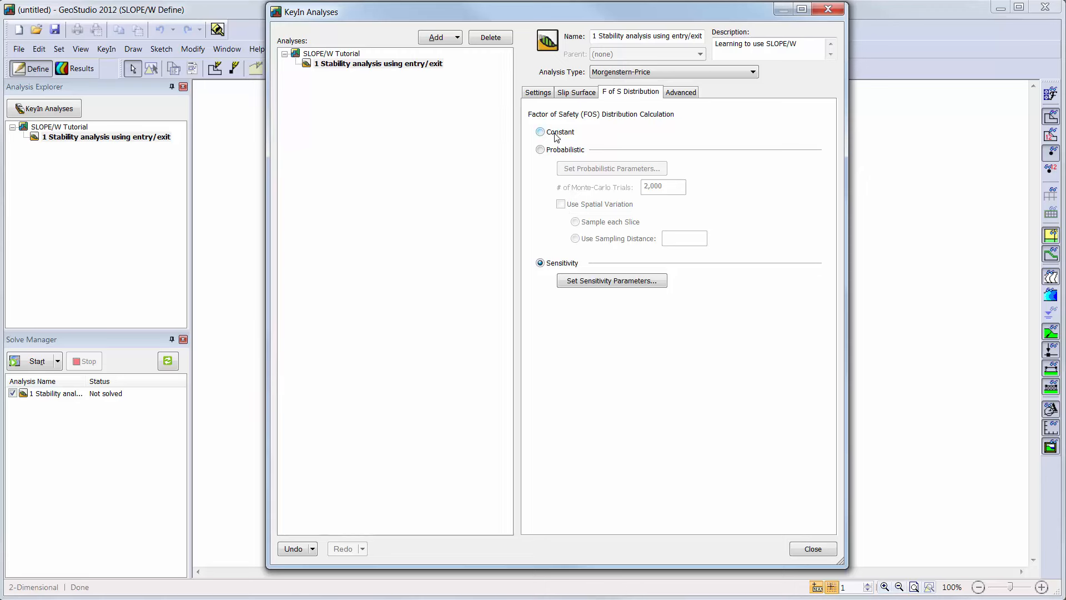
click(541, 132)
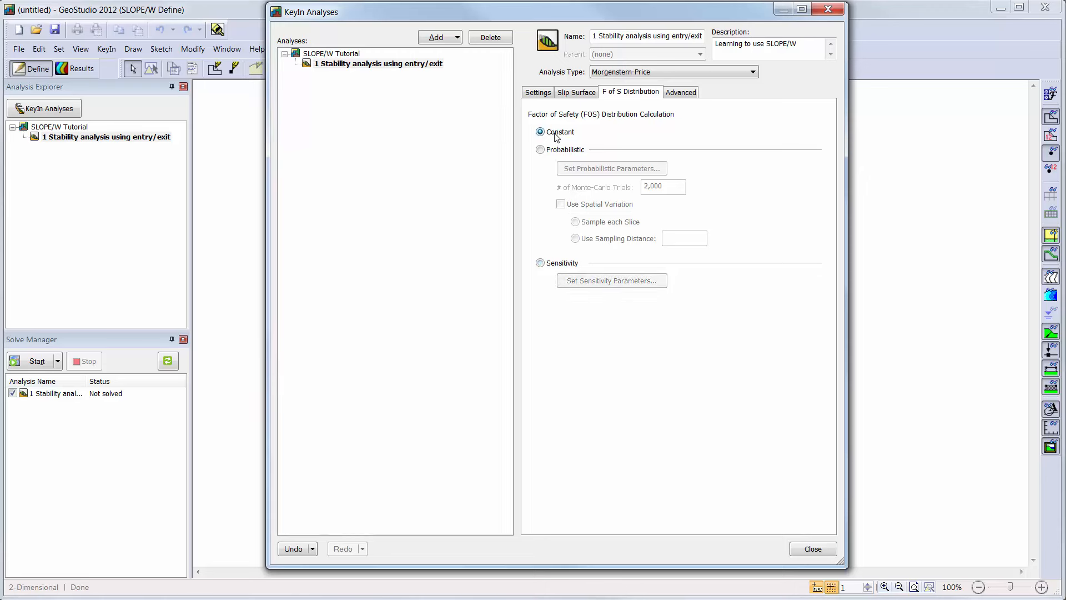
mouse_move(565, 137)
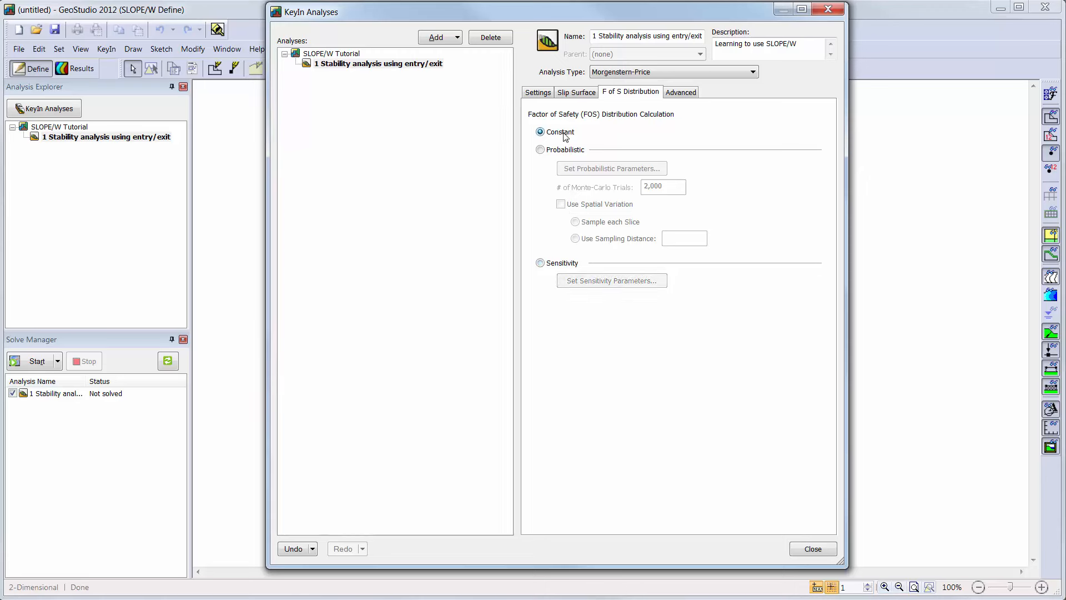
Step: Review the Advanced tab's geometry, convergence and solution settings
click(680, 92)
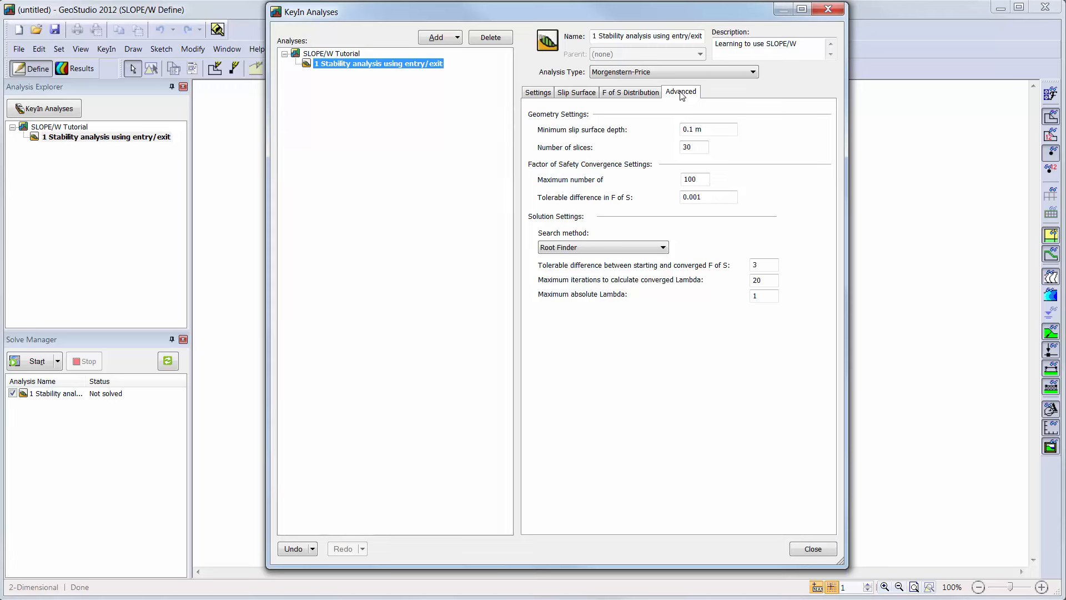
mouse_move(714, 126)
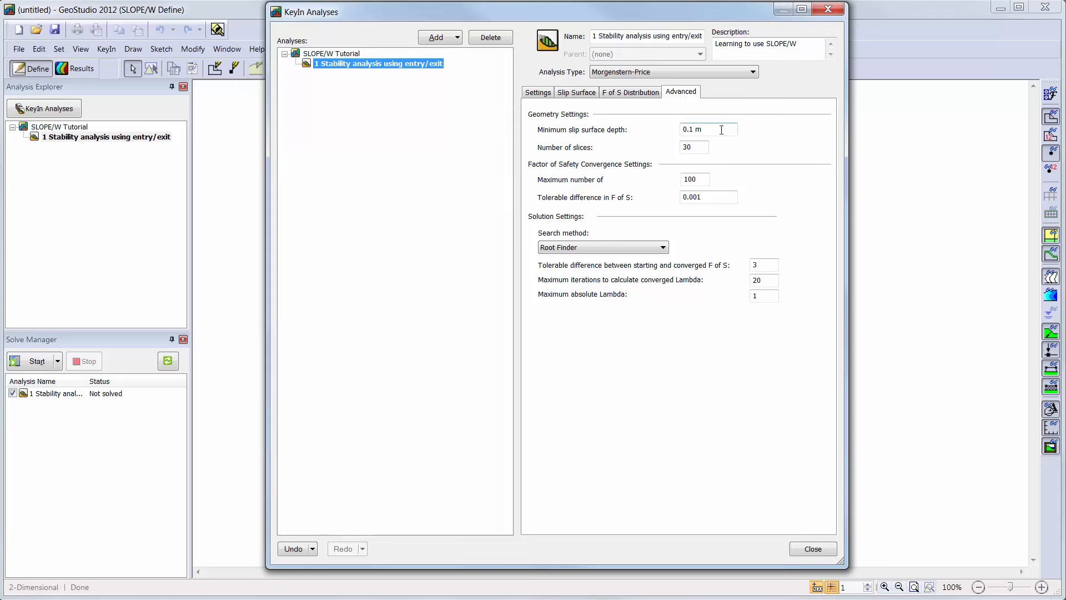
click(693, 146)
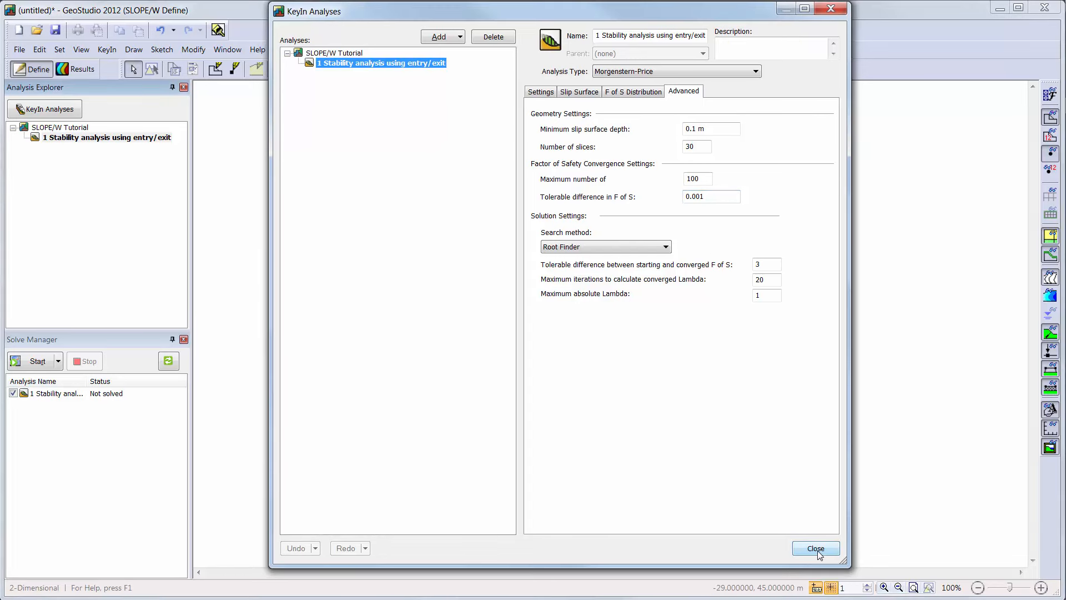
Step: Close KeyIn Analyses, zoom to the whole page and show the Set menu
click(813, 548)
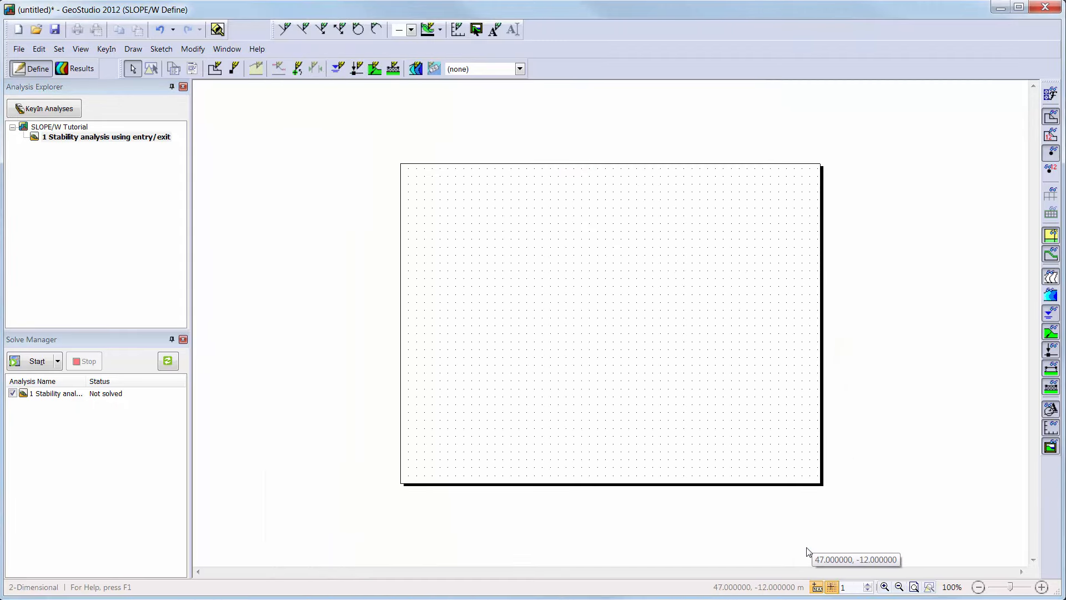
mouse_move(914, 586)
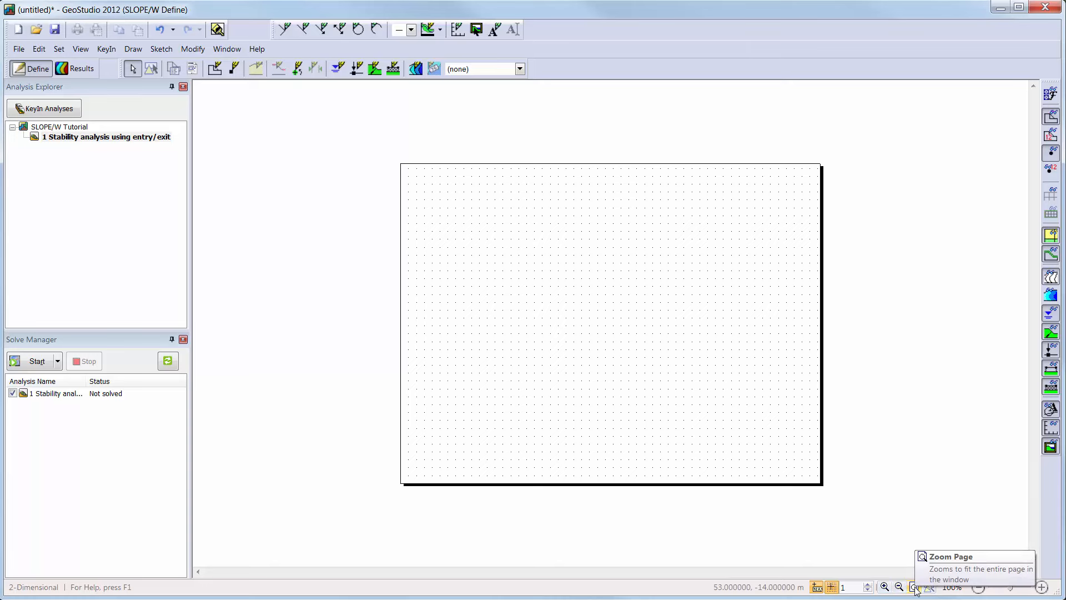
click(885, 586)
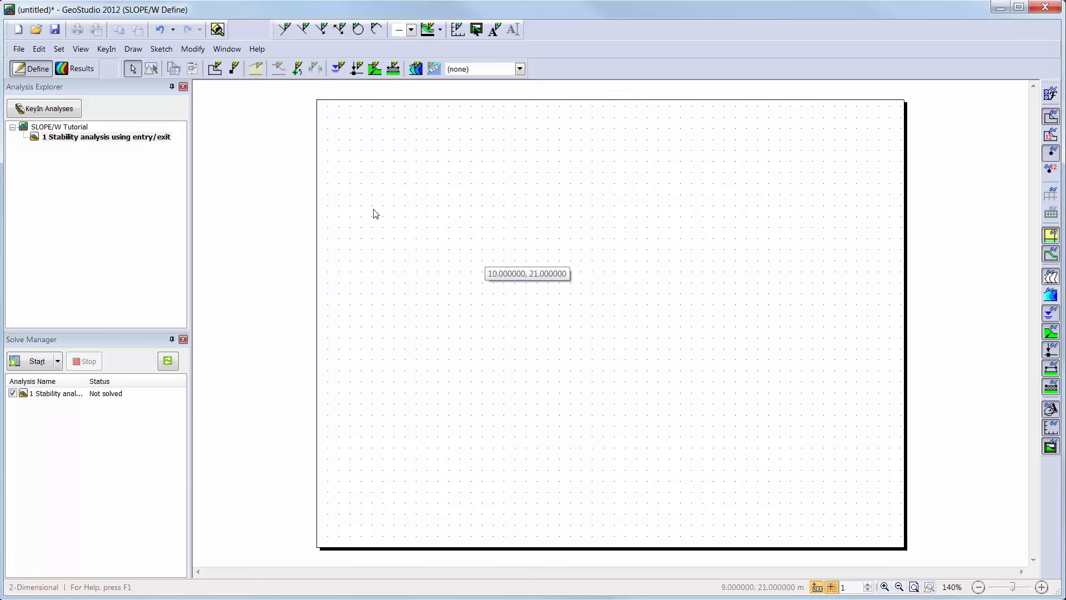
click(59, 49)
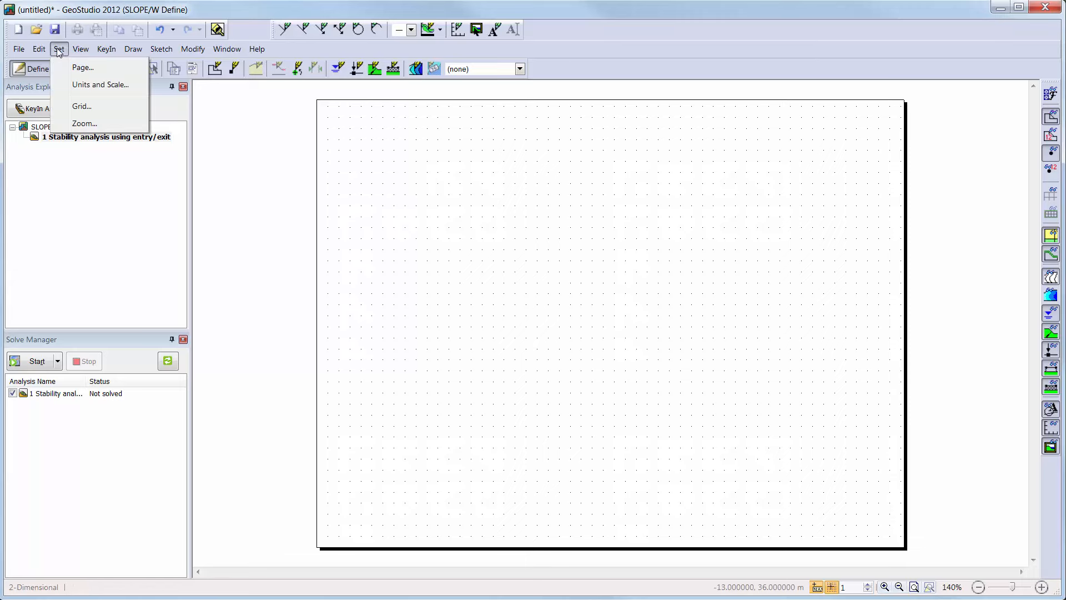
mouse_move(100, 85)
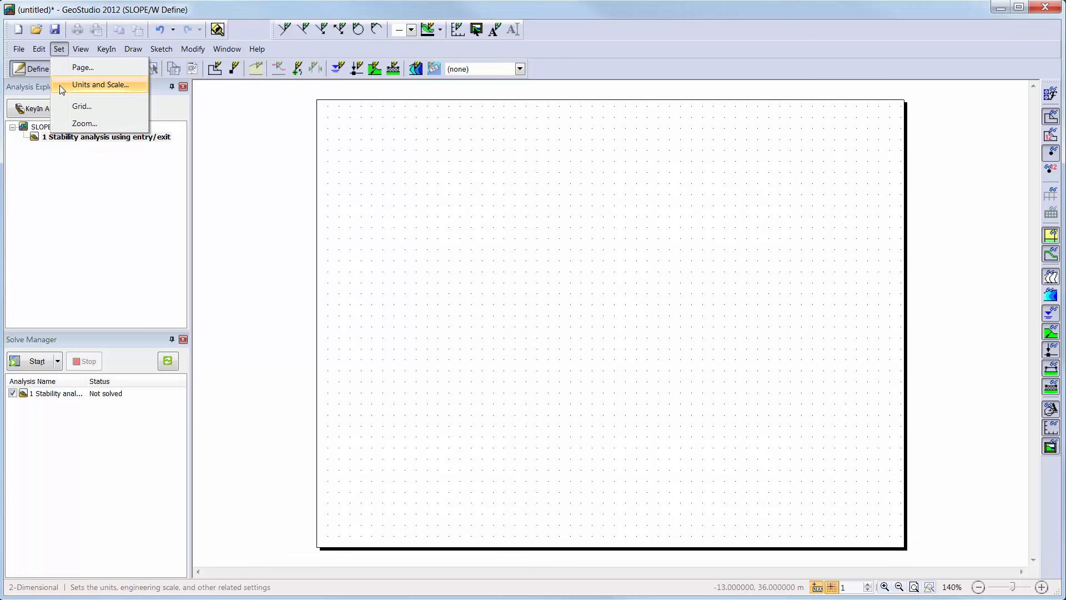
Step: Set units and scale to 1:200 with problem extents starting at -4, -4, recalculating maximums
click(100, 84)
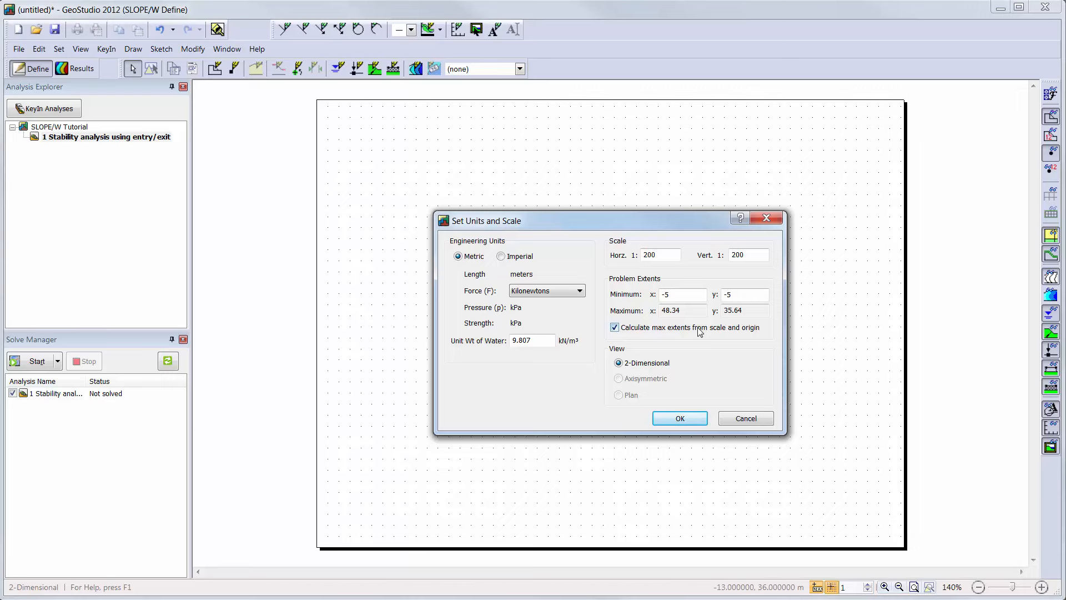
click(614, 327)
text(50)
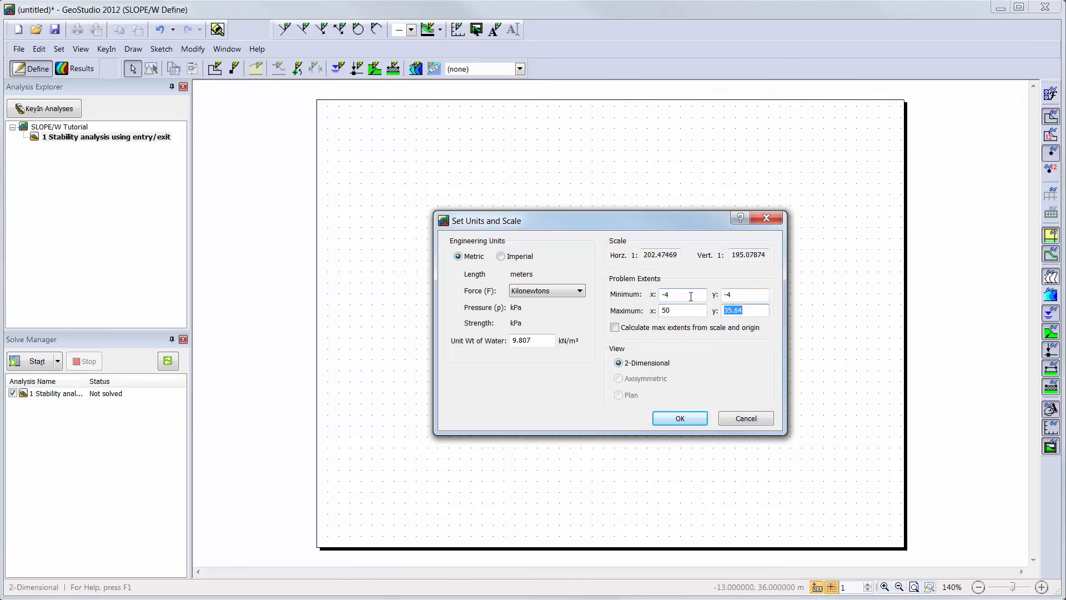
text(40)
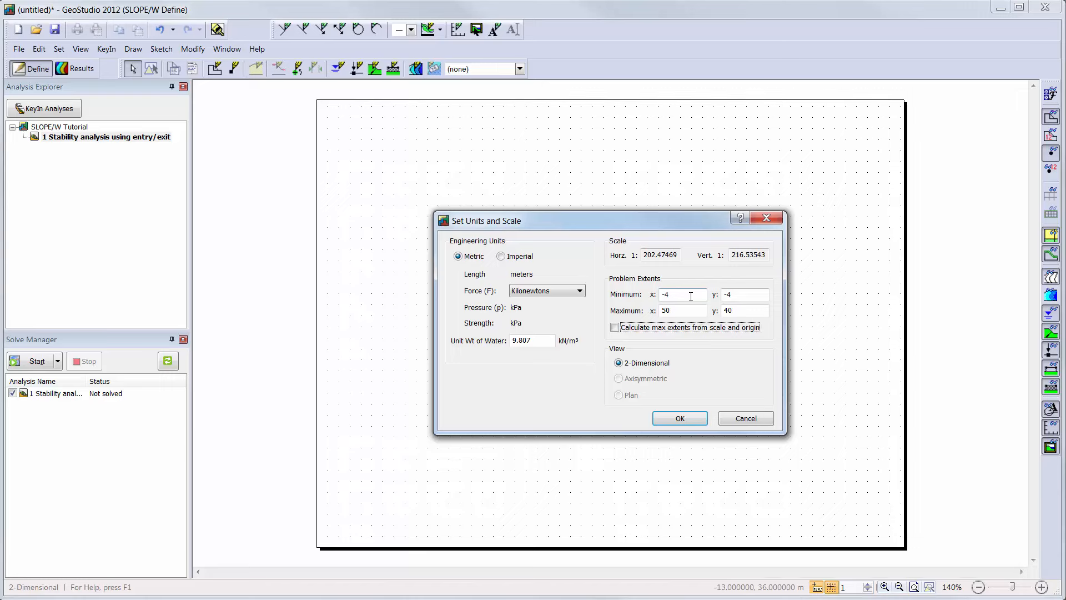
click(614, 326)
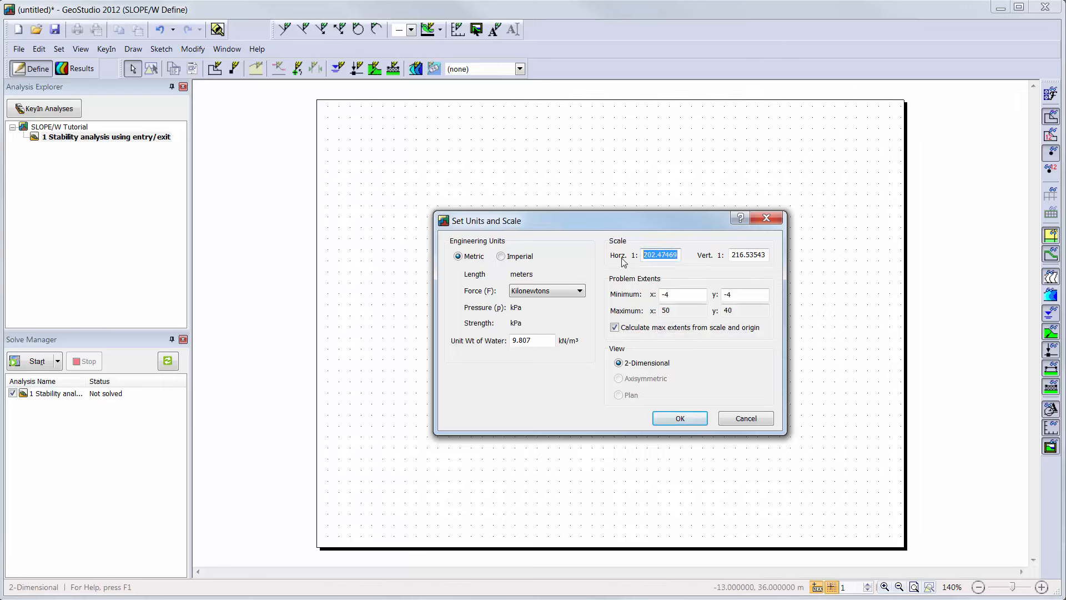
text(200)
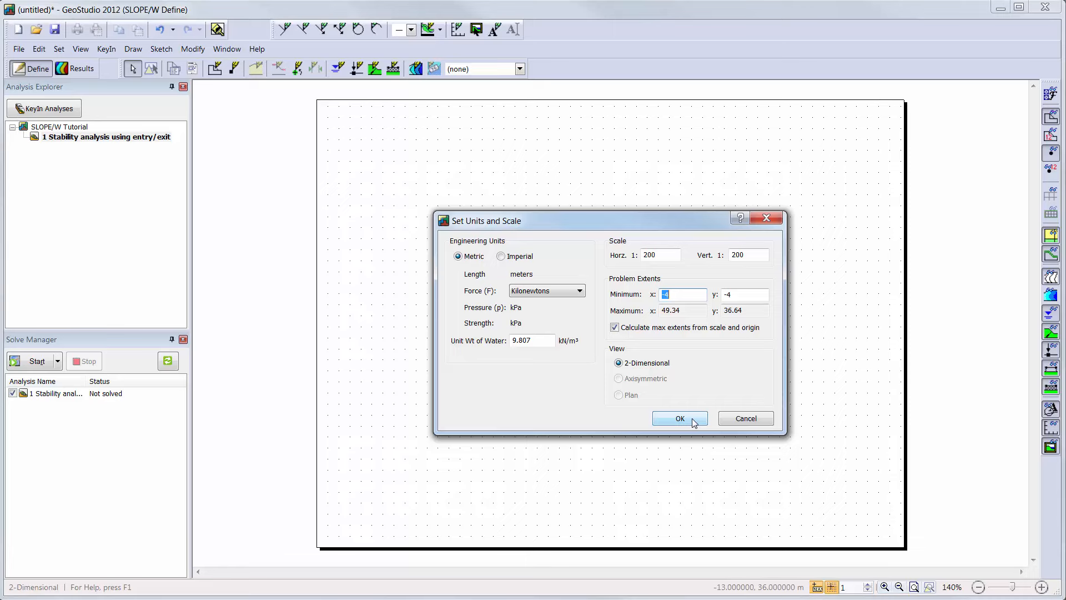
click(679, 419)
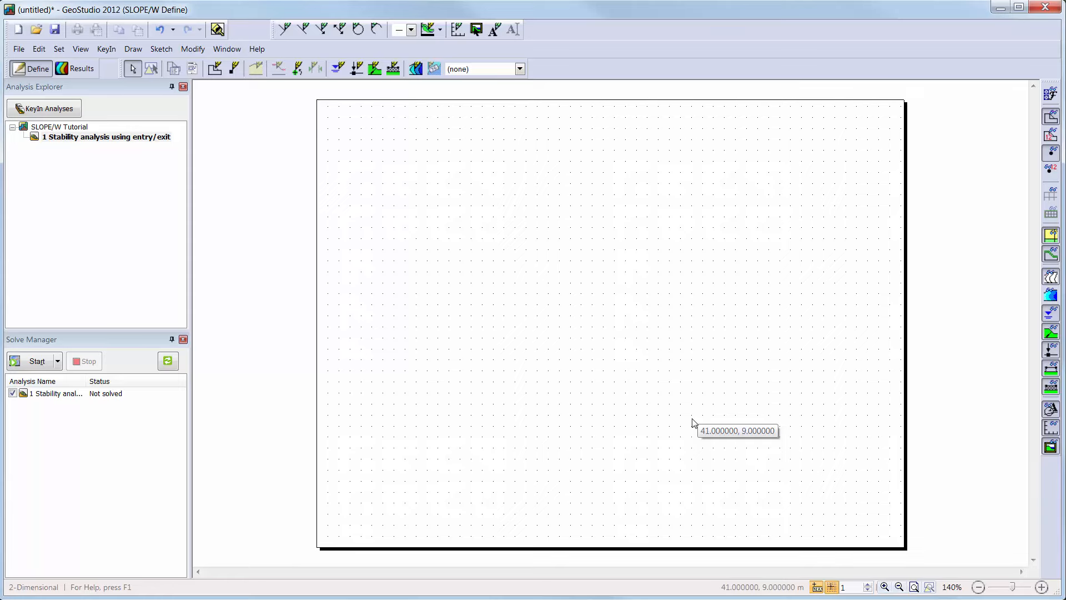
mouse_move(247, 207)
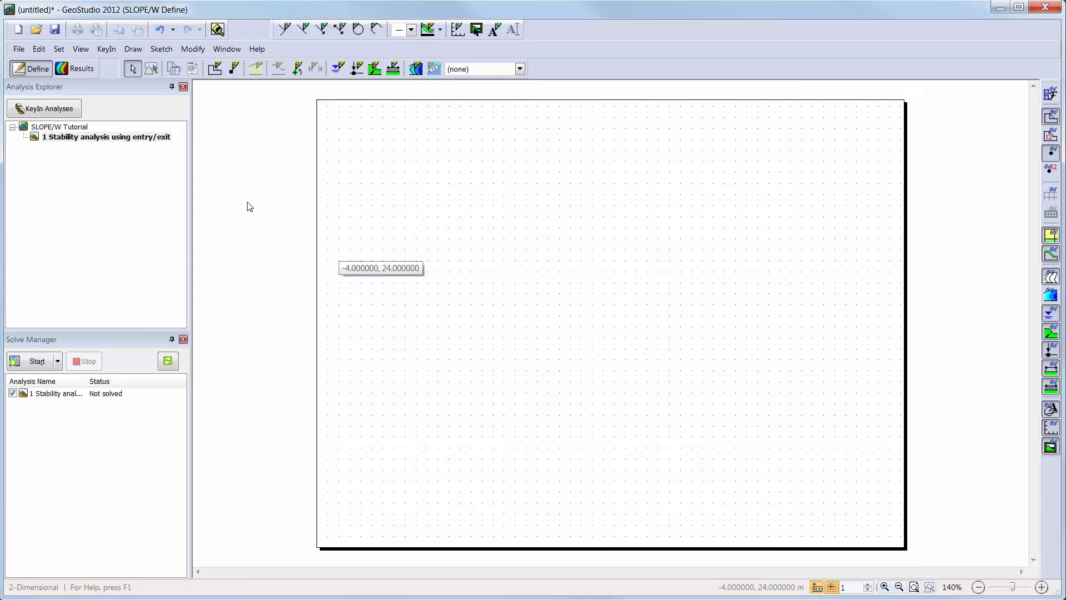
click(59, 48)
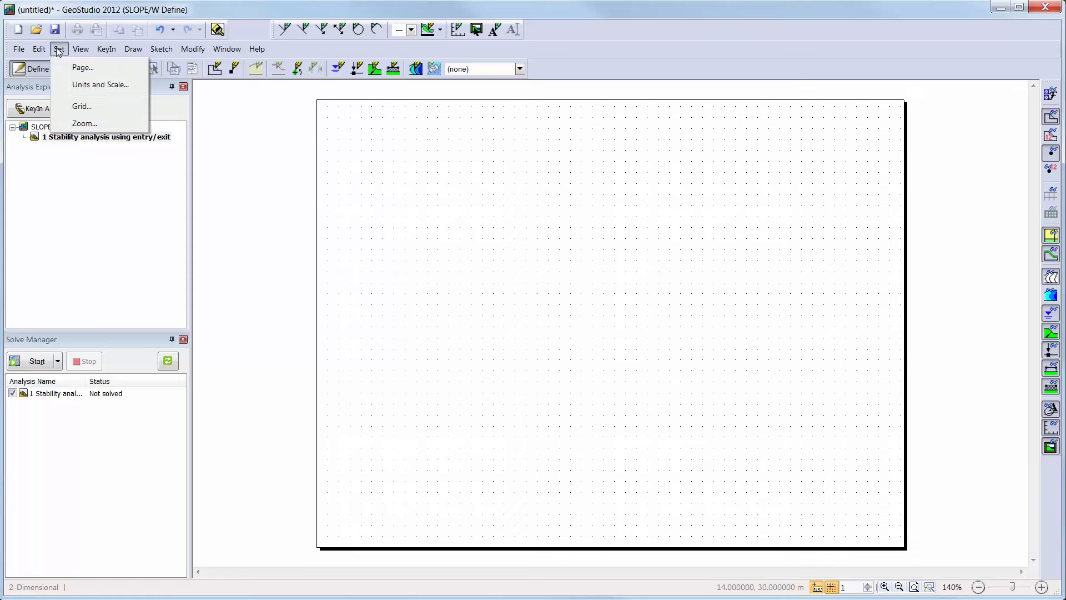
click(81, 107)
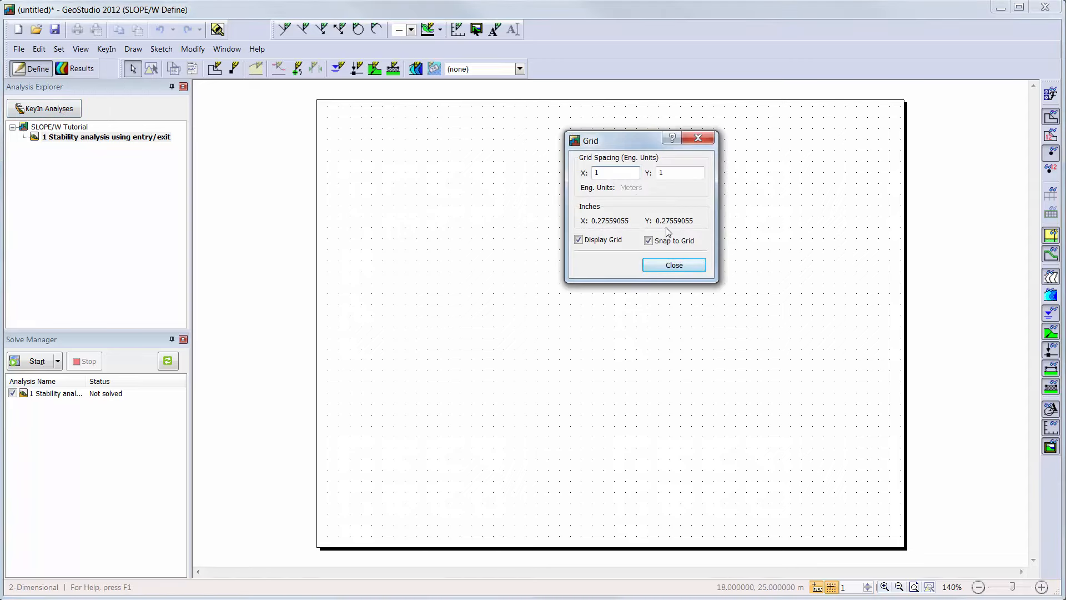
click(577, 240)
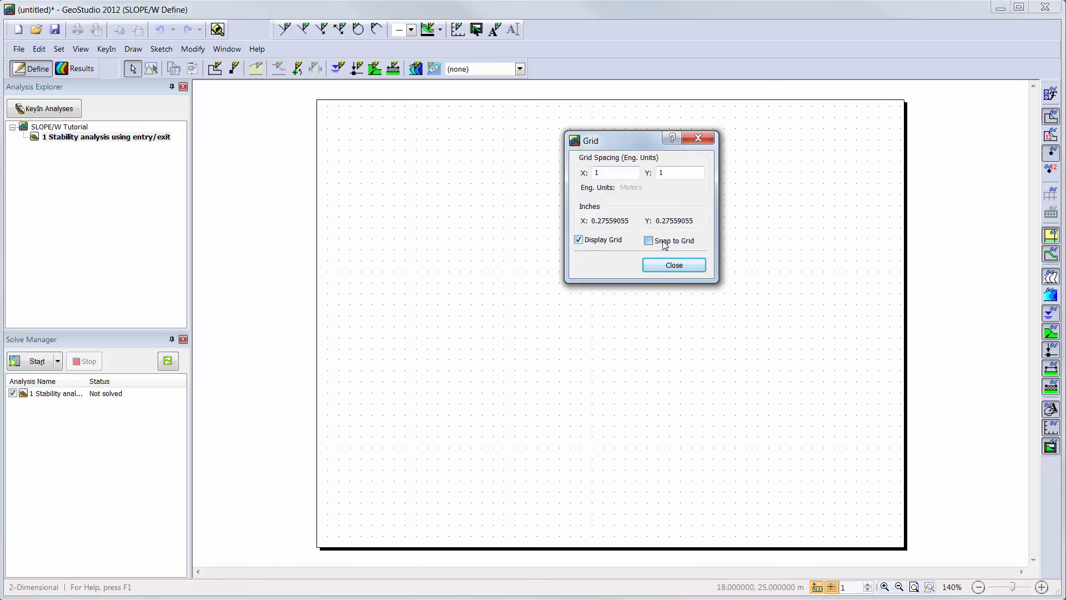
click(647, 240)
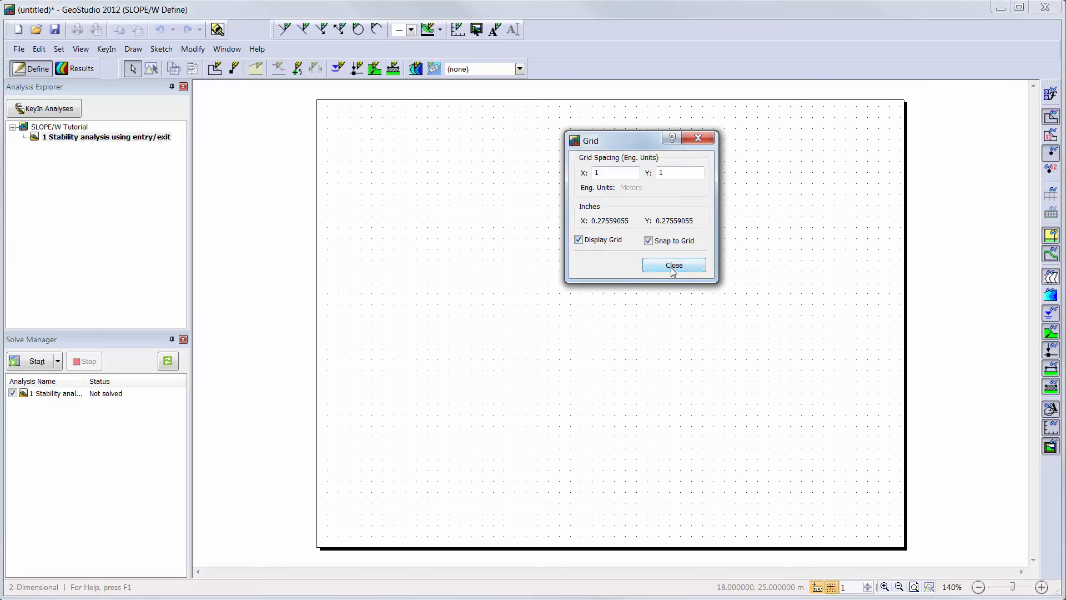
click(672, 265)
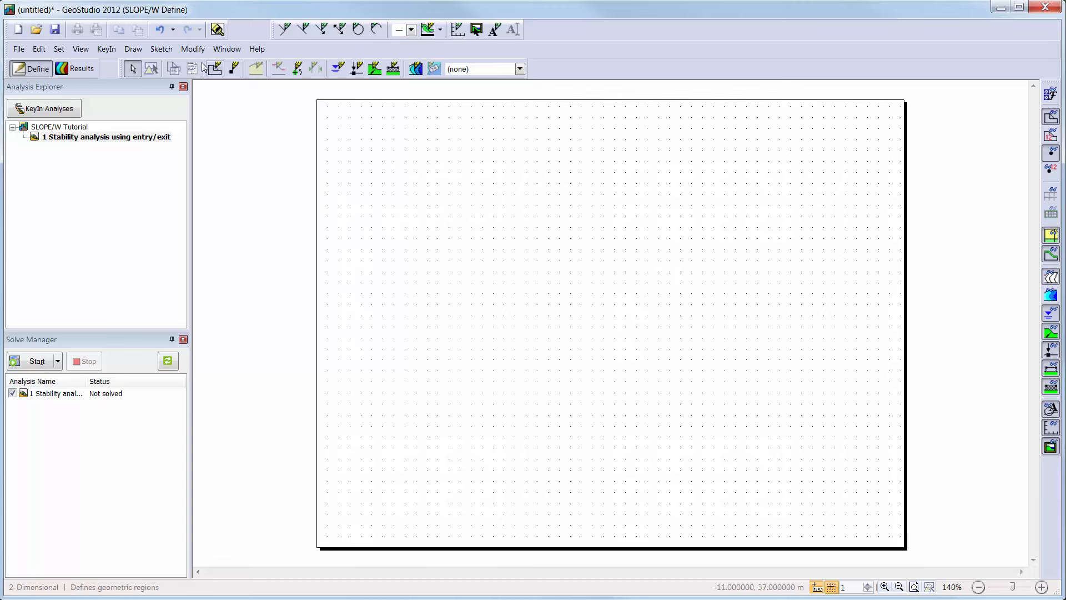
Step: Sketch axes titled Distance (m) 0-40 and Elevation (m) 0-15
click(161, 49)
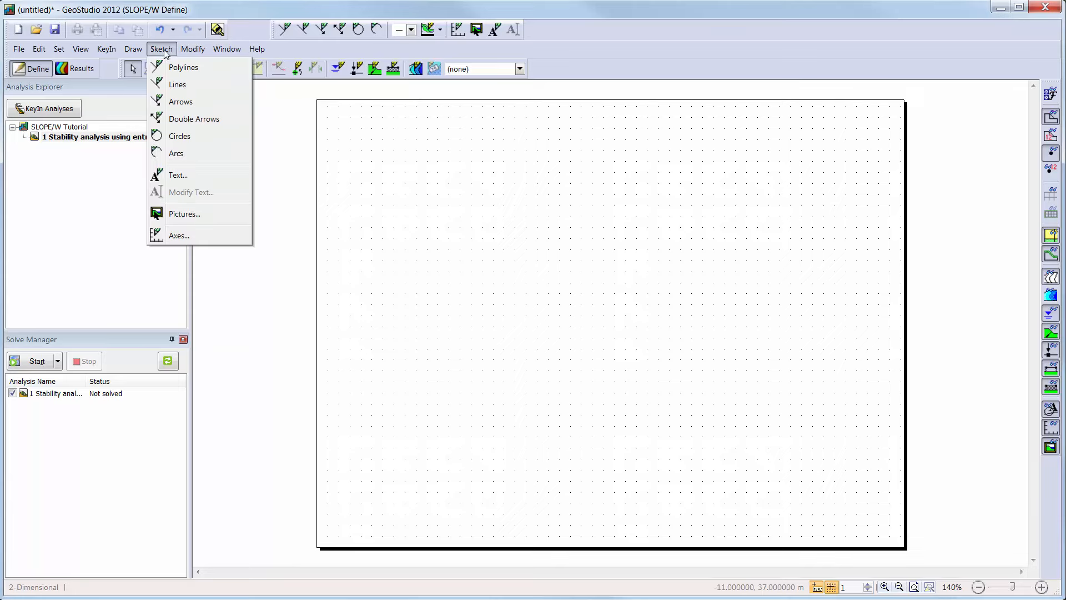
click(161, 49)
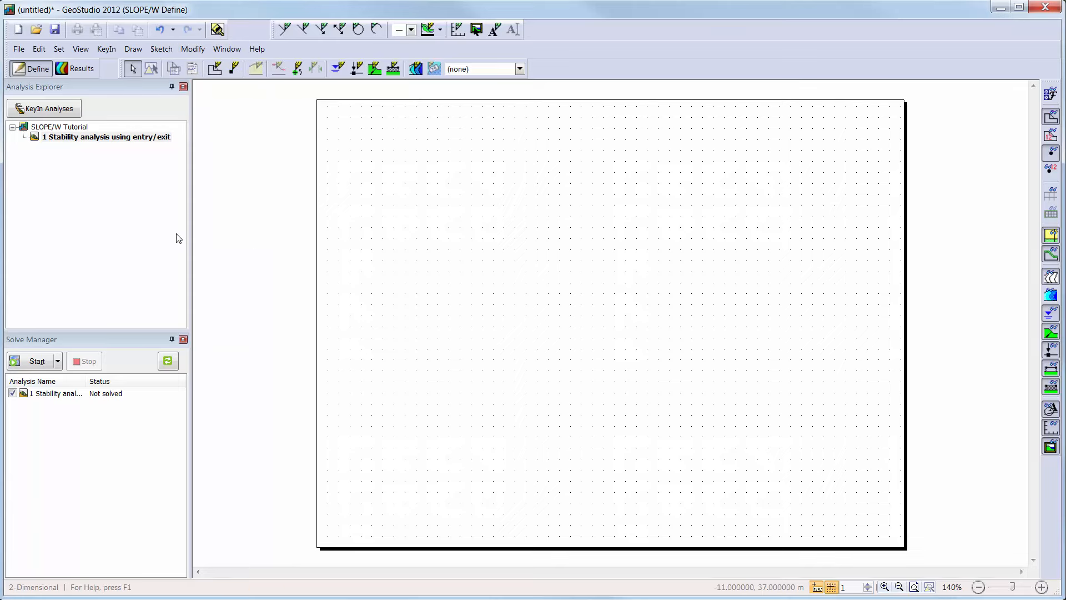
click(458, 29)
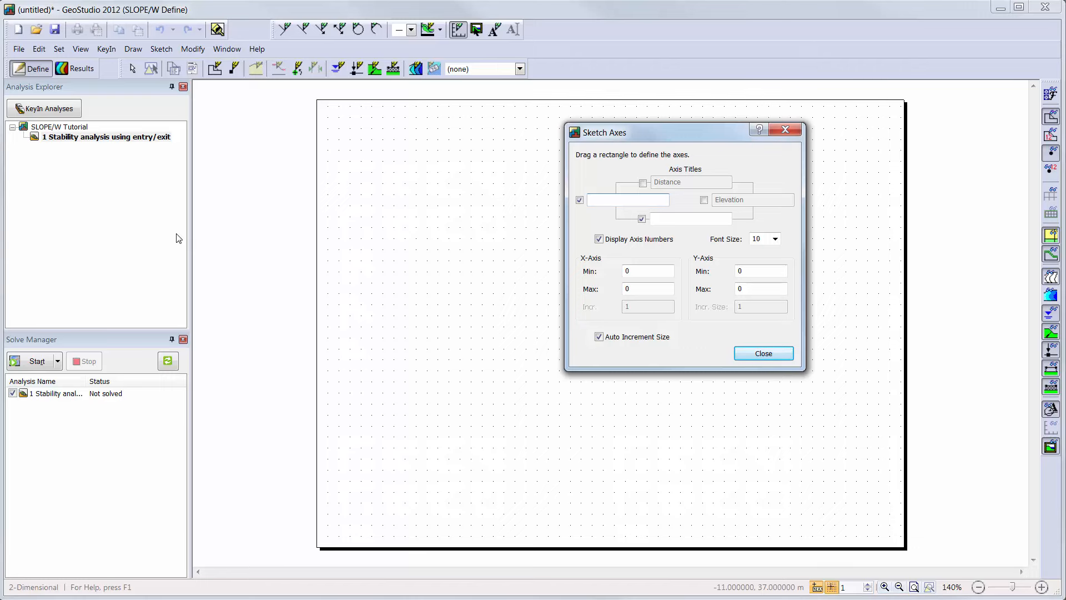
text(Elevation (m)
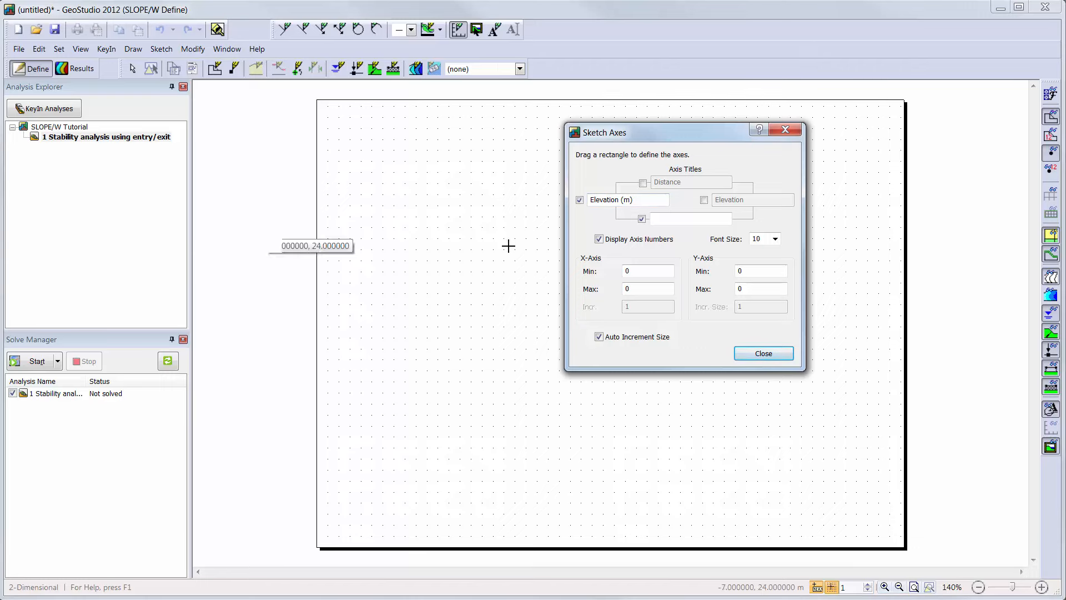
mouse_move(556, 233)
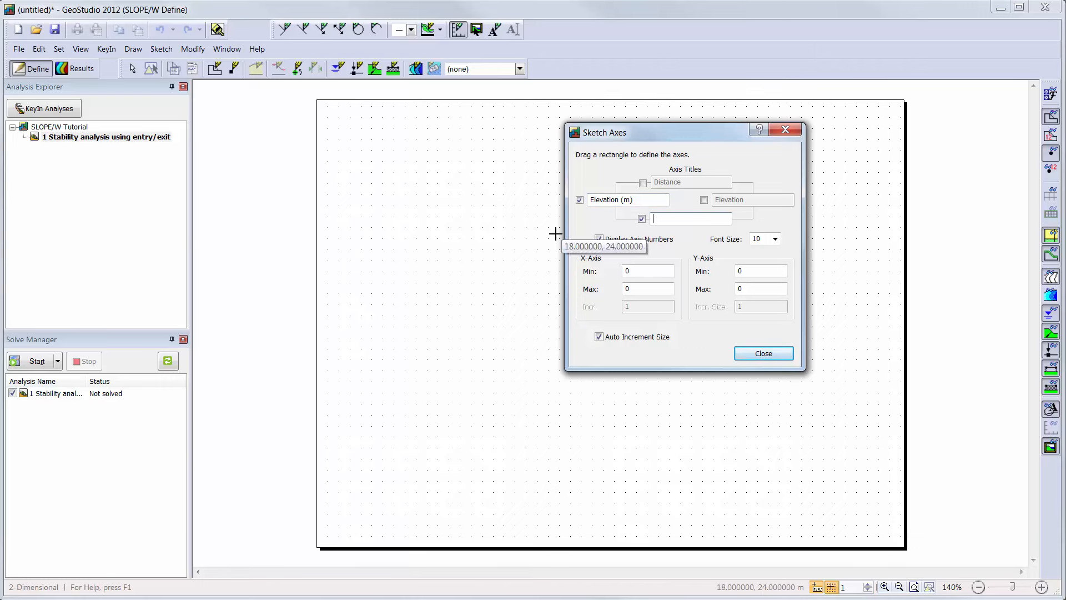
text(Distance (m)
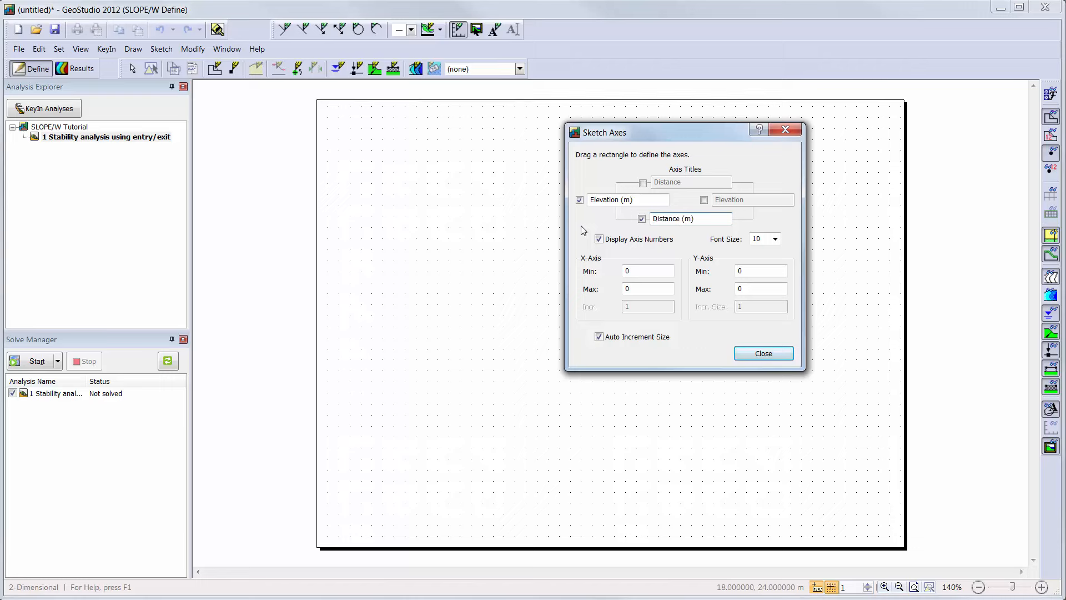
click(646, 288)
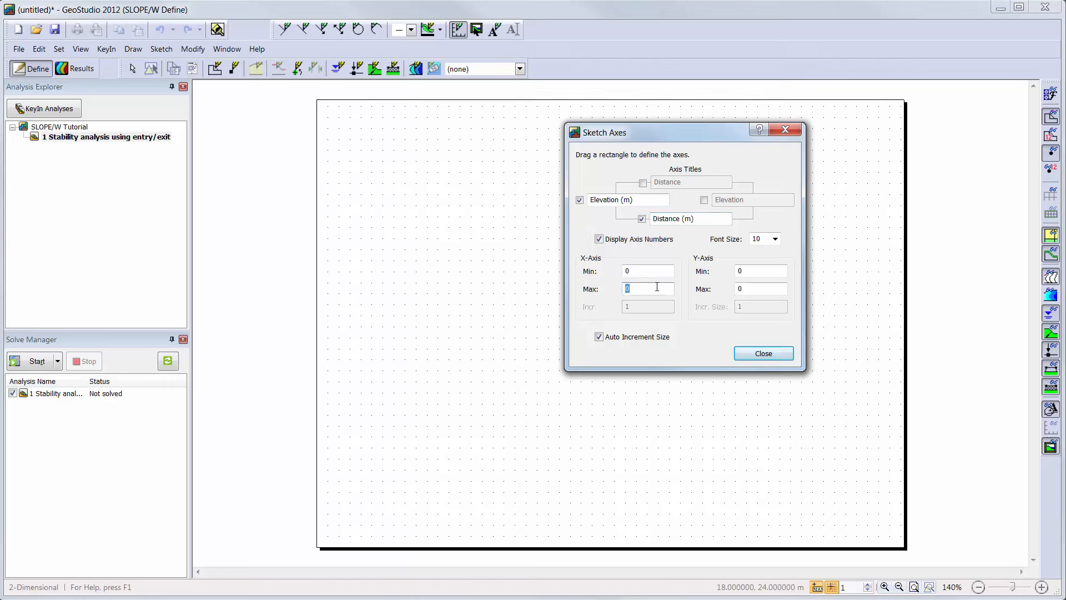
text(40)
click(761, 288)
text(15)
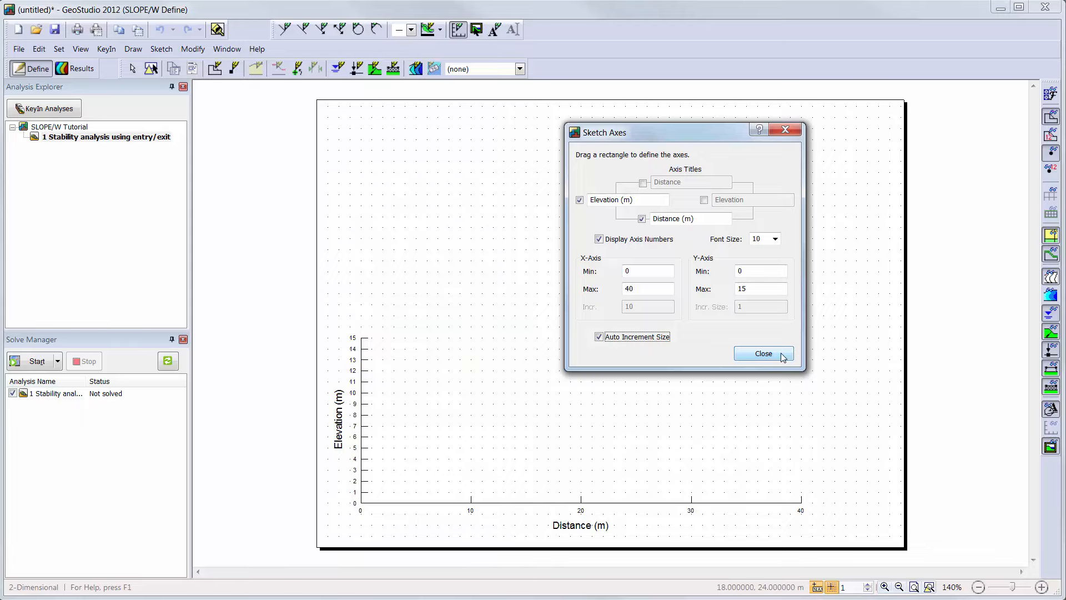
click(763, 353)
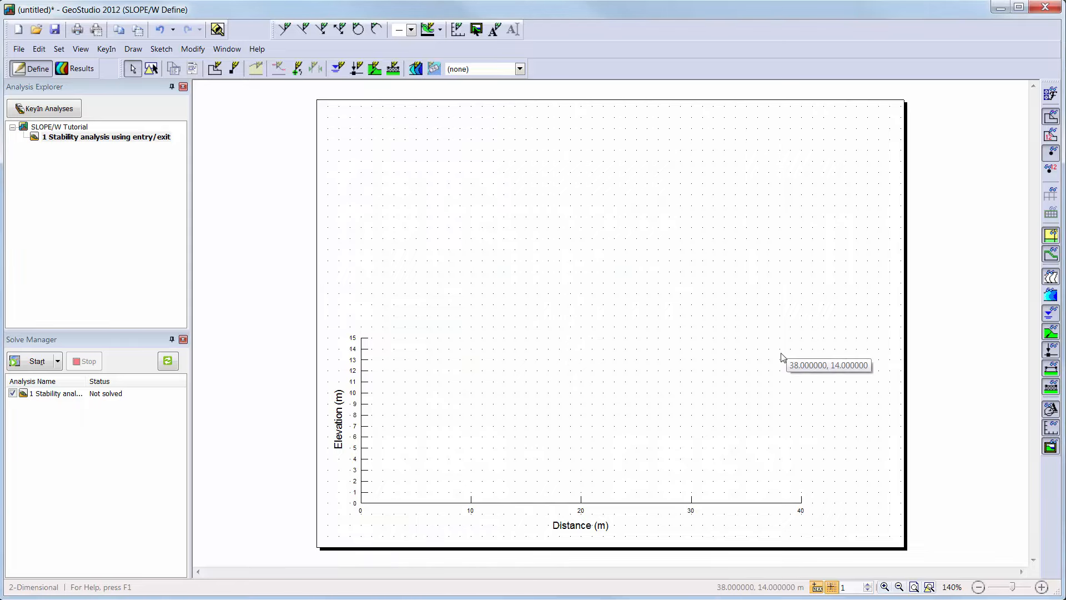
Step: Sketch the slope outline with crest at 14, toe at 4 and layer line at 9
click(184, 29)
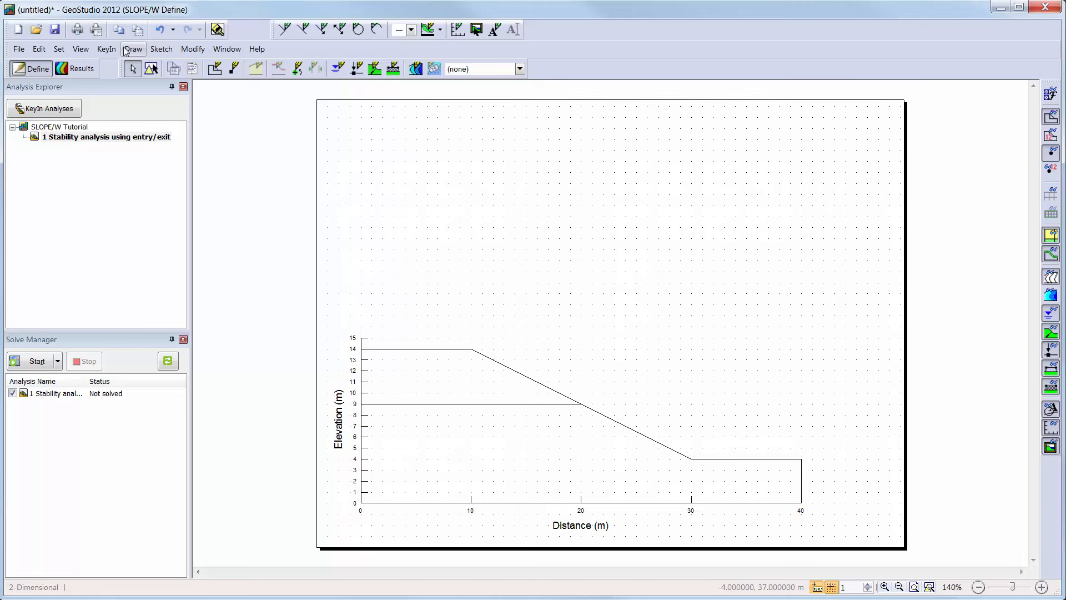
click(133, 47)
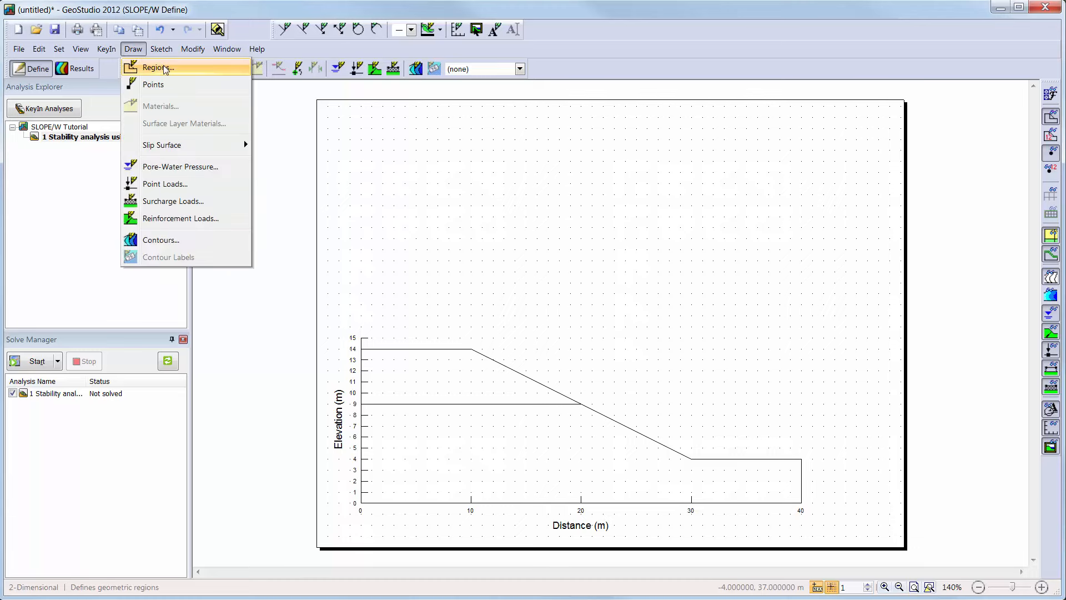
Step: Start Draw Regions and begin tracing the lower region from the bottom-right corner
click(156, 68)
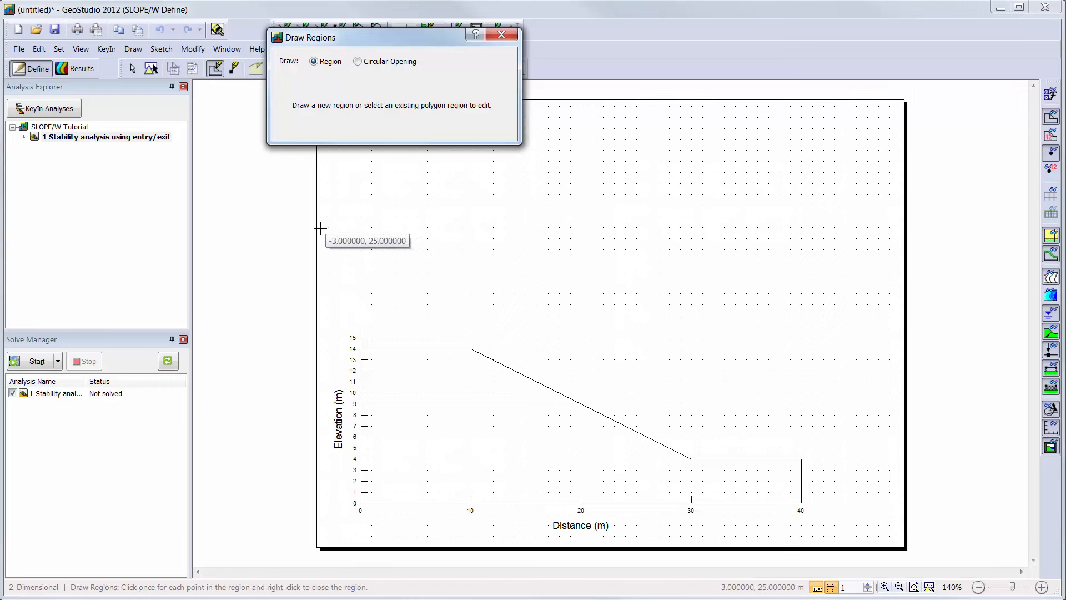
mouse_move(360, 504)
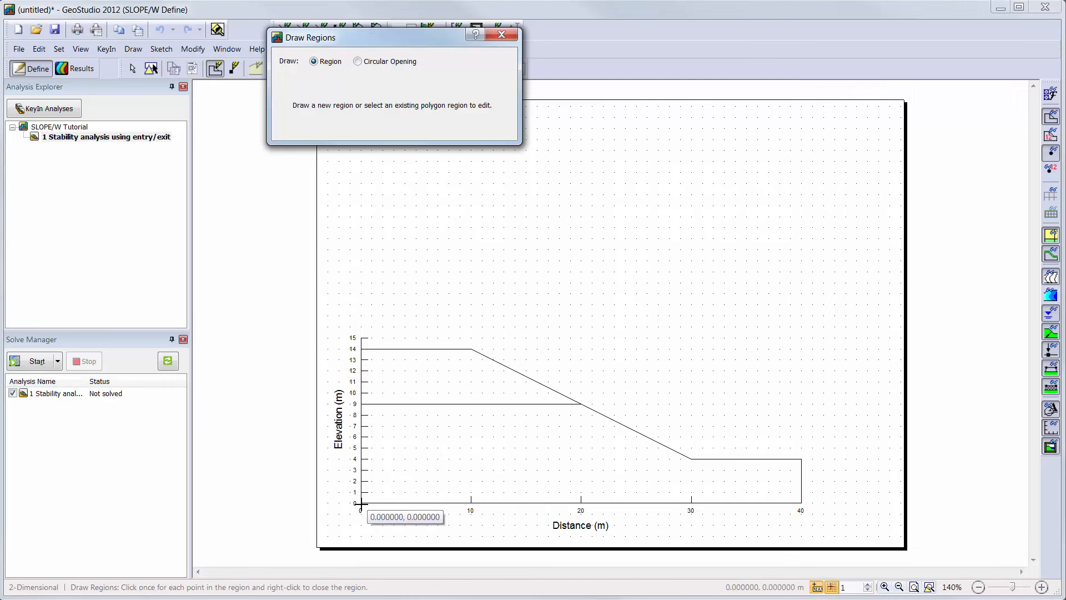
mouse_move(866, 519)
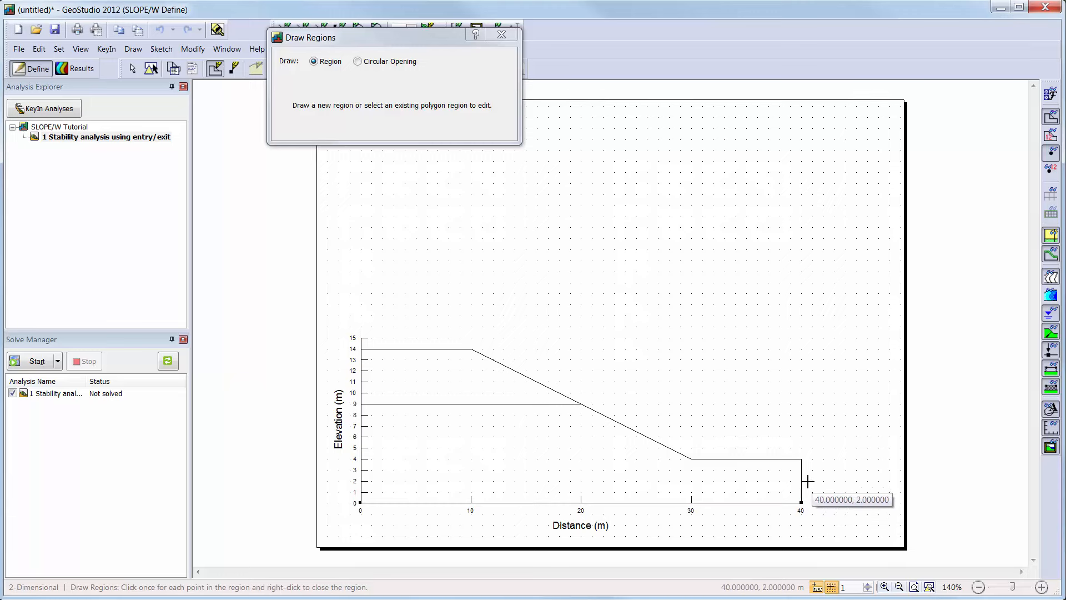
click(692, 457)
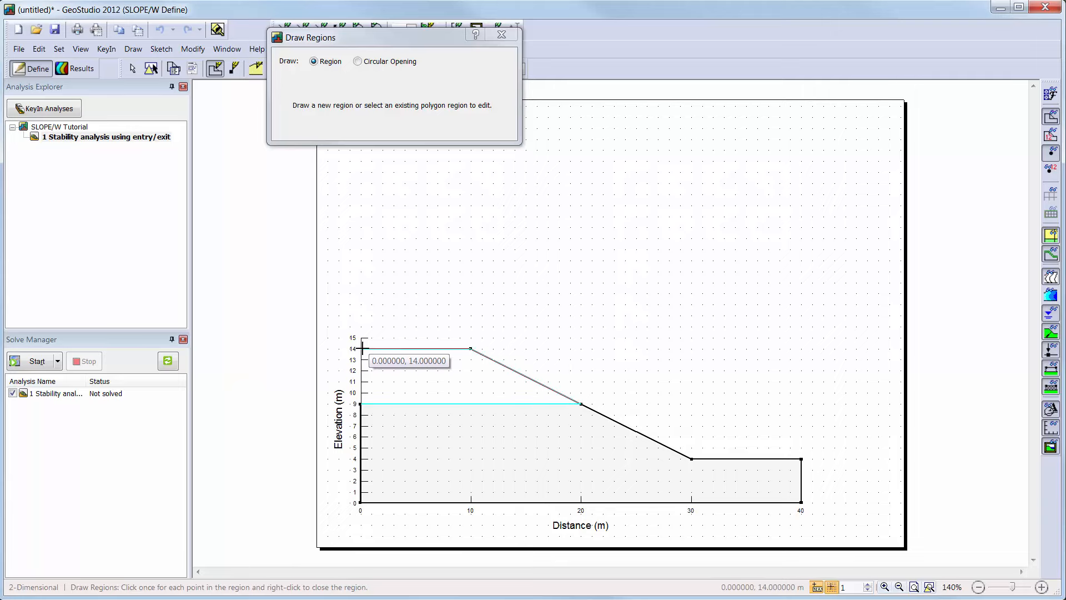
mouse_move(364, 379)
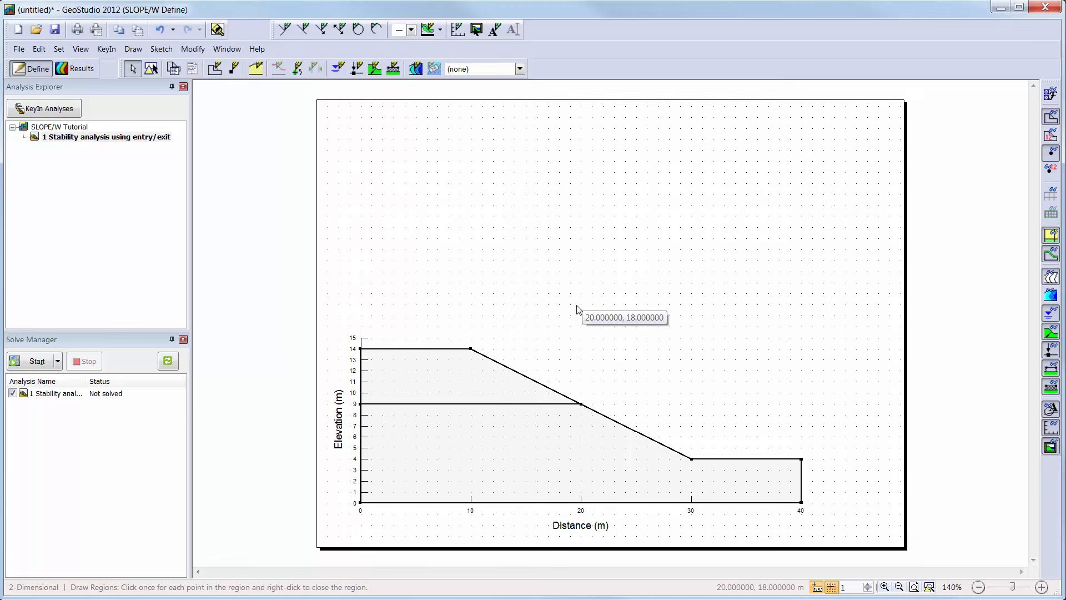
mouse_move(264, 164)
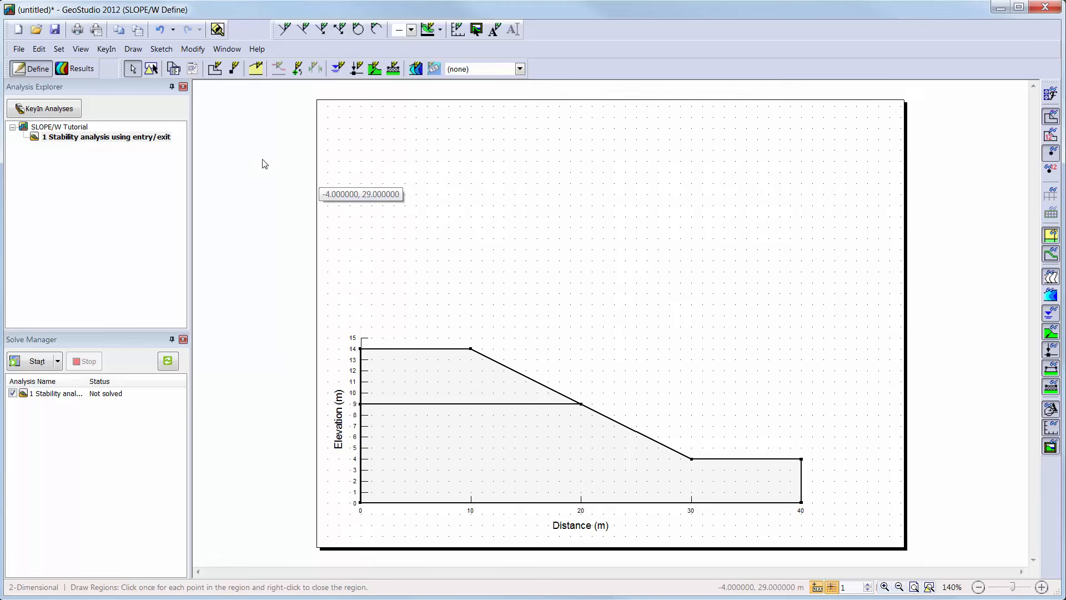
Step: In KeyIn Materials, add an 'Upper soil layer' material with the Mohr-Coulomb model
click(106, 48)
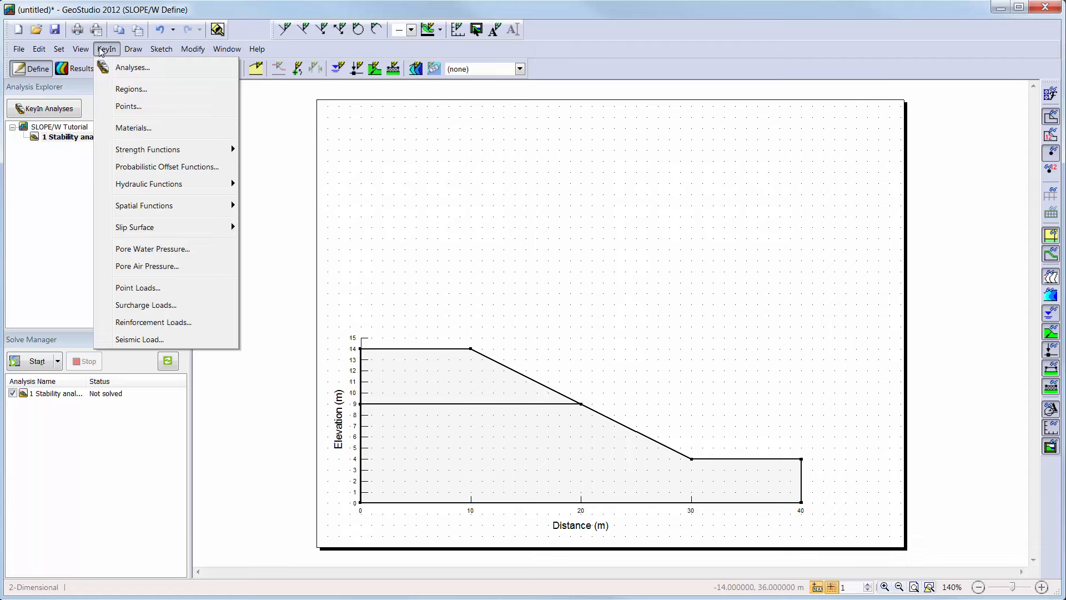
click(134, 128)
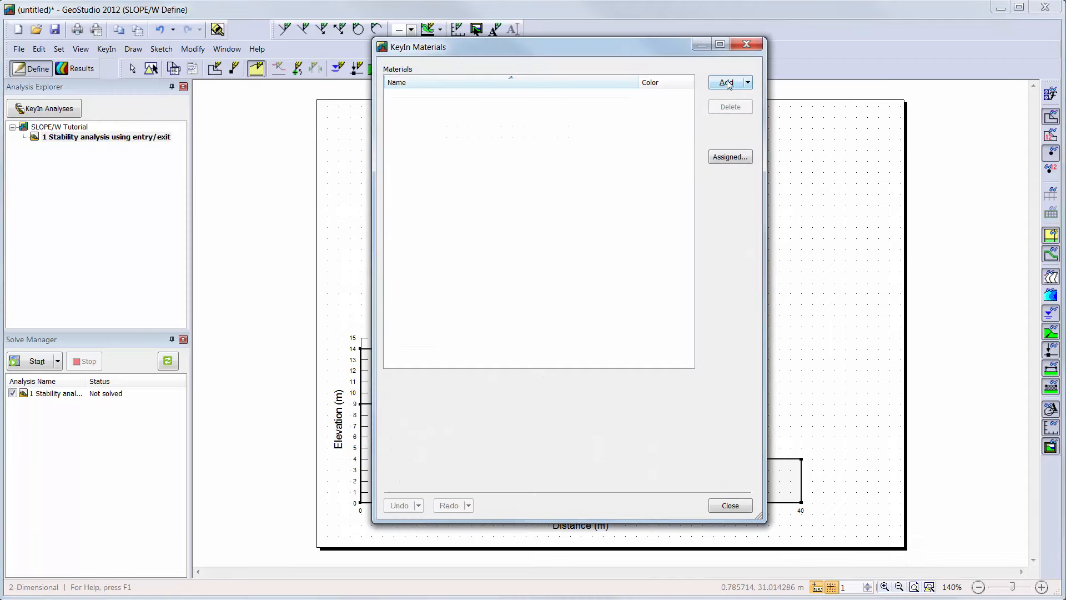
click(726, 81)
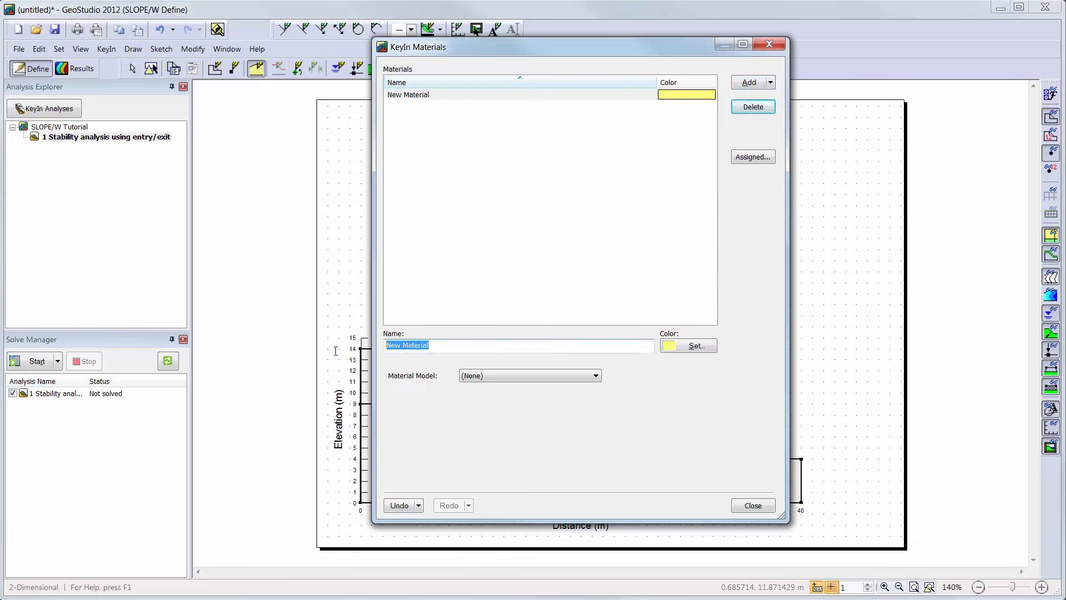
mouse_move(237, 276)
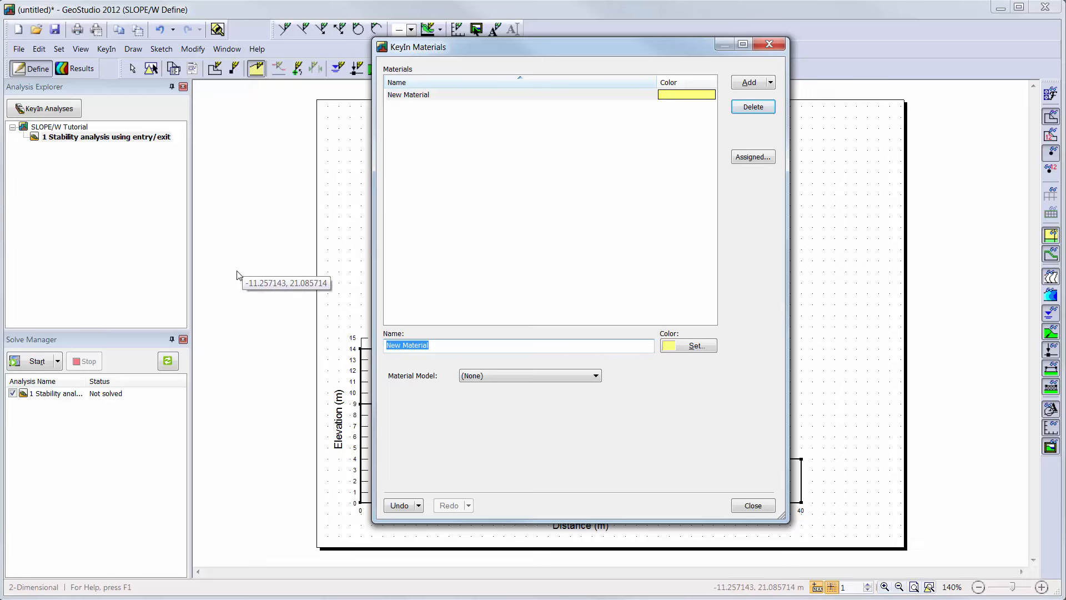
text(Upper soi)
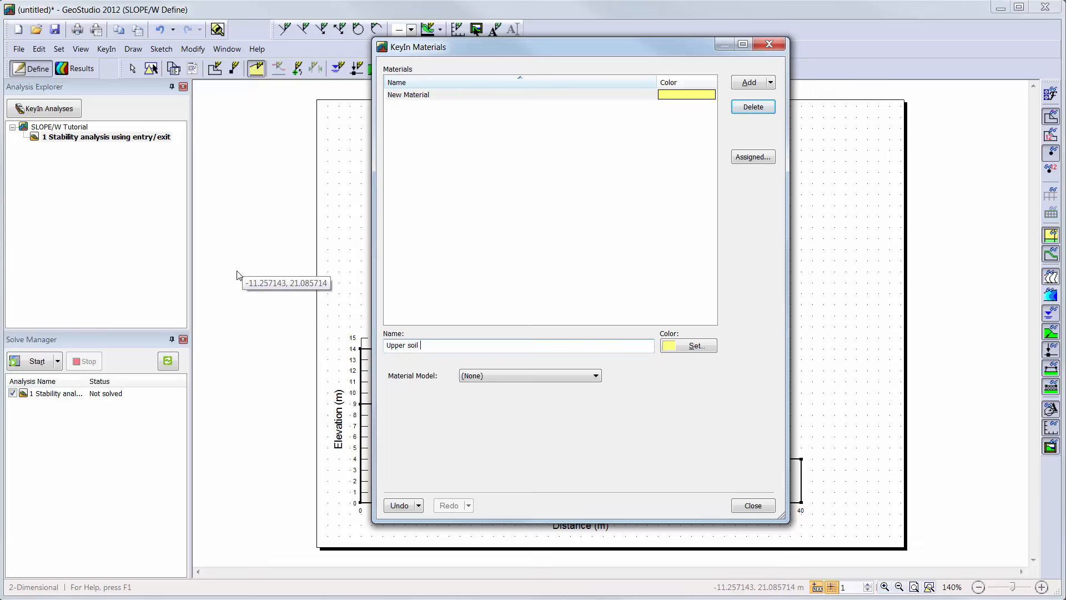
text(layer)
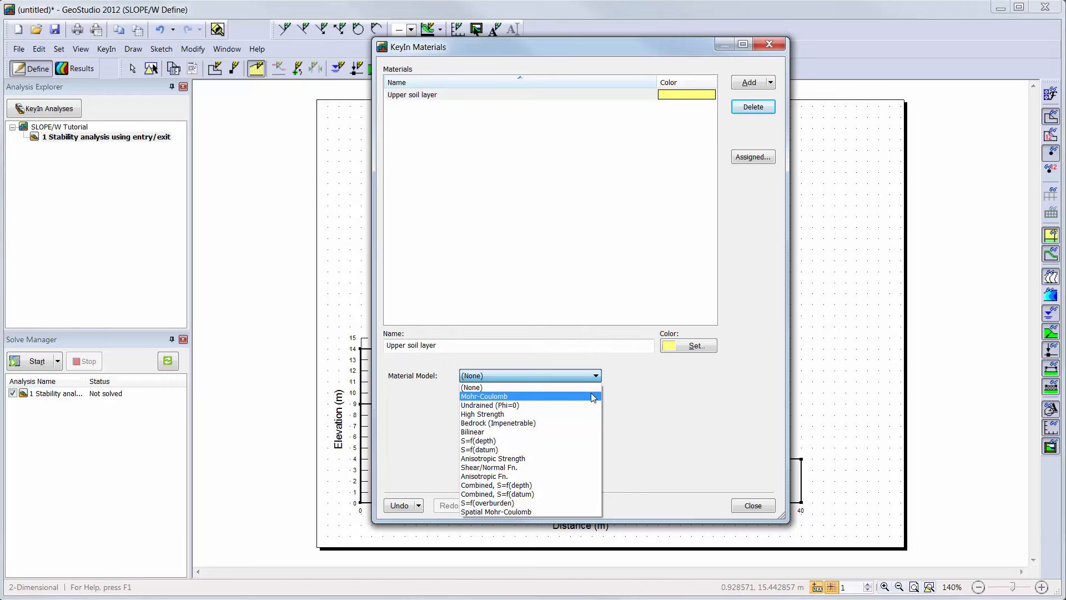
click(484, 397)
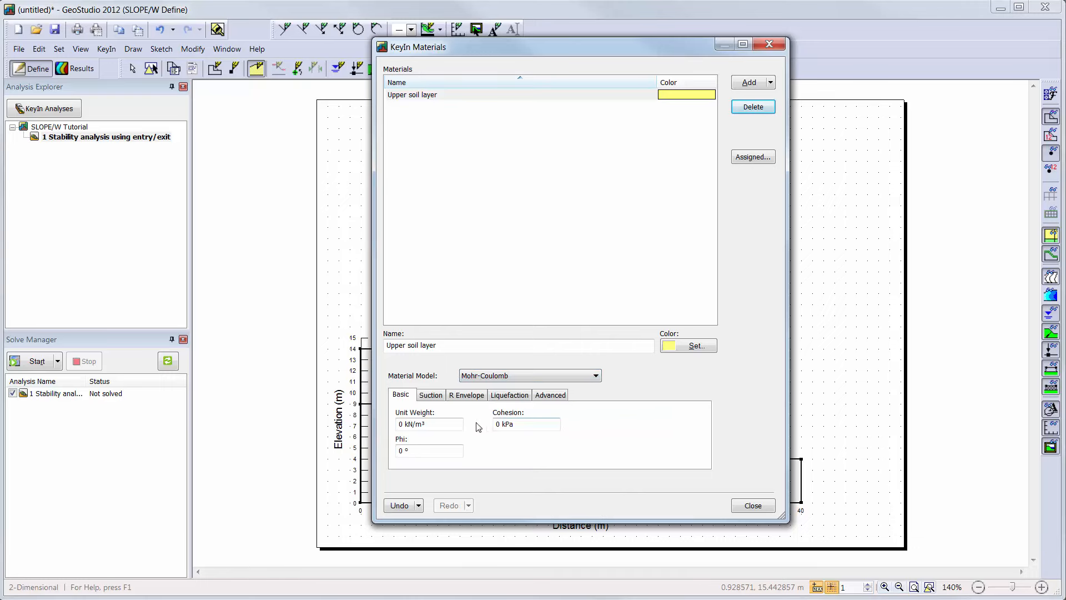
Step: Enter unit weight 15 kN/m³, cohesion 5 kPa, phi 20°, phi B 10°, and browse the other tabs
click(429, 423)
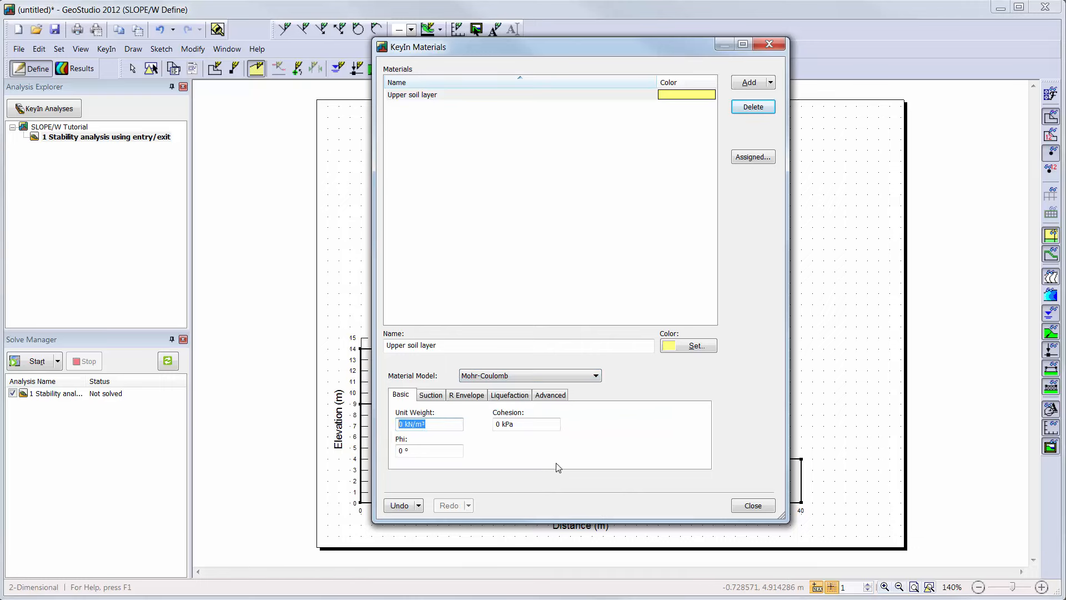
mouse_move(593, 473)
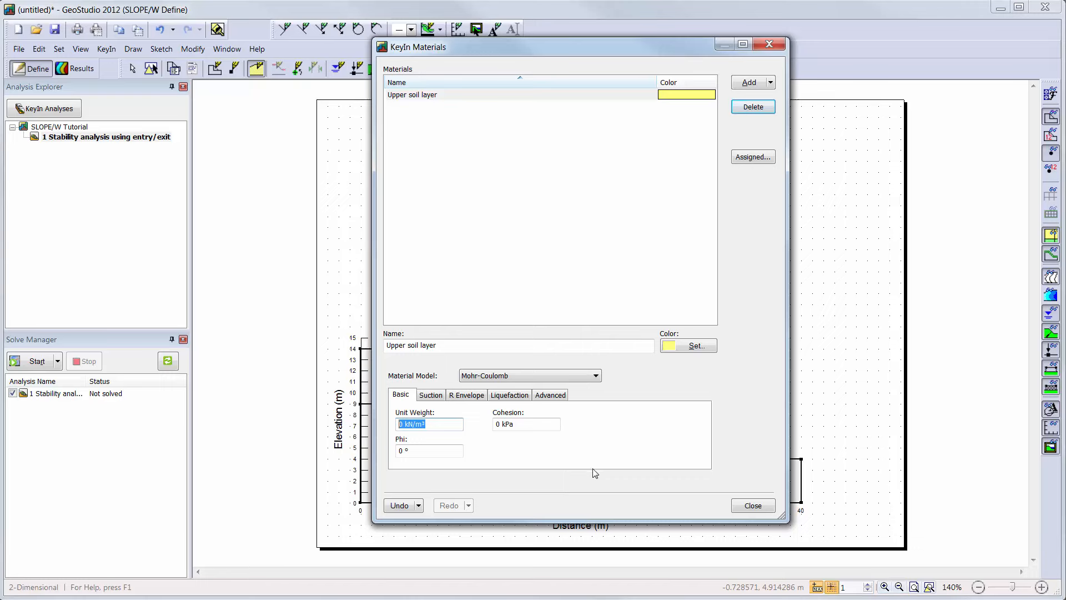
text(5)
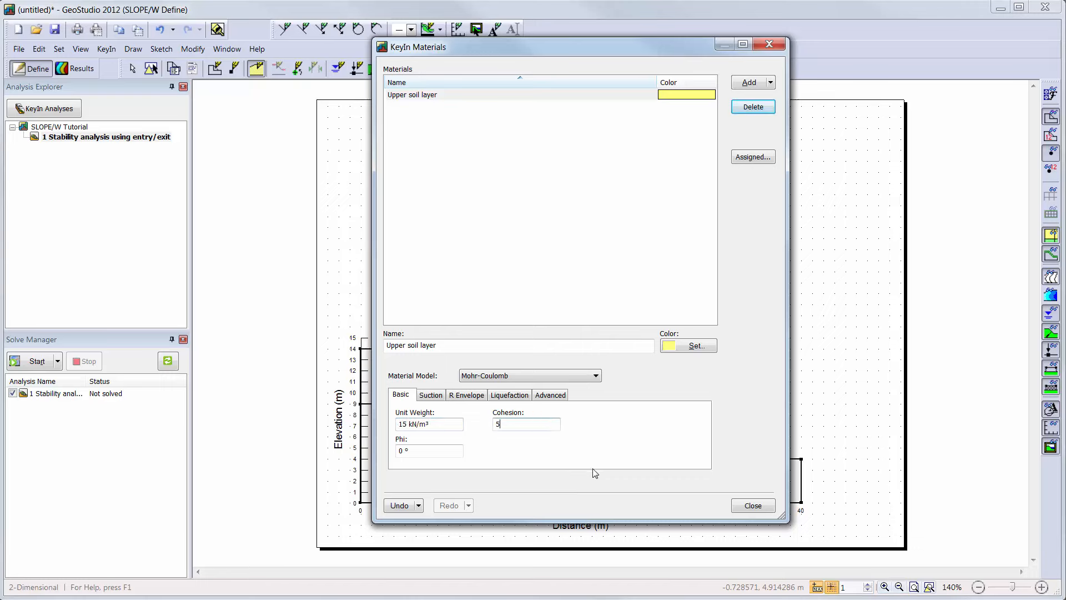
key(Tab)
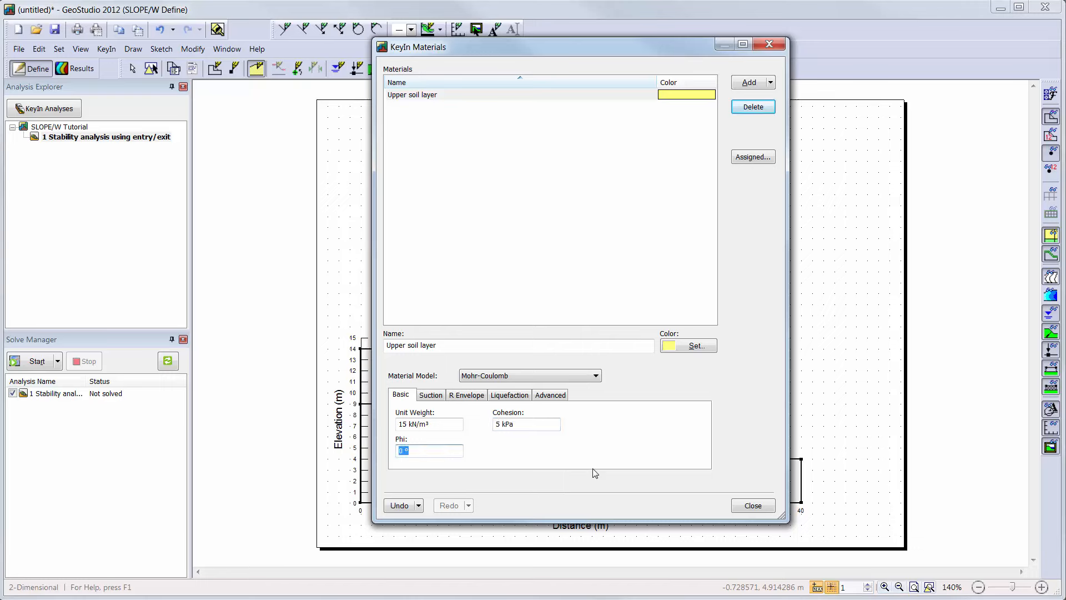
text(20)
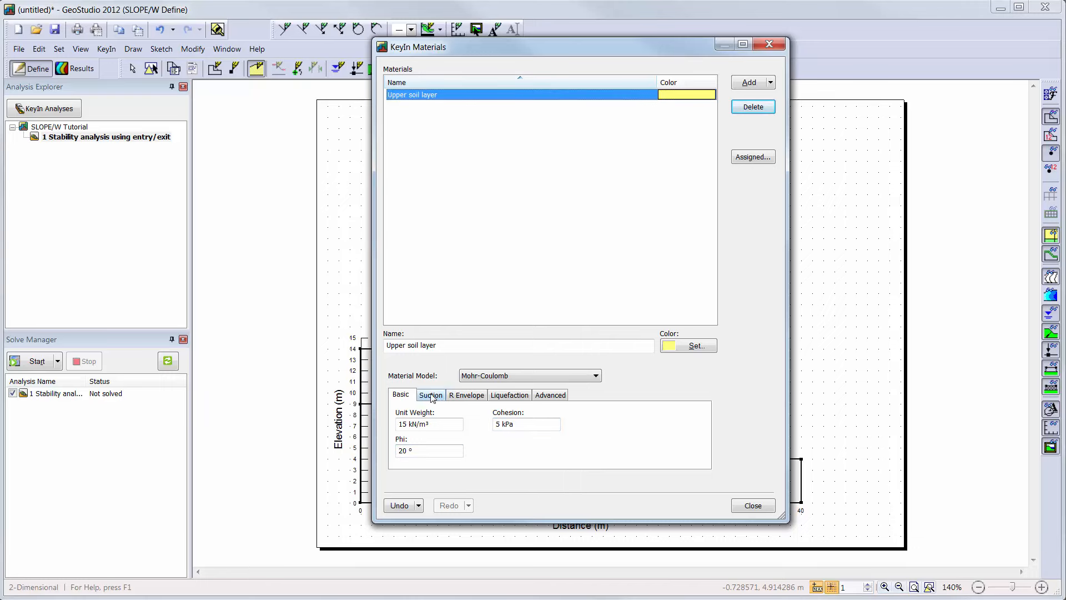
click(431, 394)
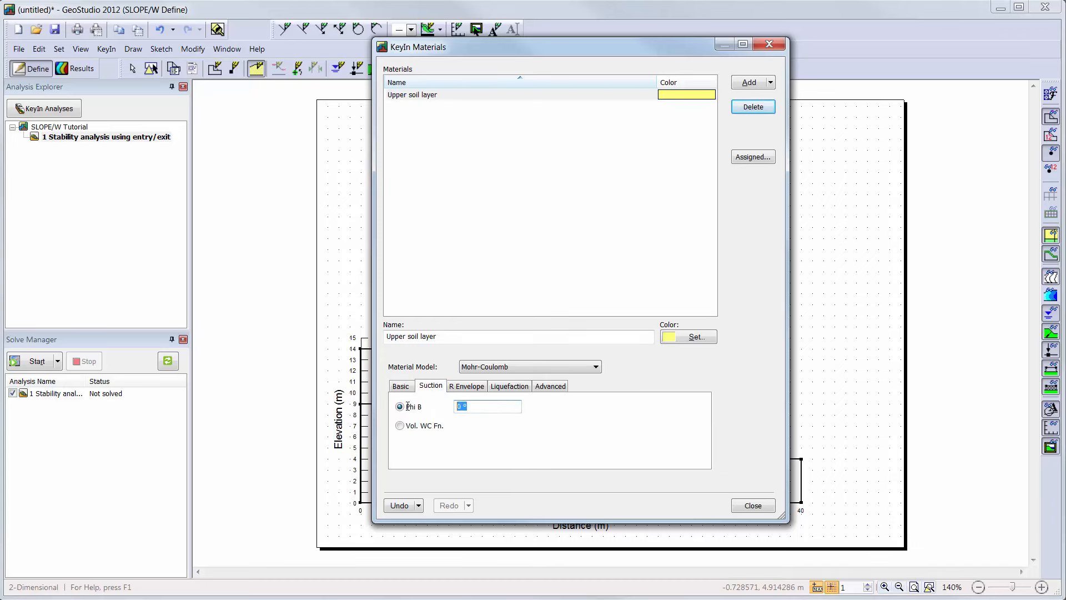
text(10)
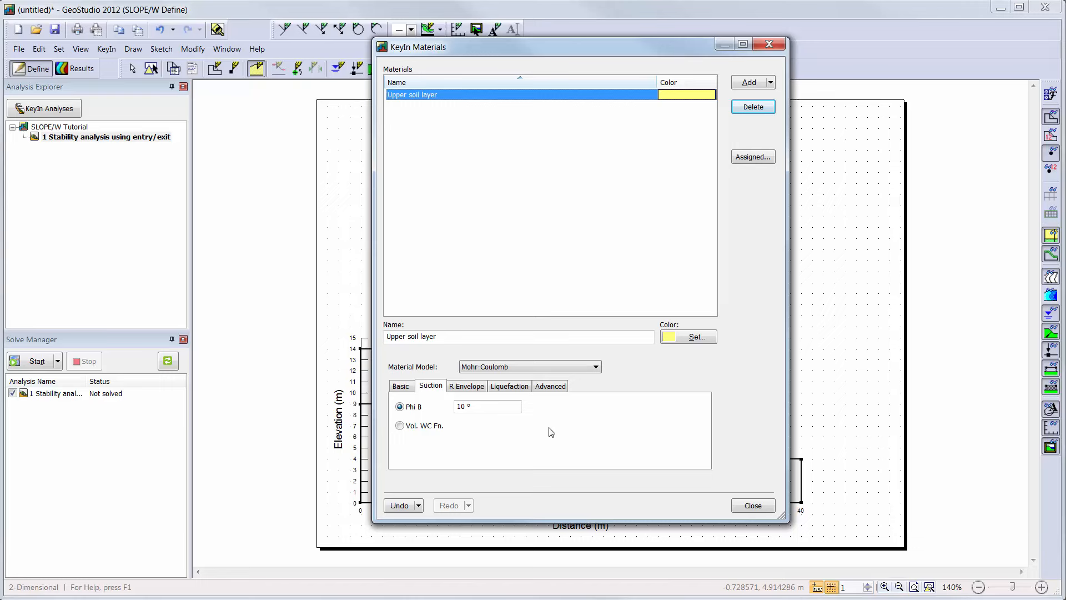
click(465, 385)
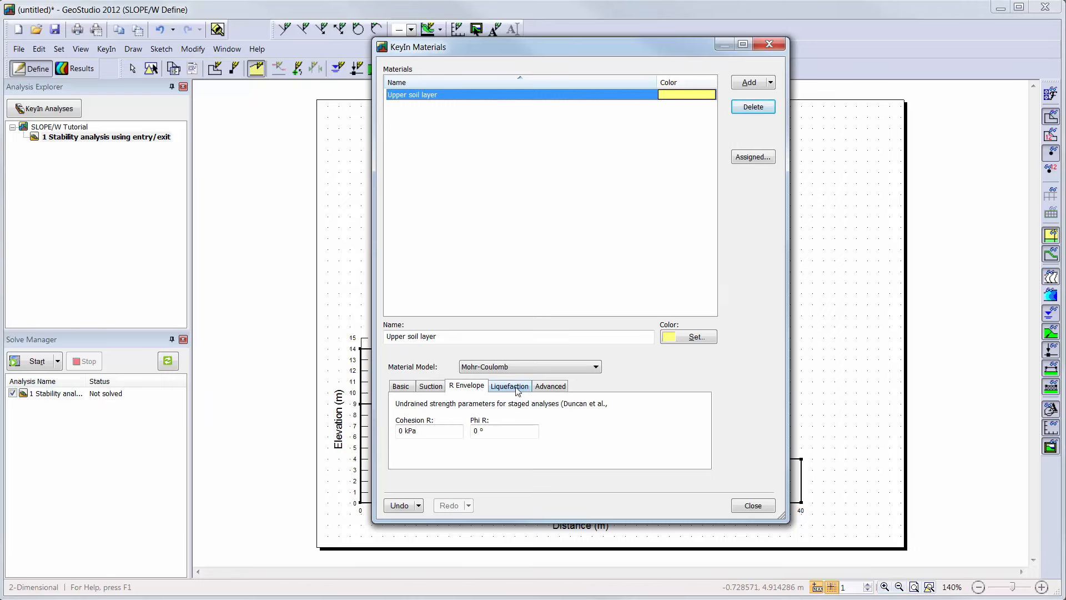
click(508, 385)
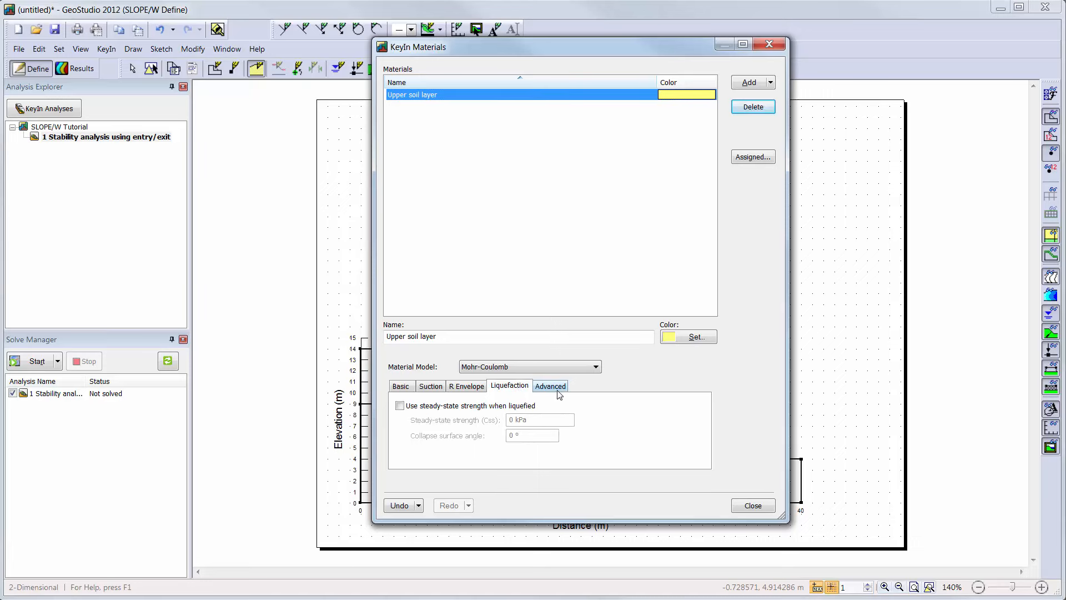
click(550, 385)
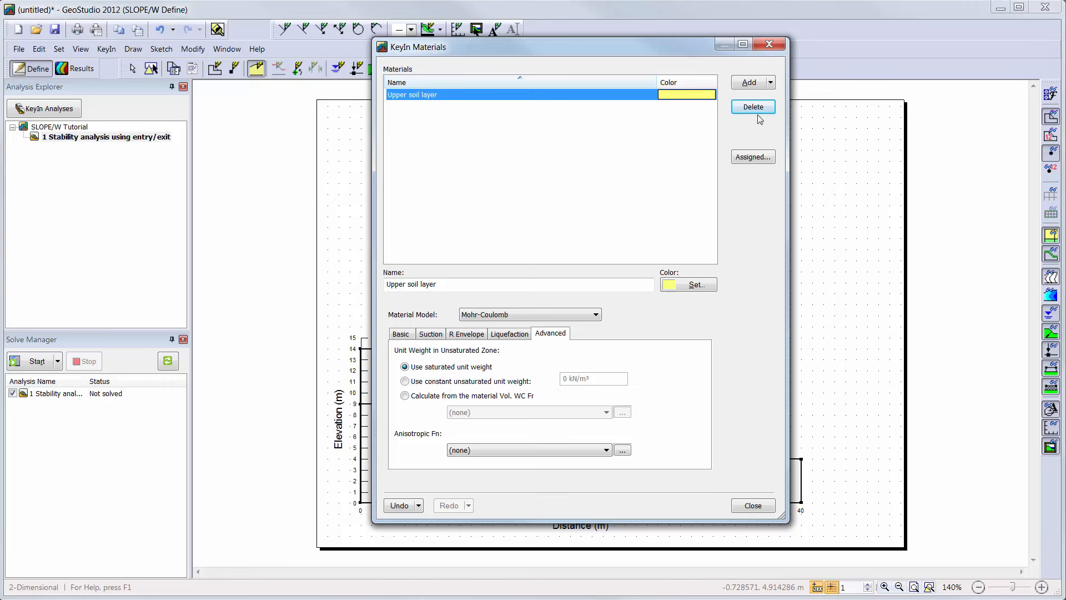
Step: Clone the upper material as 'Lower soil layer' with unit weight 18, cohesion 10 and phi 25°
click(770, 83)
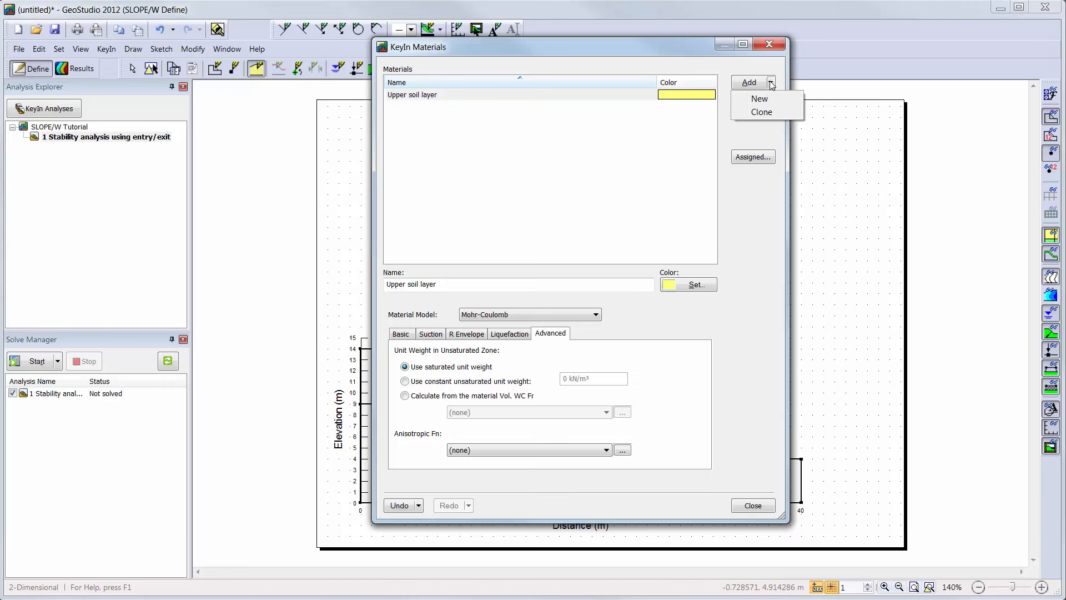
mouse_move(761, 112)
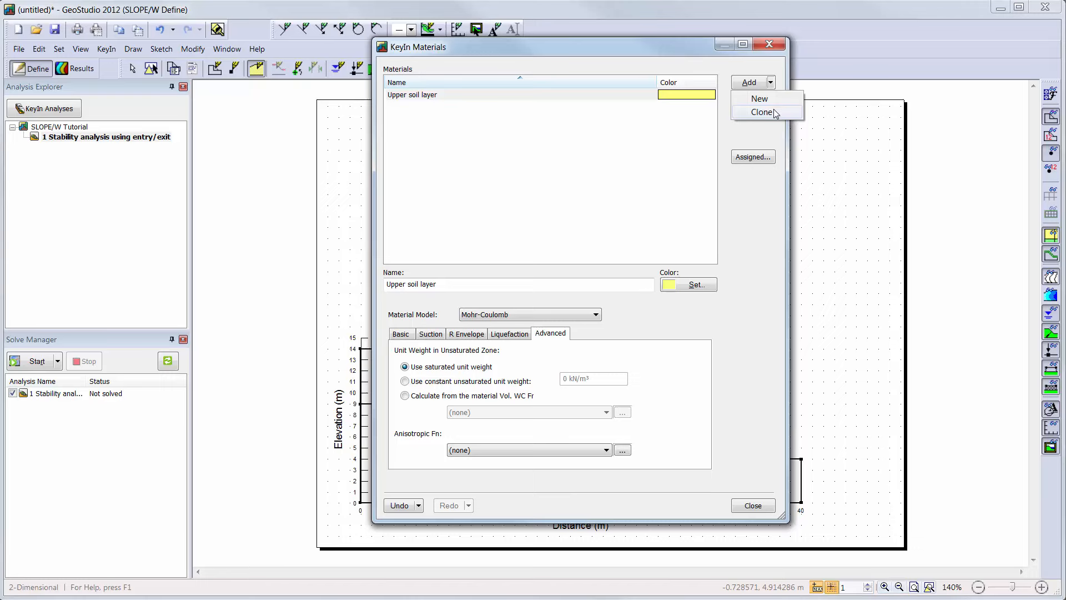
click(763, 112)
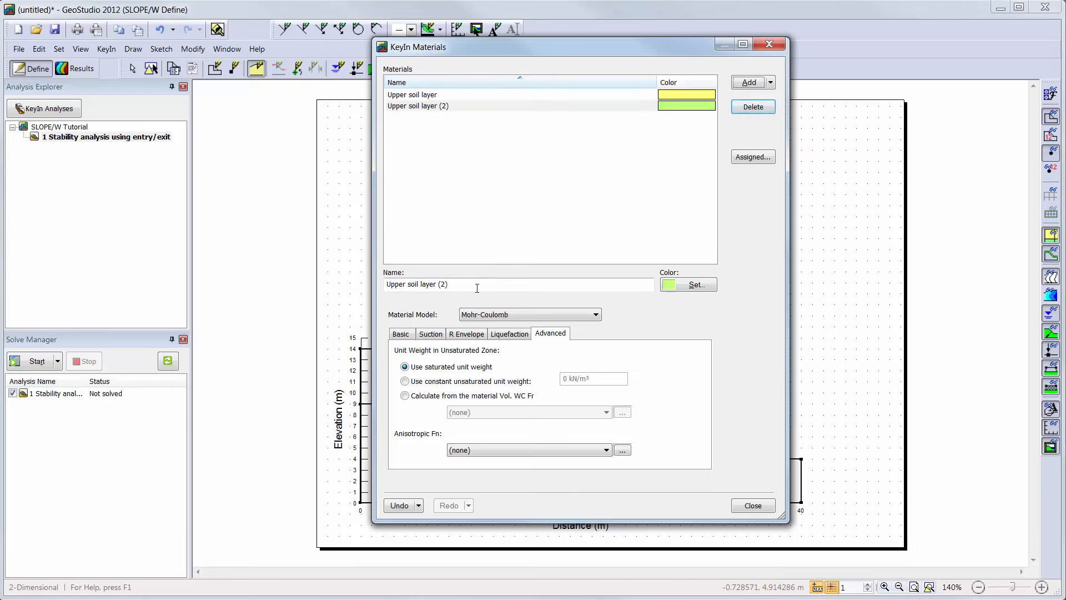
text(L)
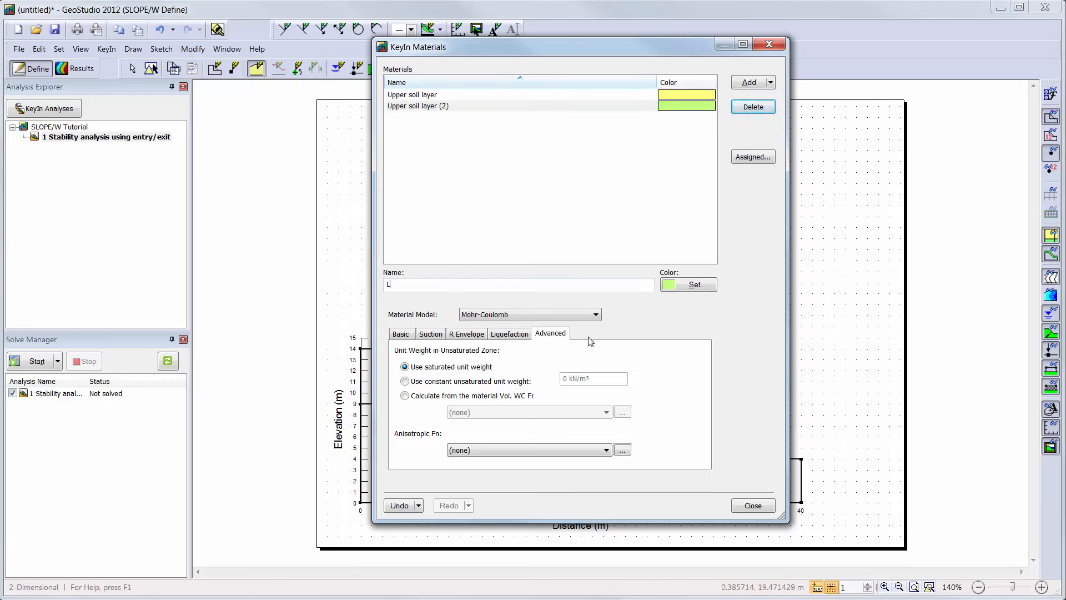
text(Lower soil layer)
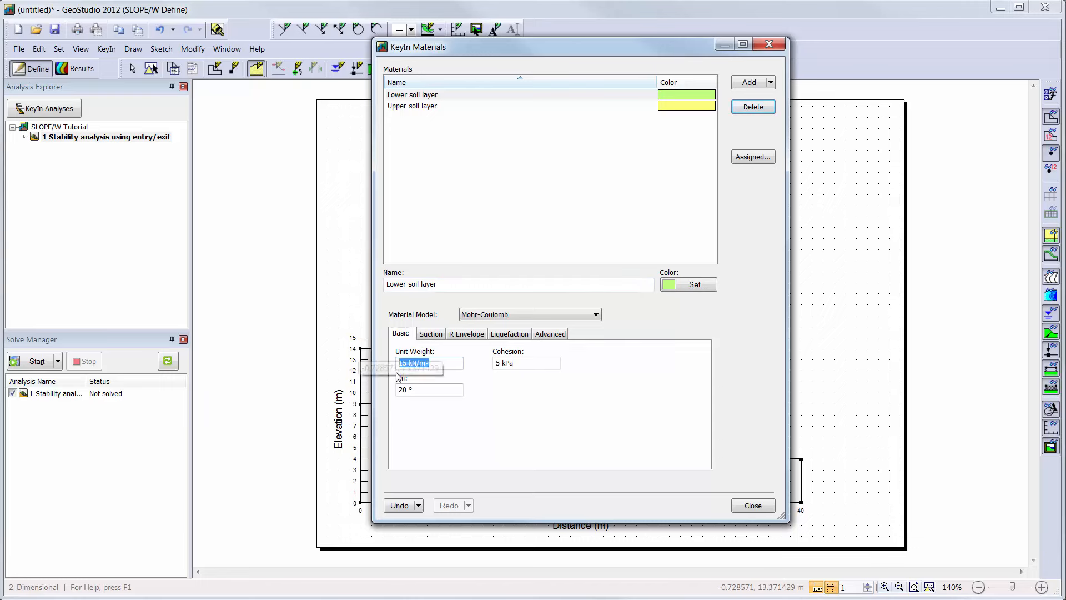
text(18)
click(526, 362)
text(10)
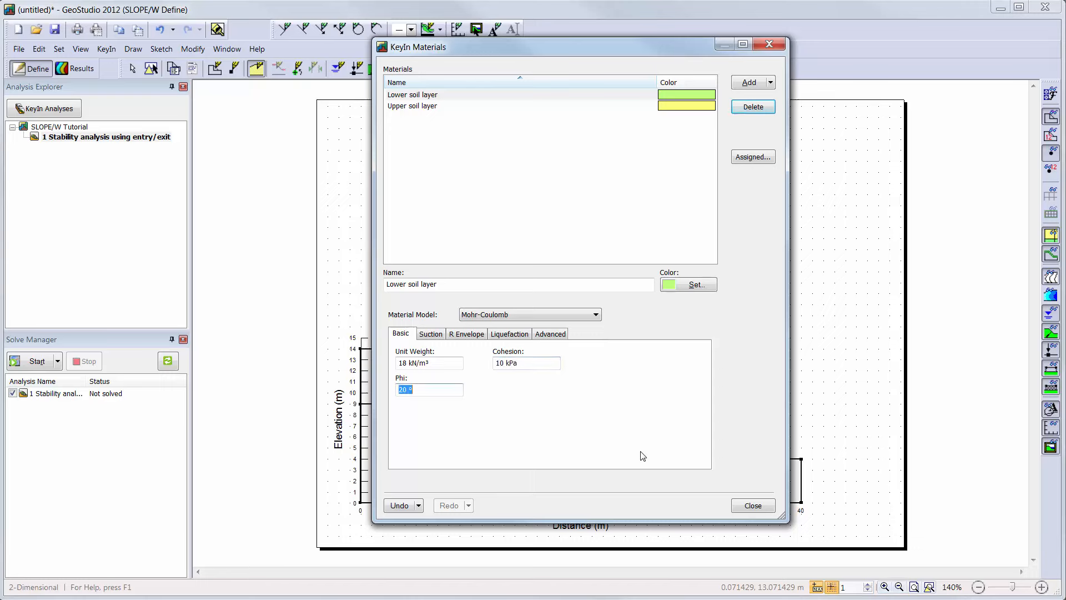
text(25)
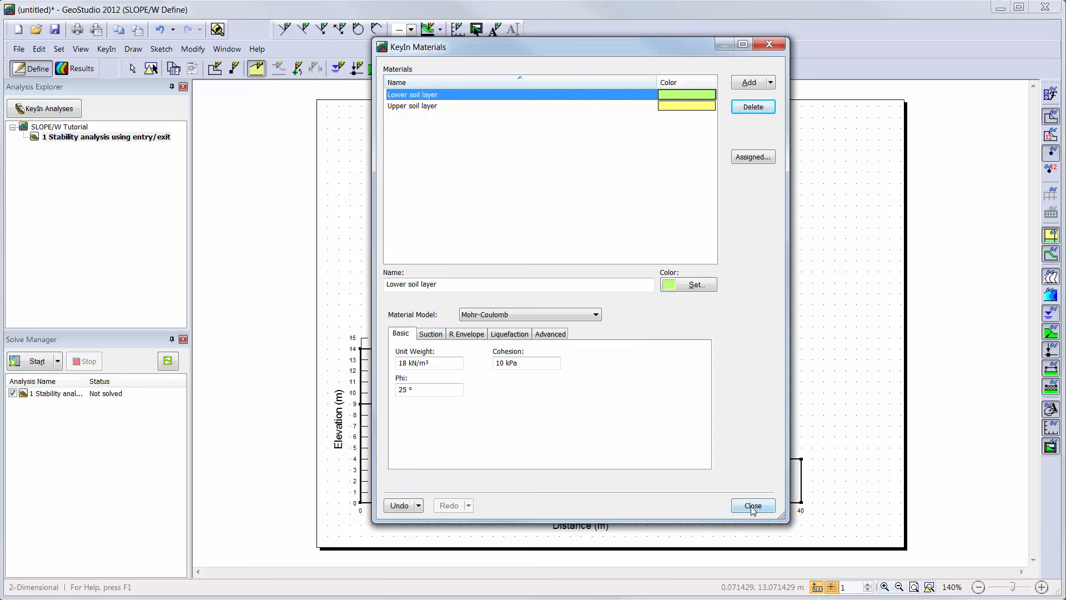
Step: Assign Upper soil layer to the top region and Lower soil layer to the bottom region
click(752, 506)
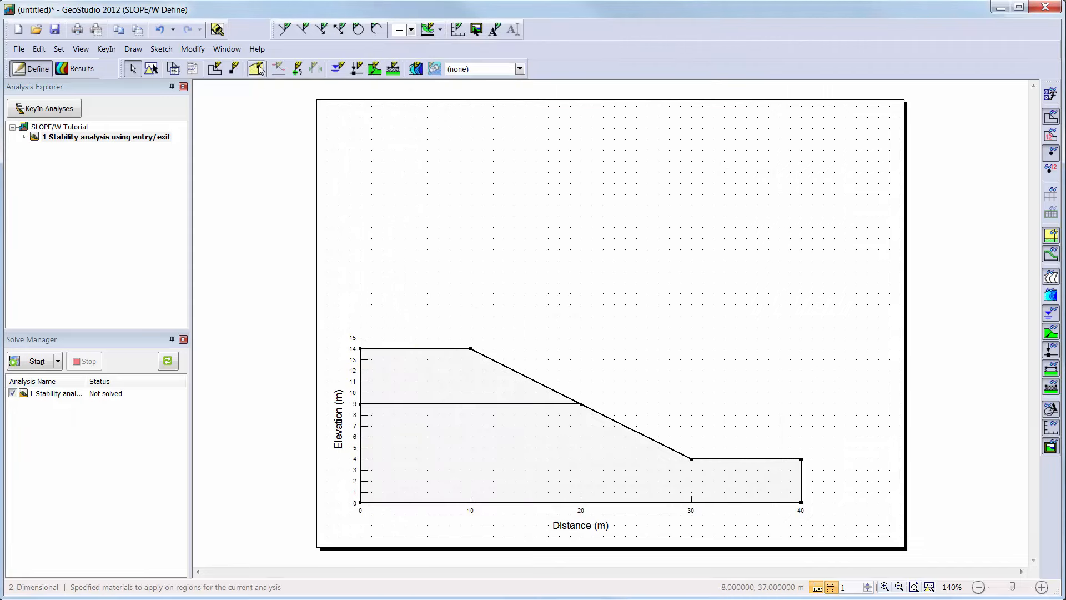
click(256, 67)
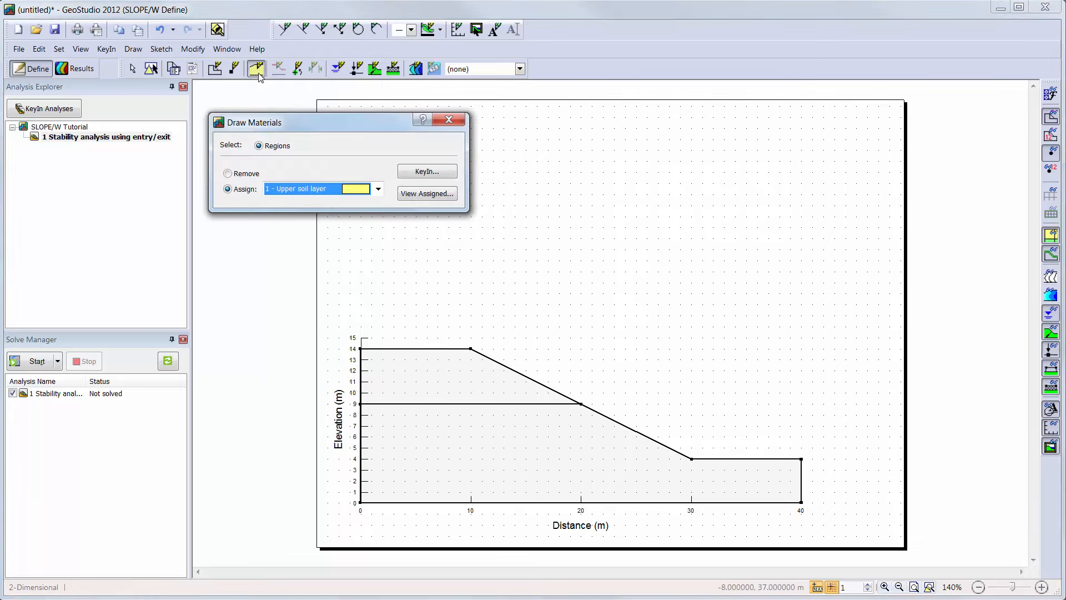
mouse_move(448, 373)
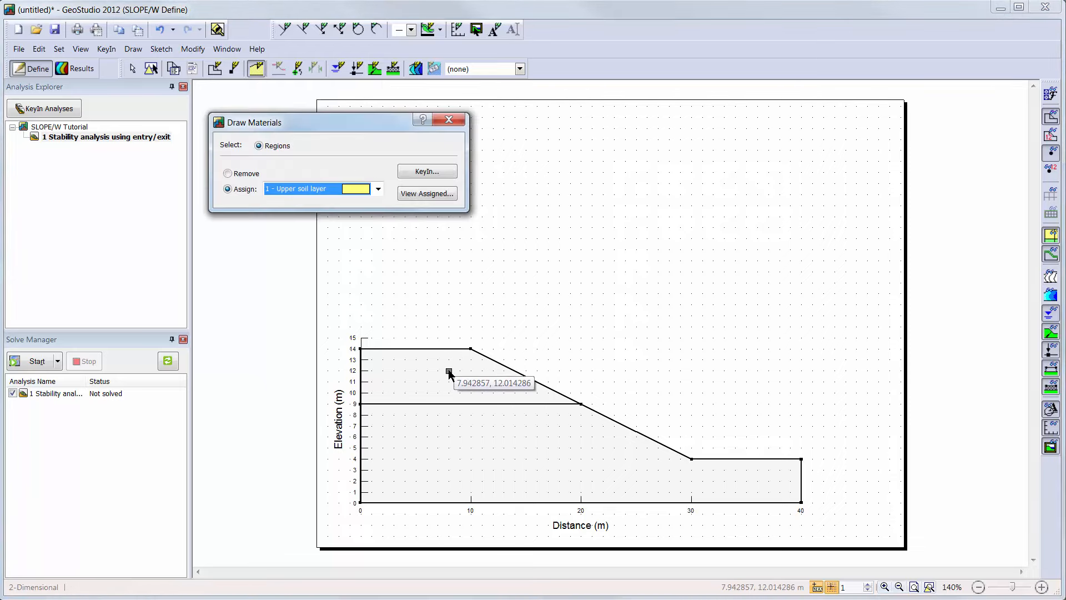
click(449, 373)
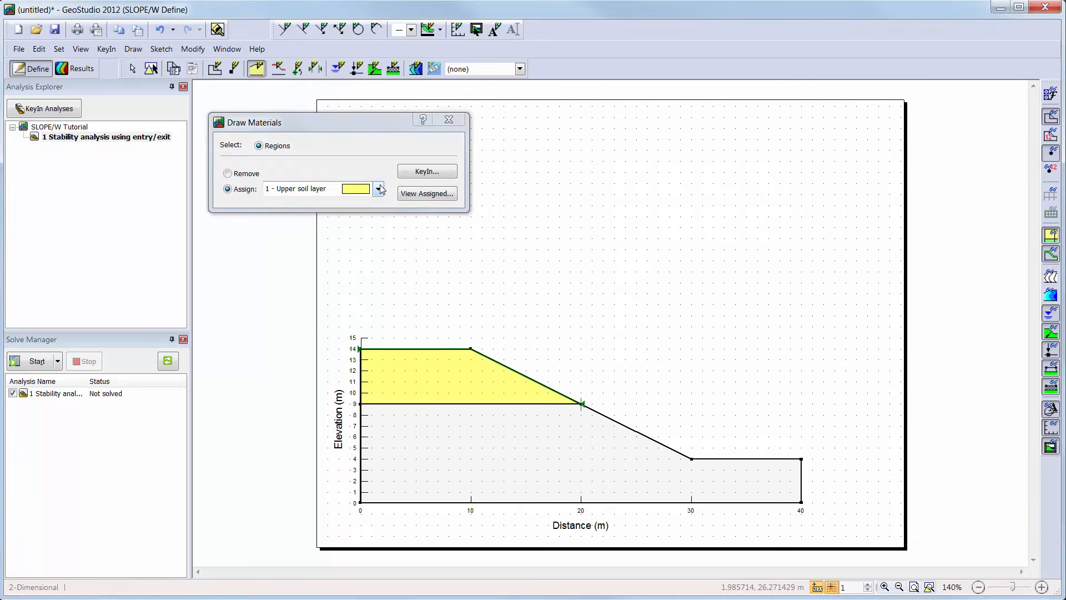
click(380, 189)
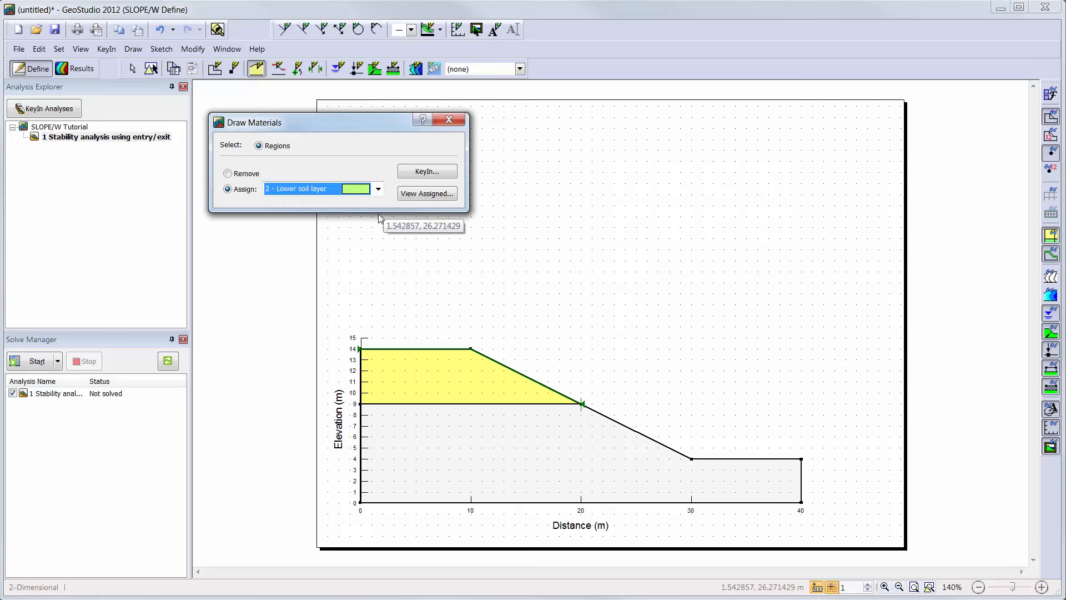
click(476, 452)
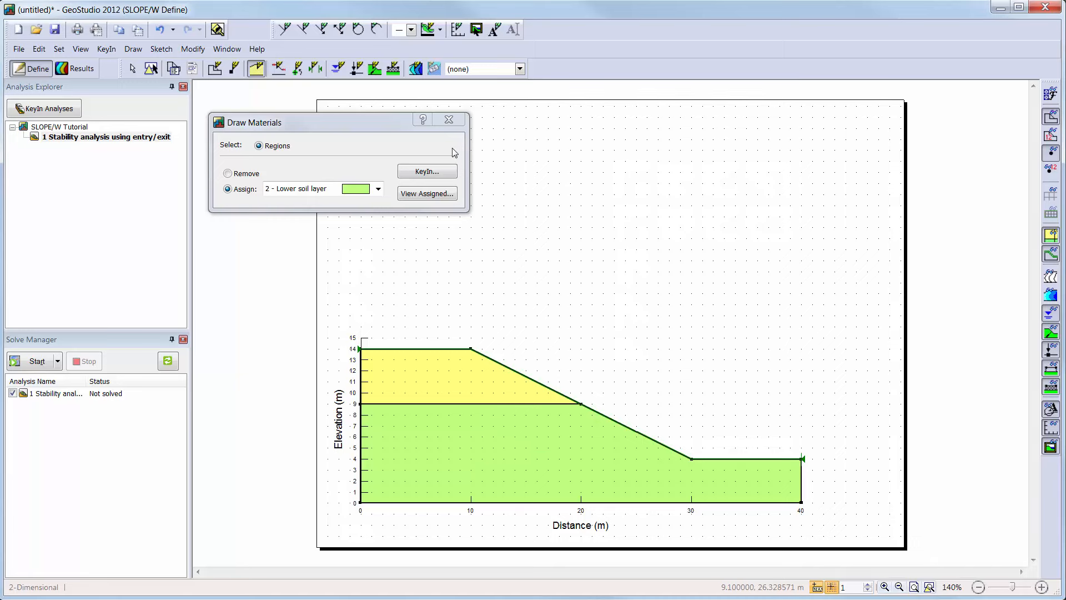
click(449, 120)
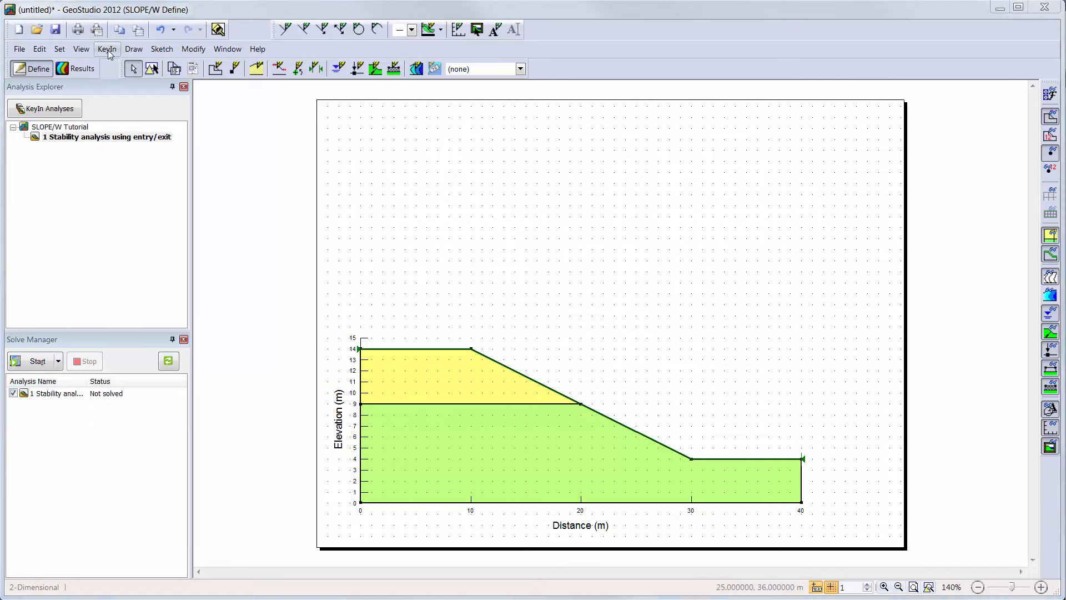
Step: Key in a new piezometric line through (0,10), (16,8), (24,7) and (40,7)
click(106, 48)
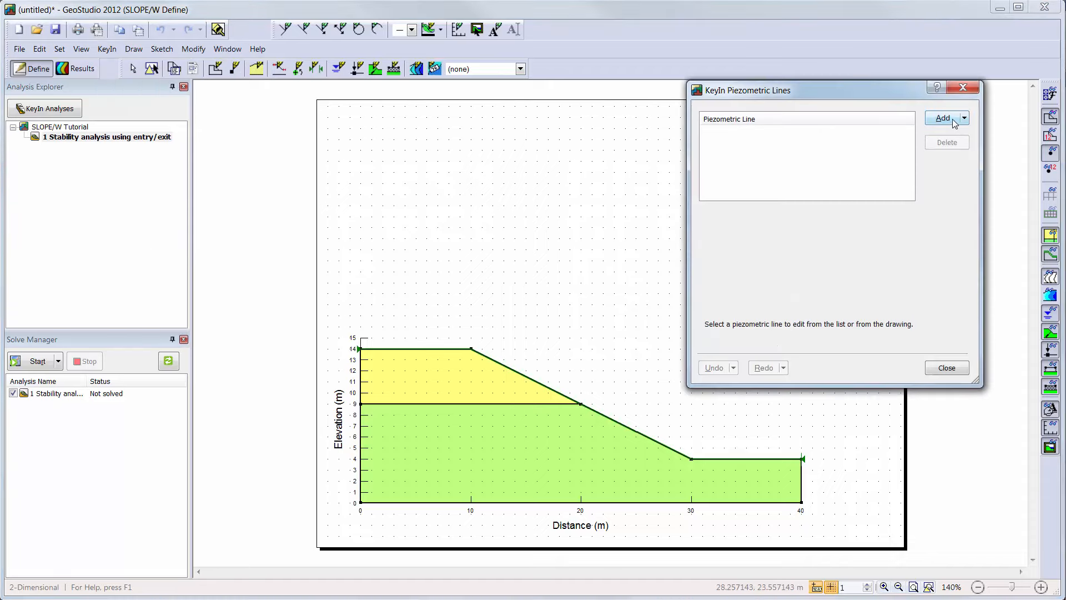
click(942, 118)
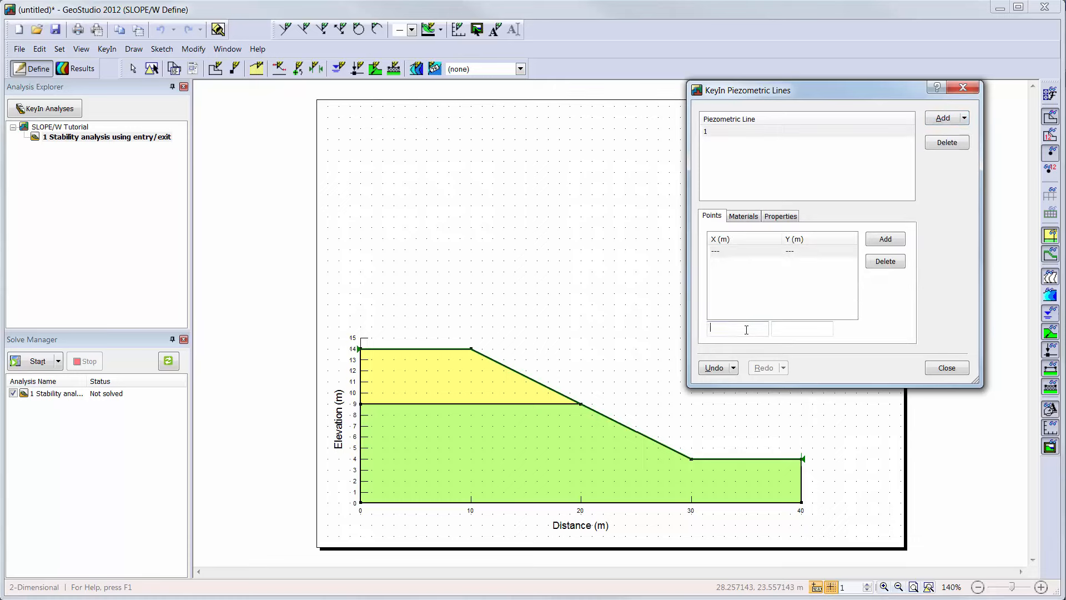
mouse_move(923, 323)
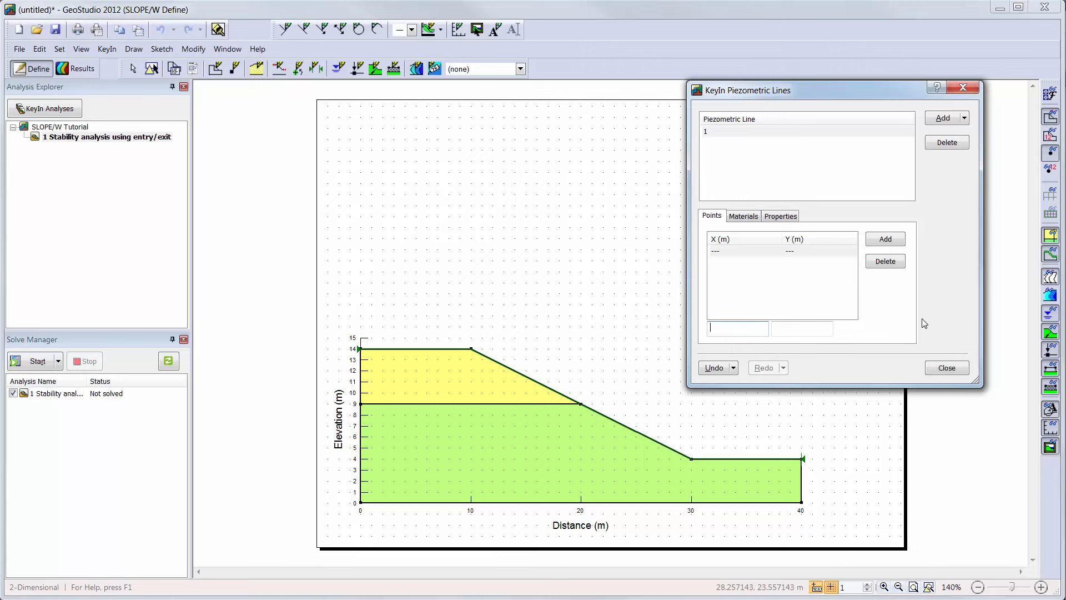
text(10)
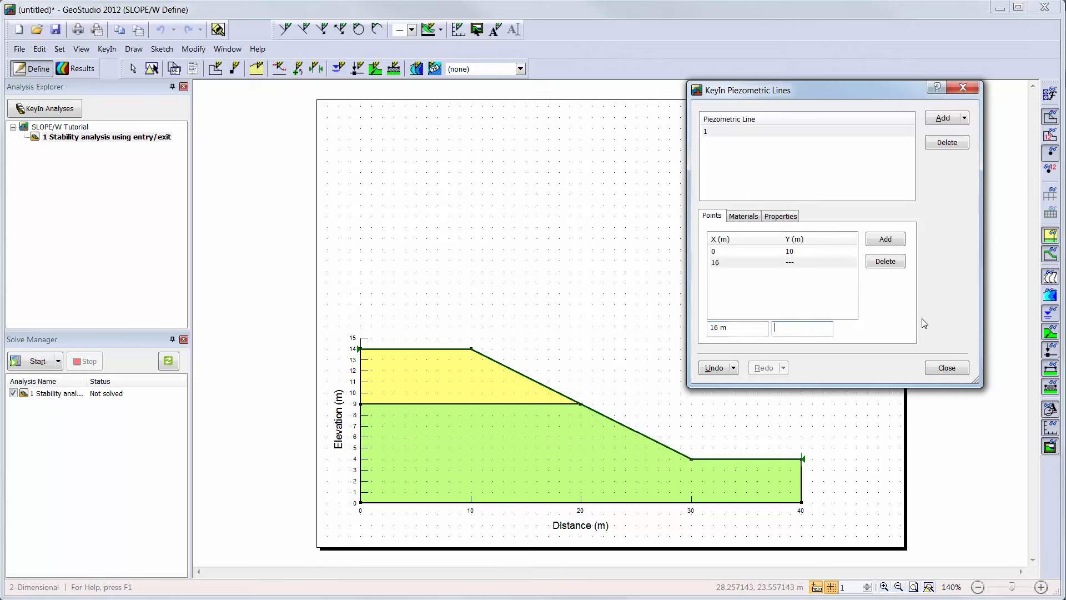
text(8)
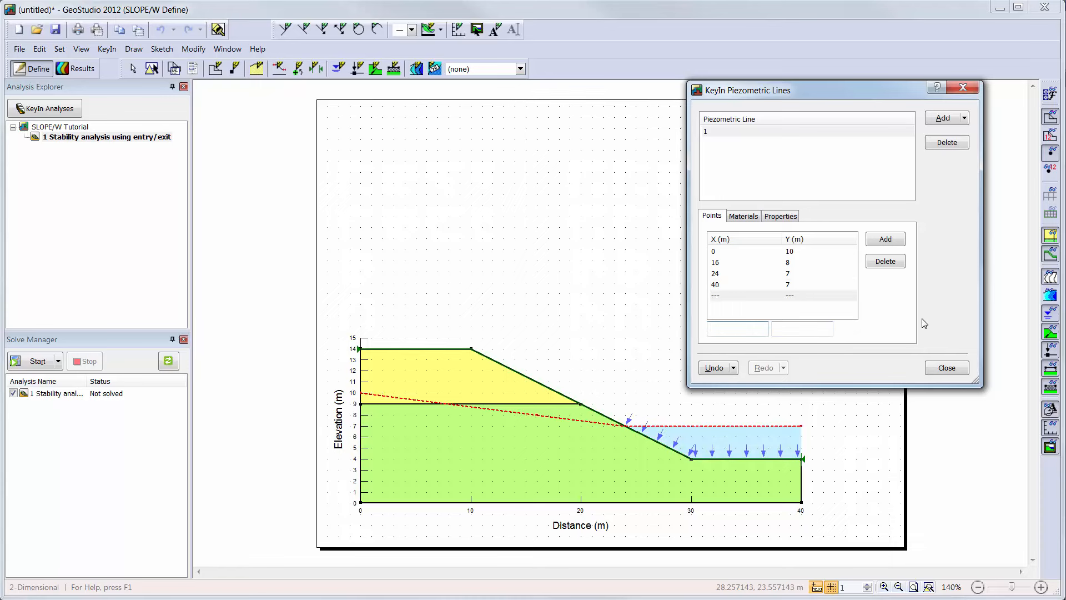
mouse_move(928, 329)
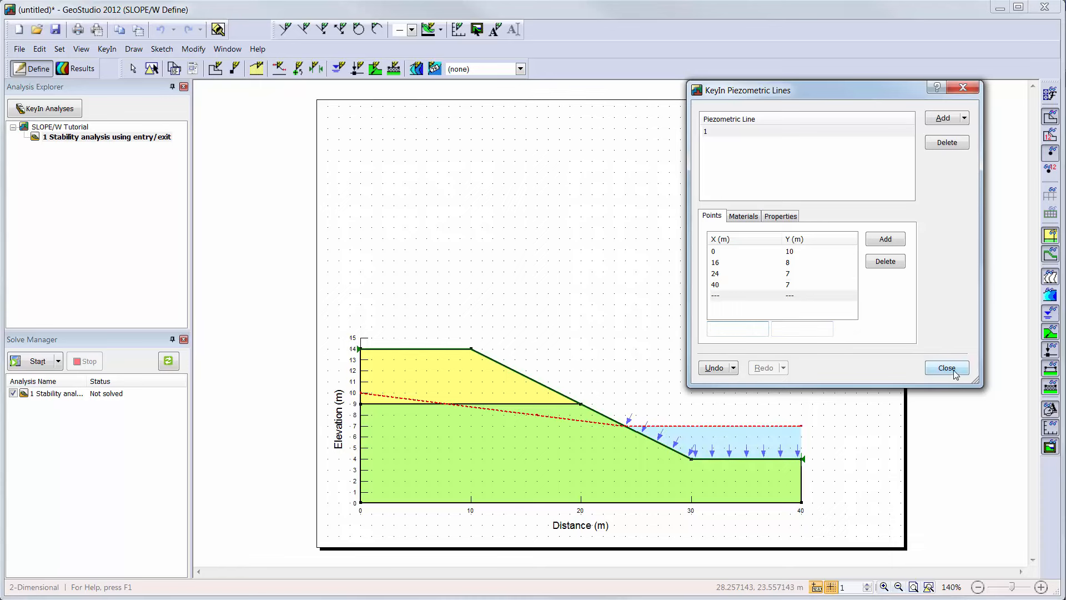
click(946, 367)
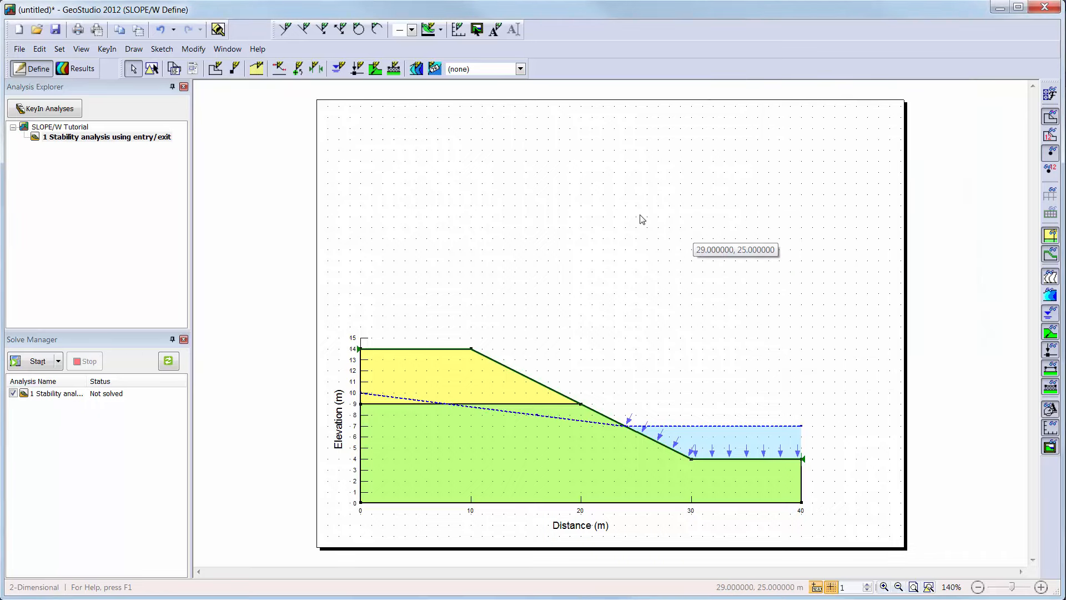
mouse_move(337, 68)
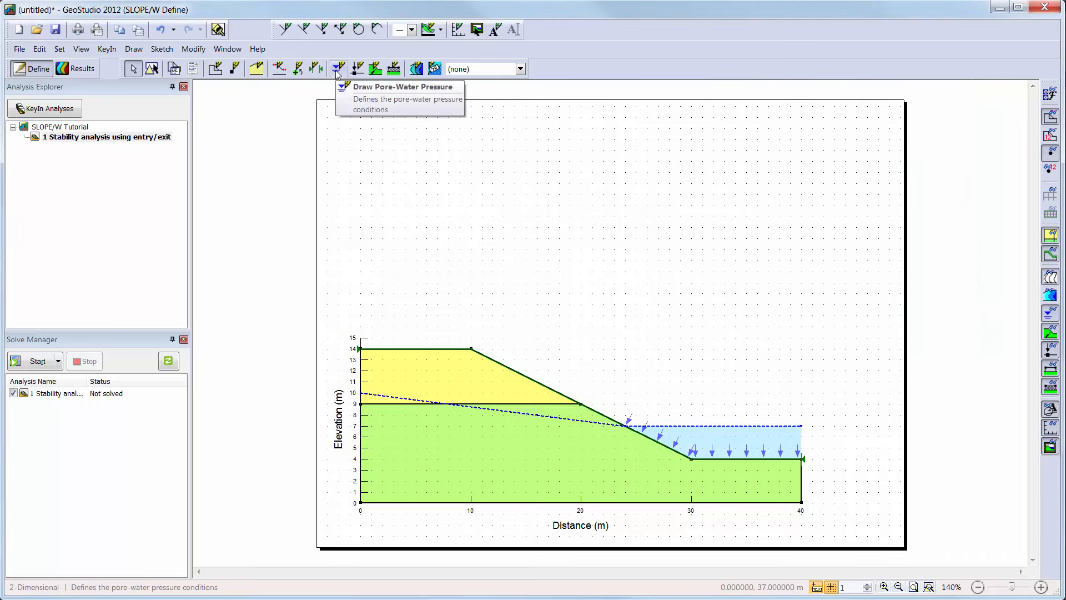
click(338, 68)
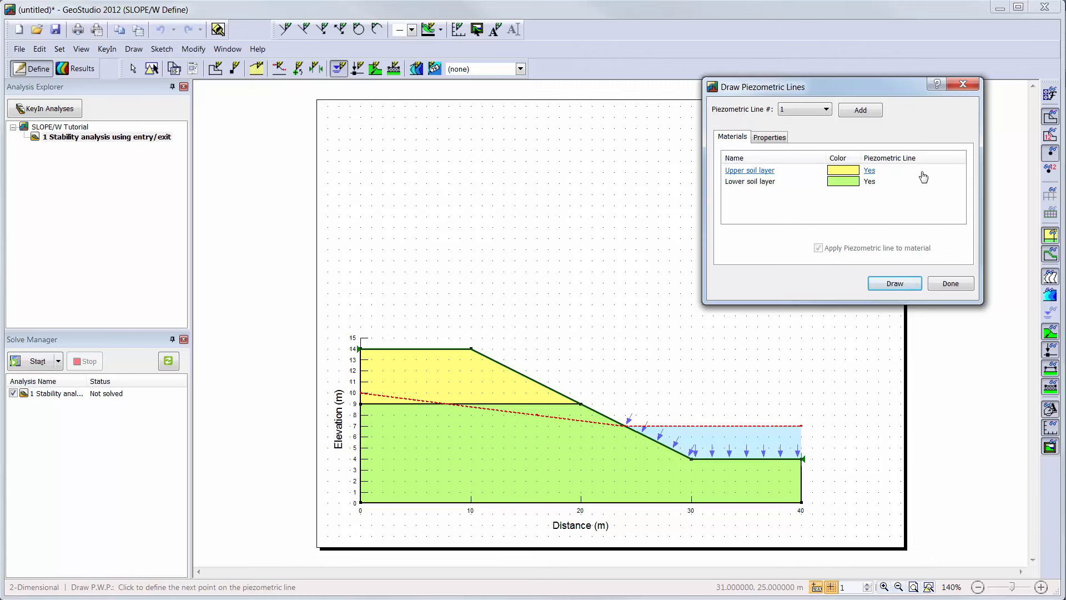
click(749, 181)
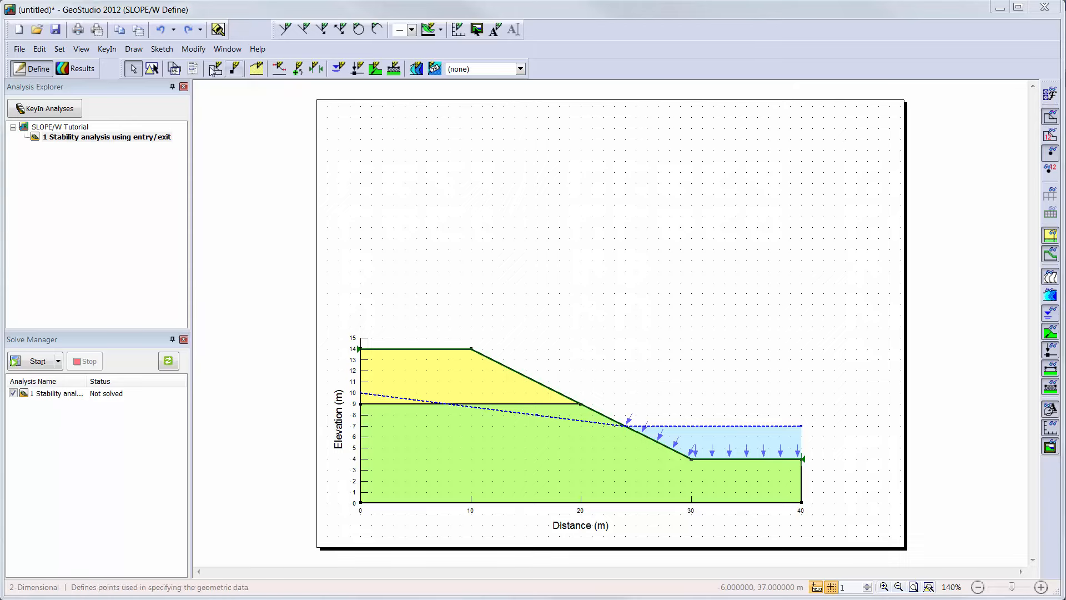
Step: Define slip surface entry range 1.09–9 m on the crest and exit range 30–35 m at the toe
click(133, 49)
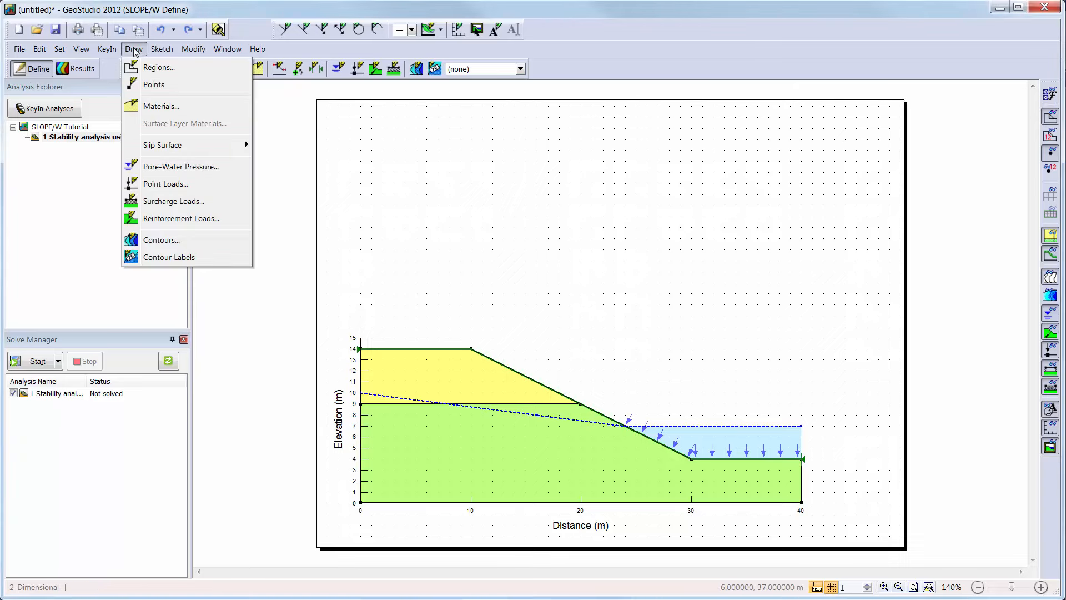
mouse_move(163, 145)
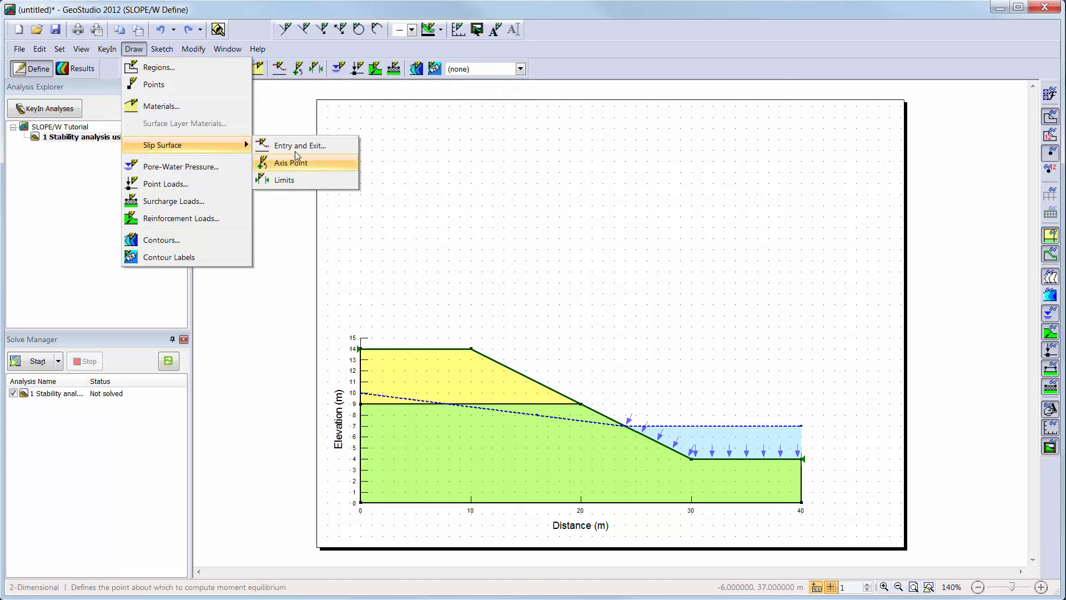
click(301, 144)
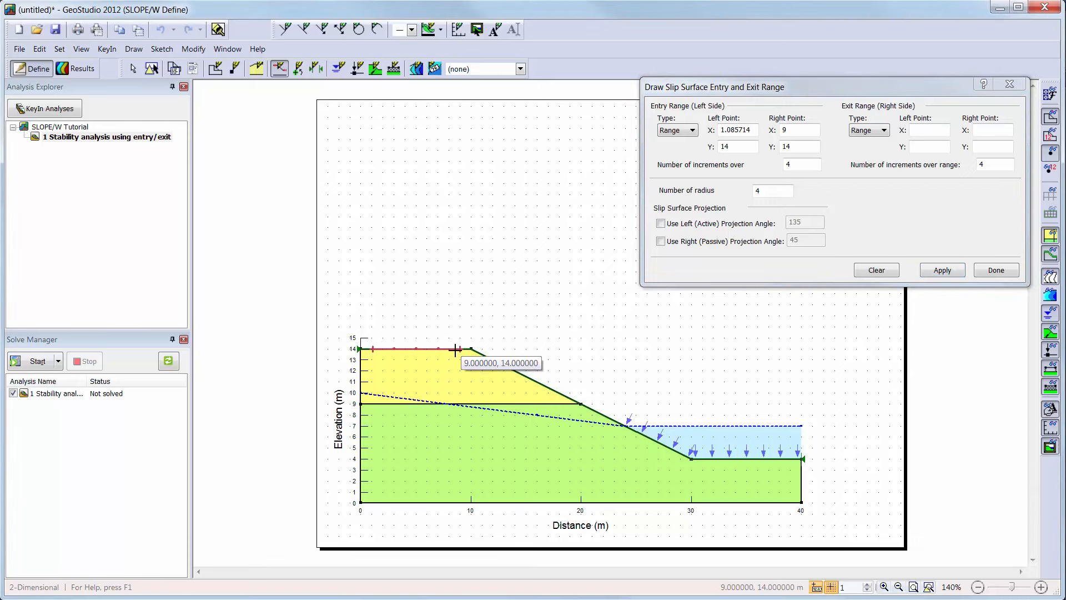
mouse_move(565, 455)
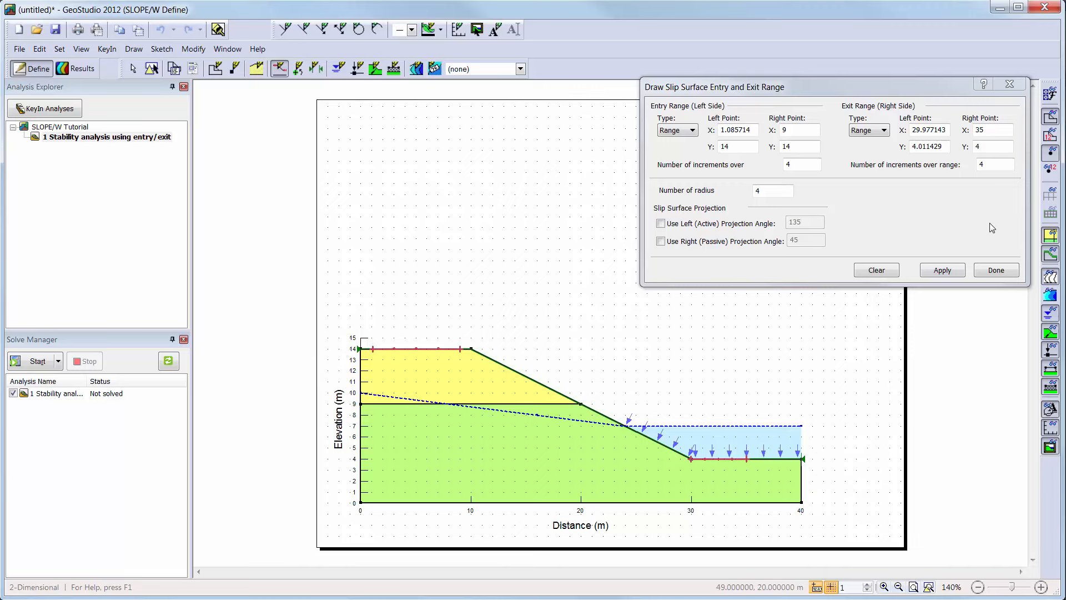
click(943, 270)
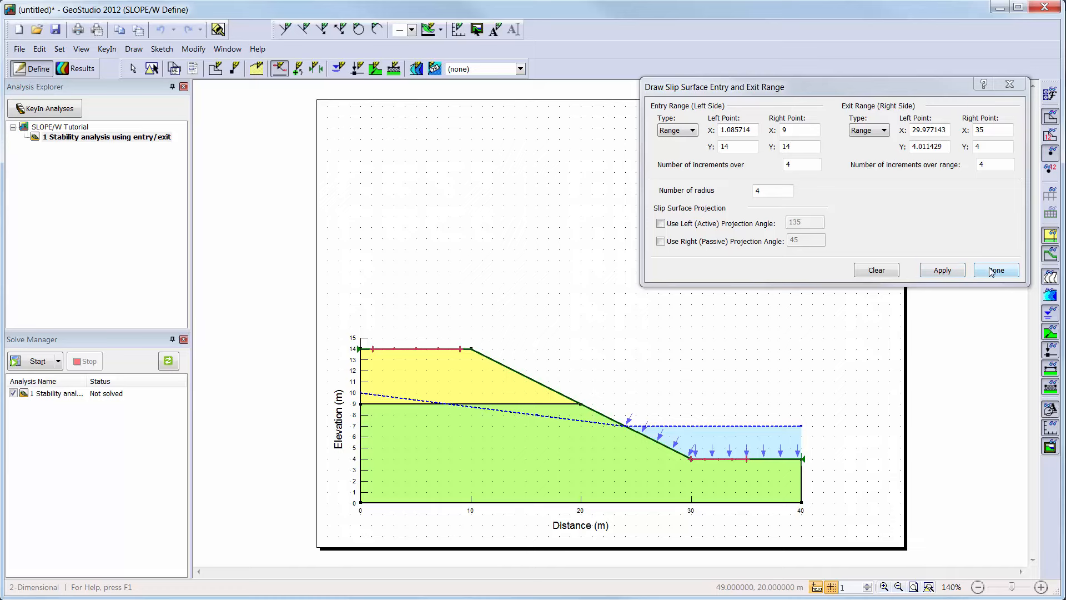
click(994, 270)
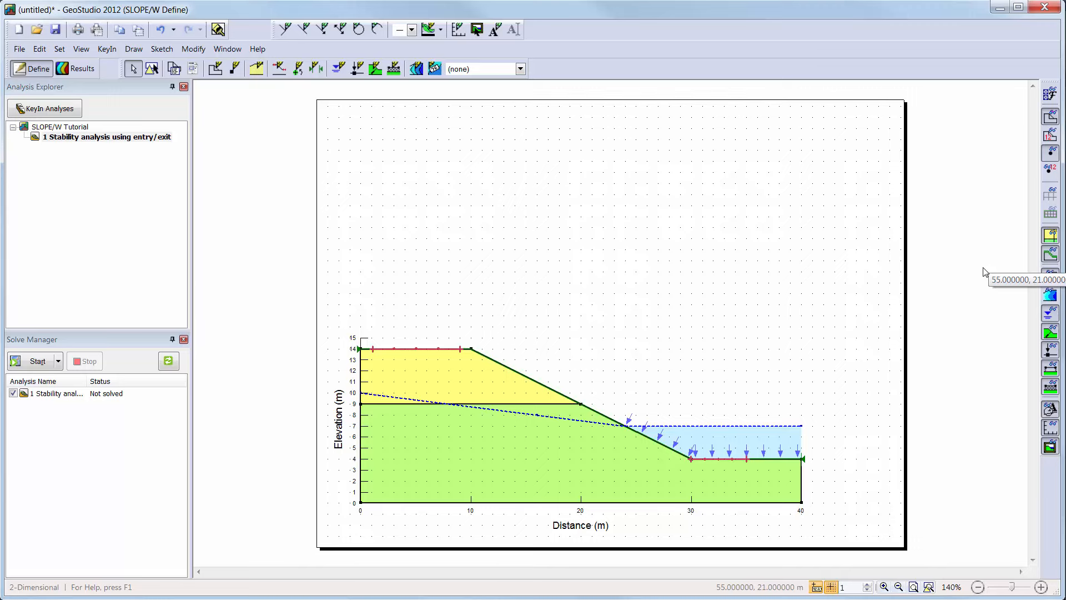
mouse_move(843, 267)
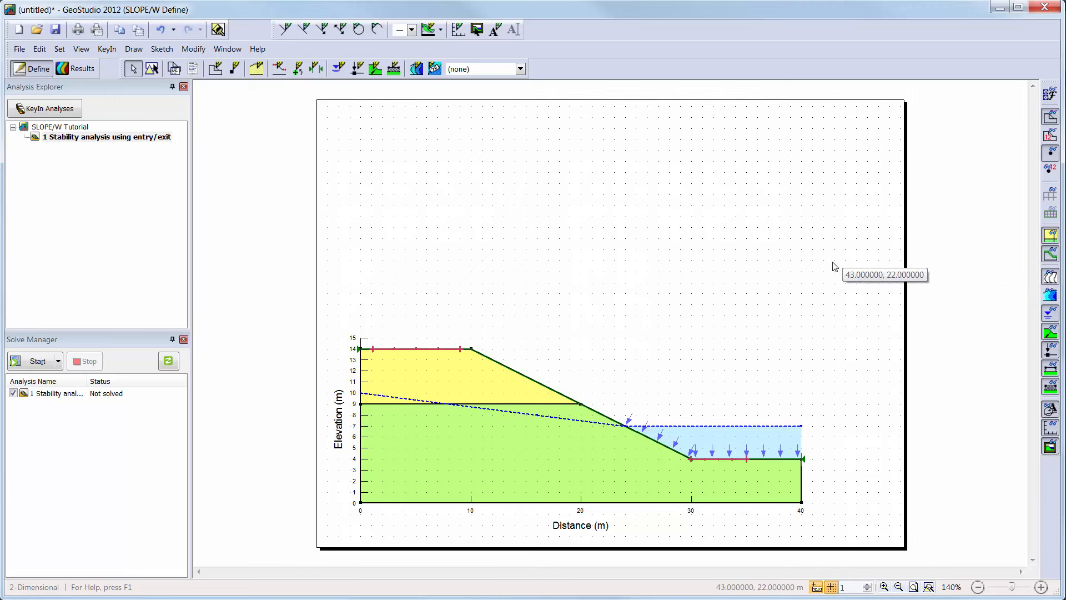
Step: Display Pore-Water Pressure contours with auto range and the legend shown on the drawing
click(519, 68)
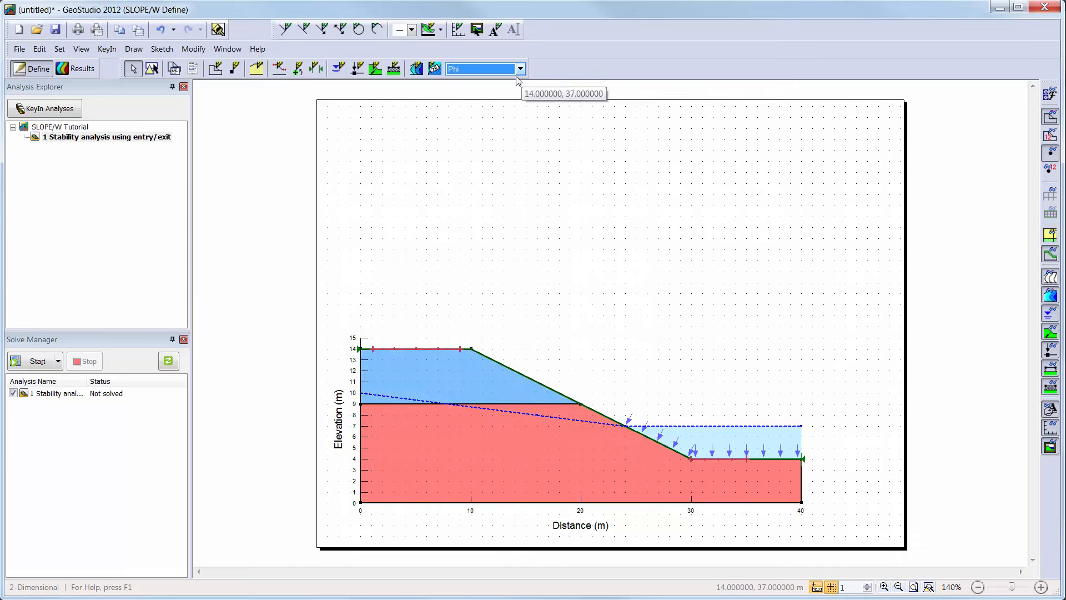
mouse_move(433, 67)
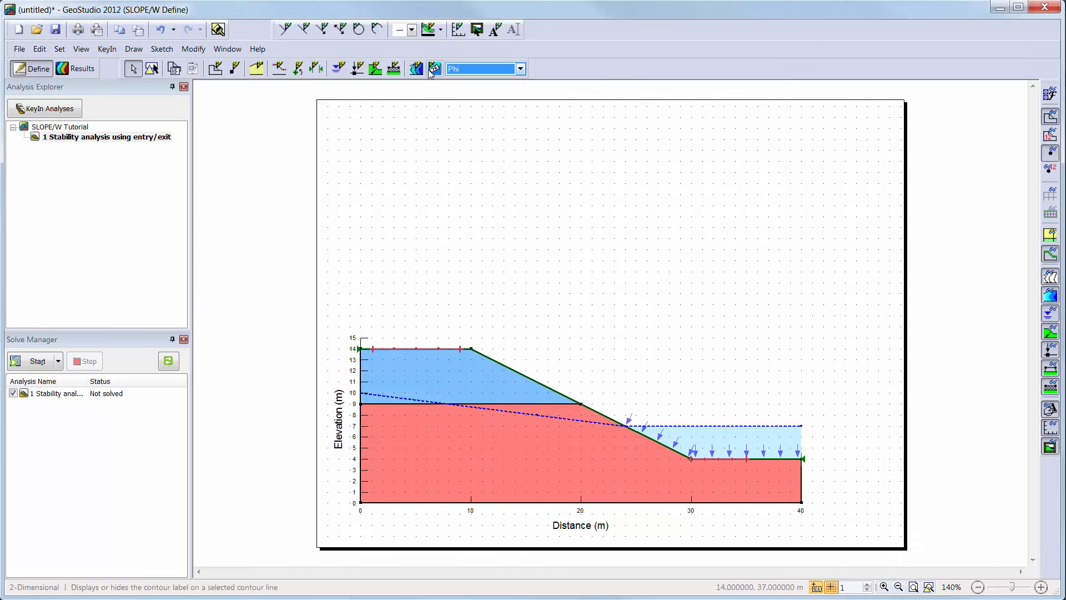
click(416, 68)
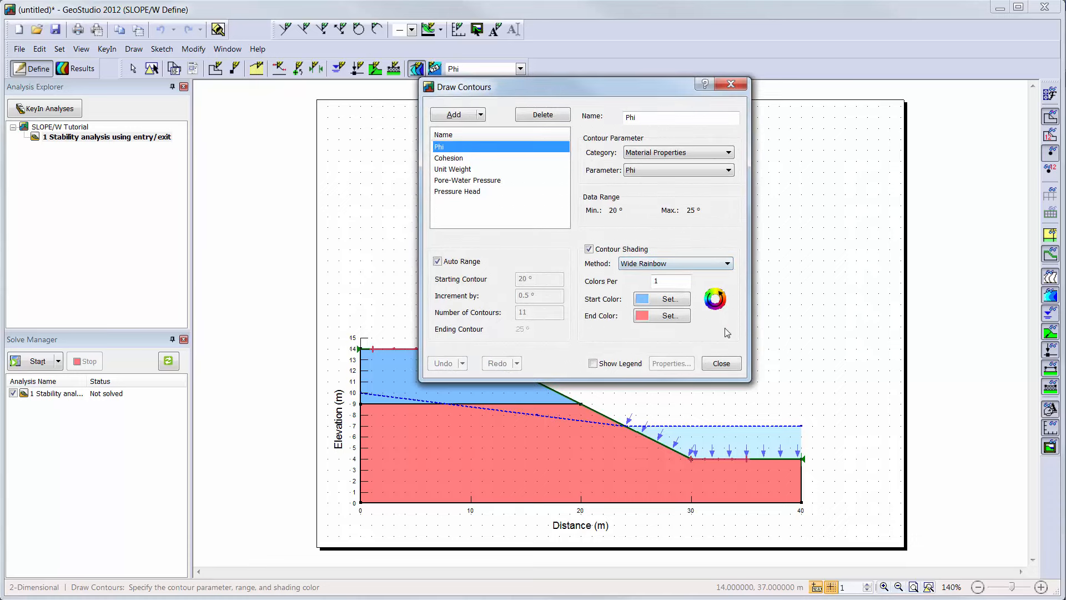
click(593, 363)
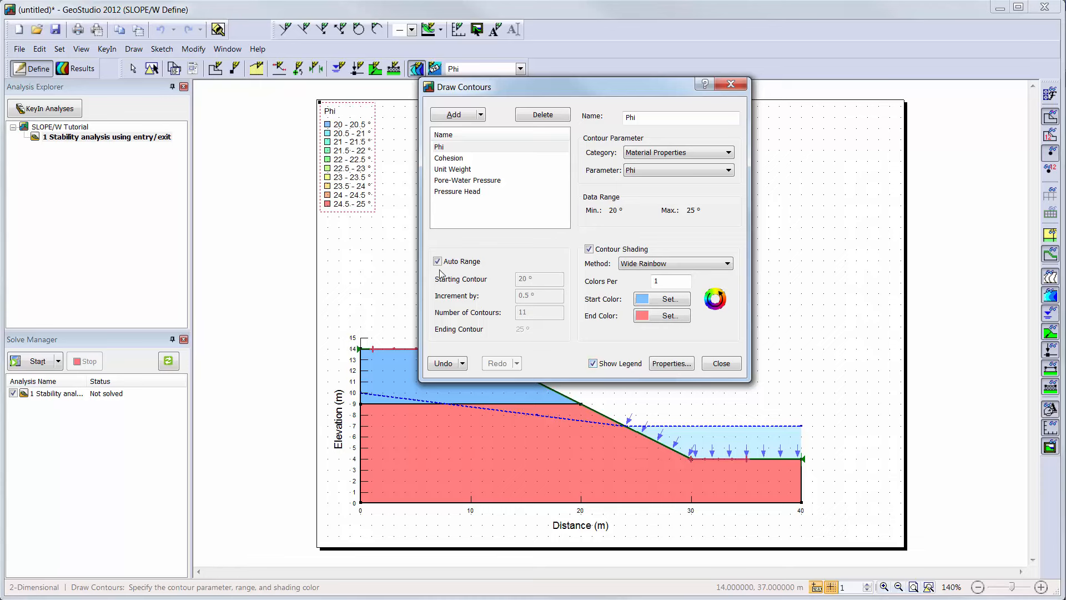
click(437, 261)
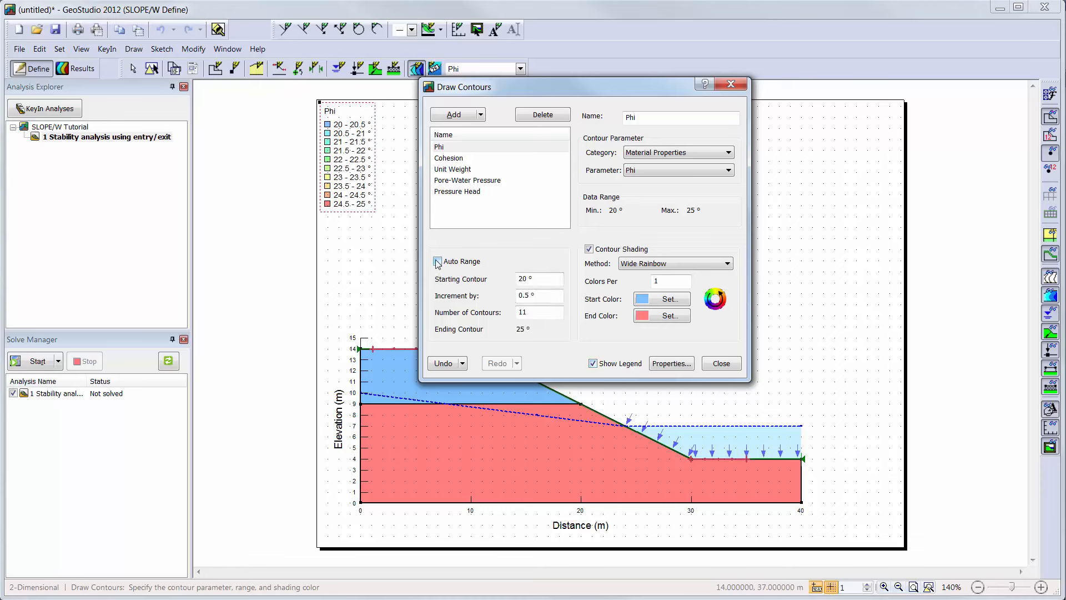
click(437, 262)
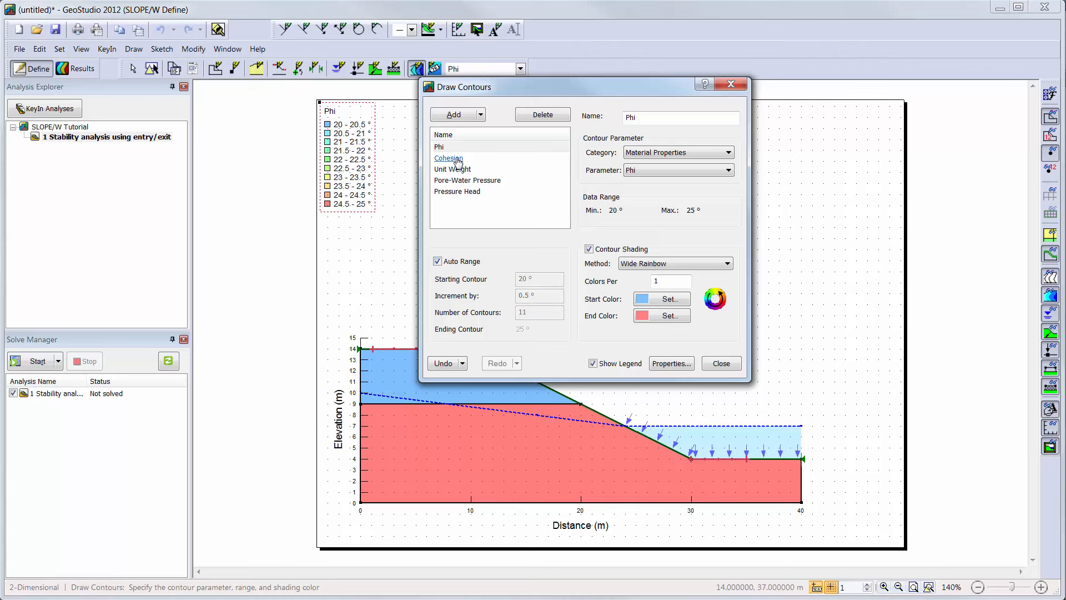
click(447, 157)
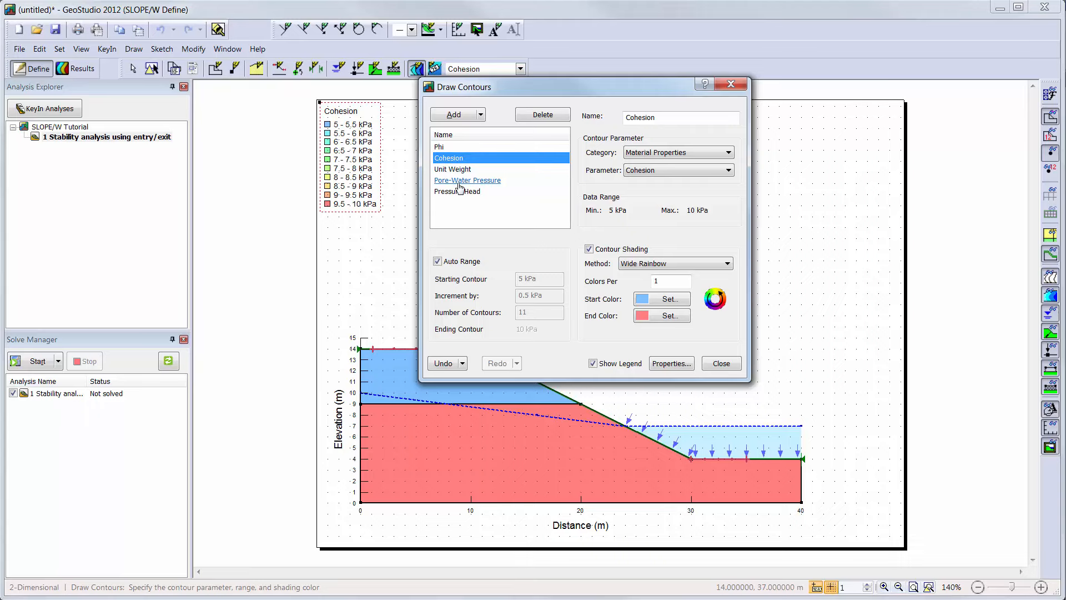
click(468, 180)
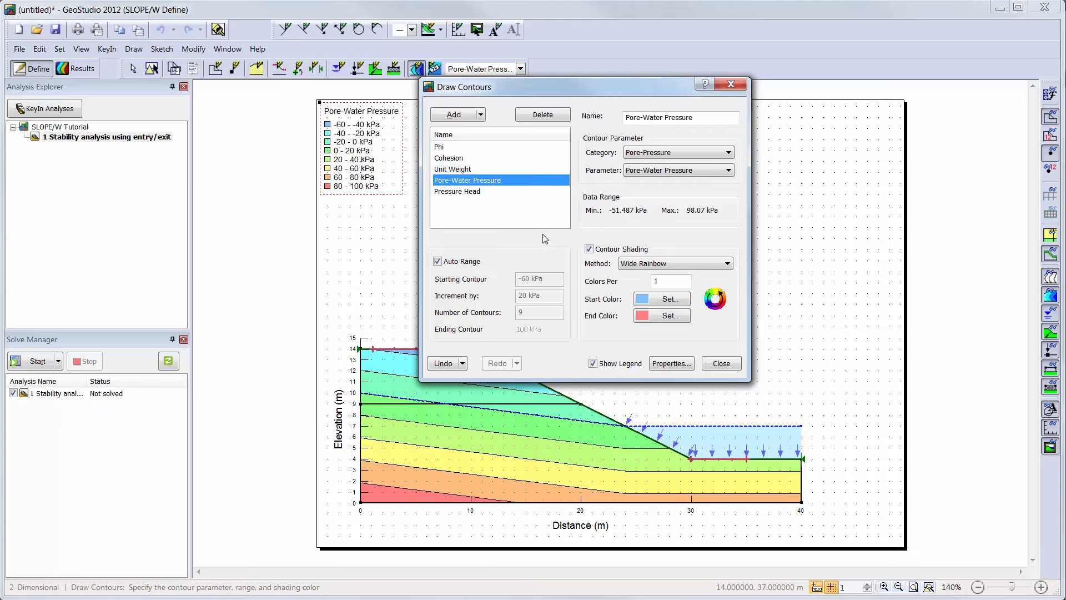
click(719, 363)
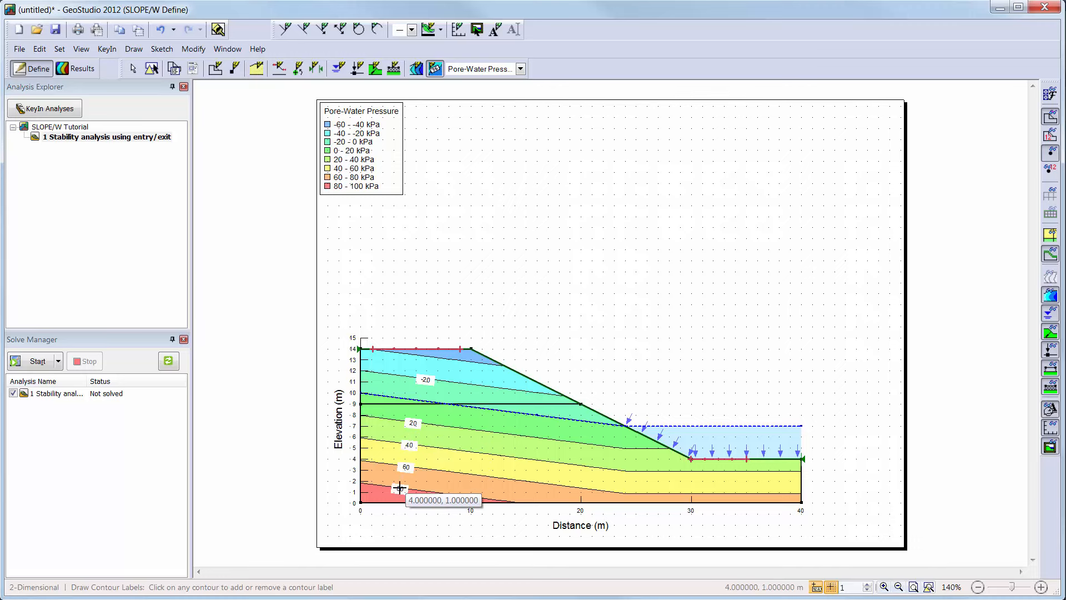
mouse_move(434, 73)
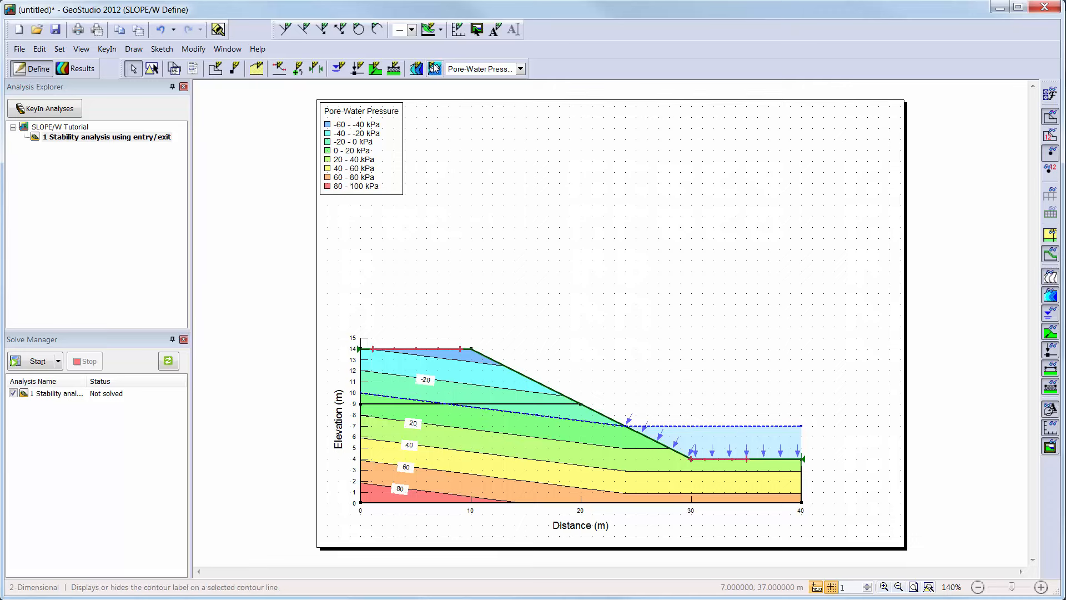
Step: Drag the contour legend to the right of the slope beside the toe
click(152, 67)
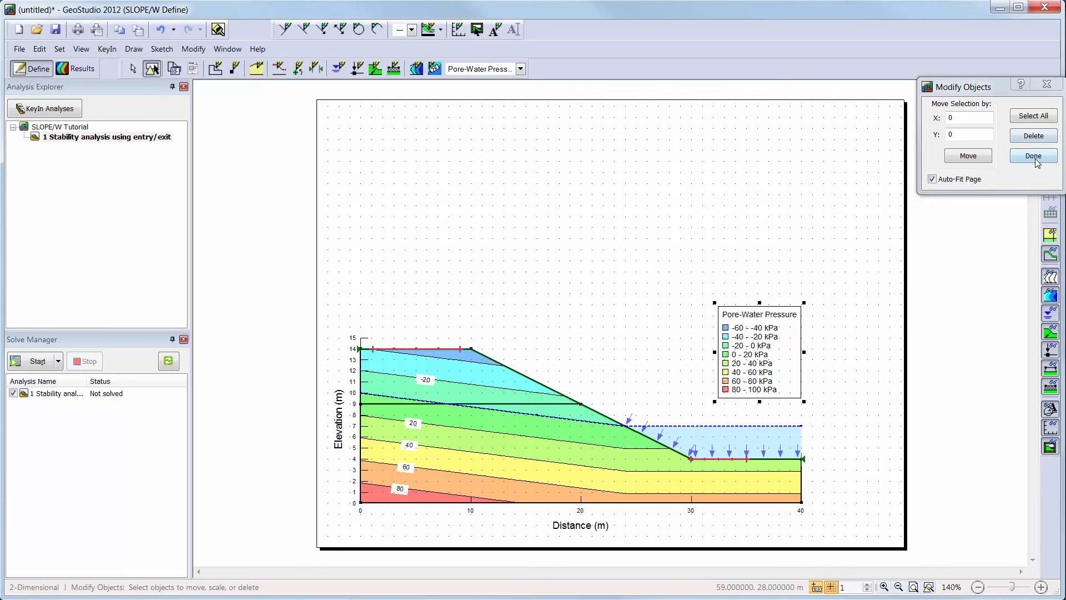
click(1032, 156)
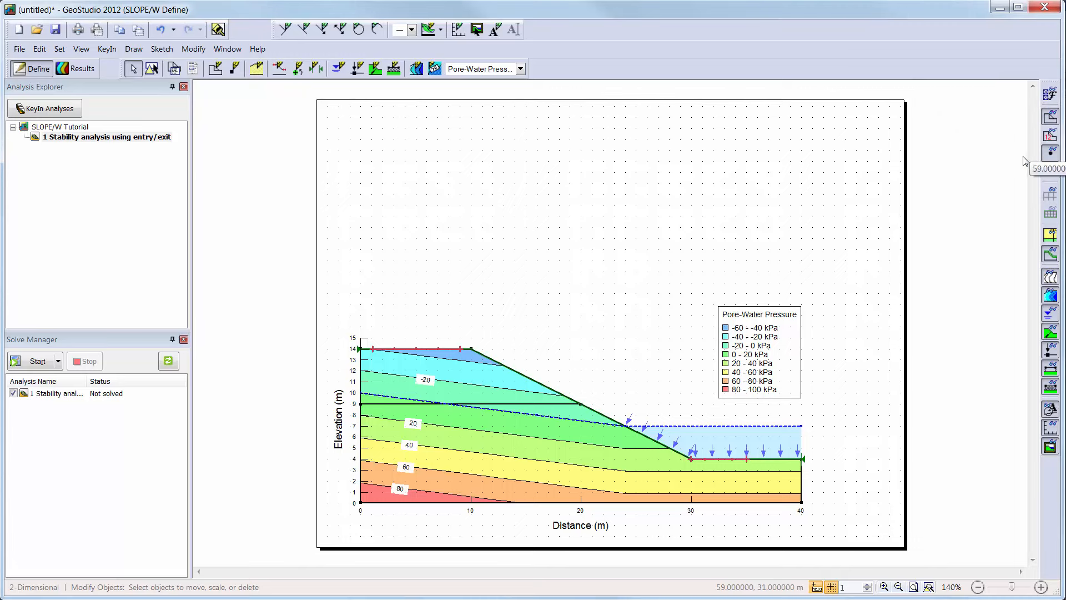
mouse_move(935, 166)
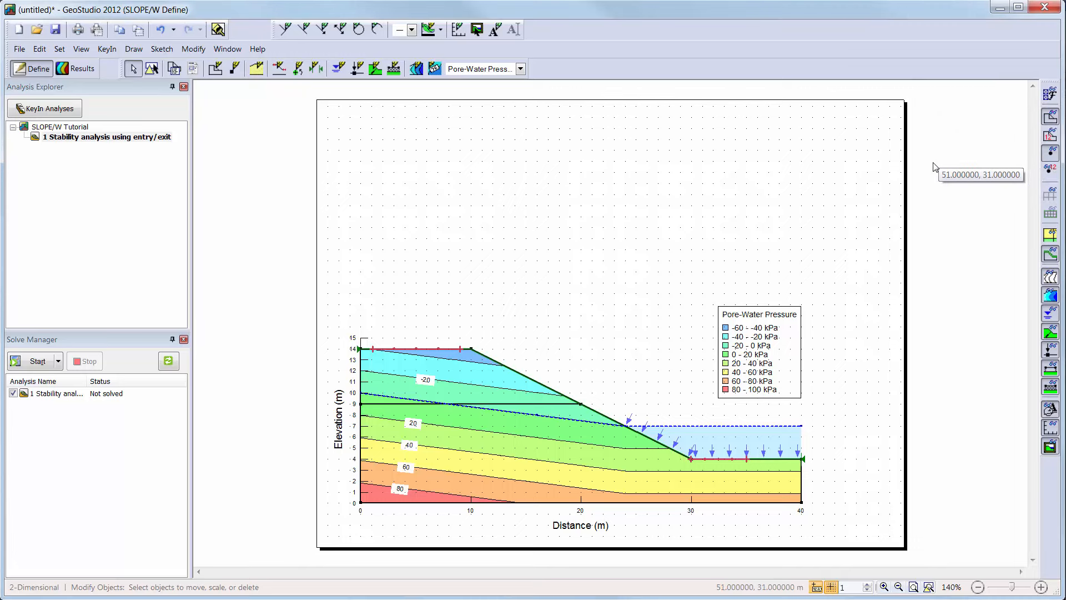
mouse_move(1050, 92)
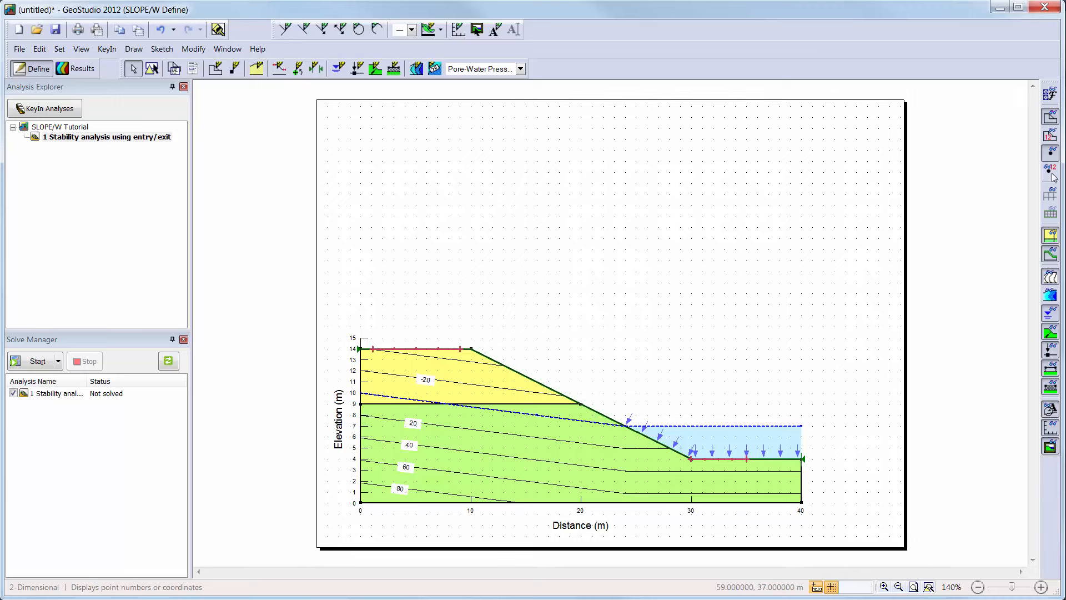
Step: Show the Upper and Lower soil layer names on the material-coloured regions
click(1050, 135)
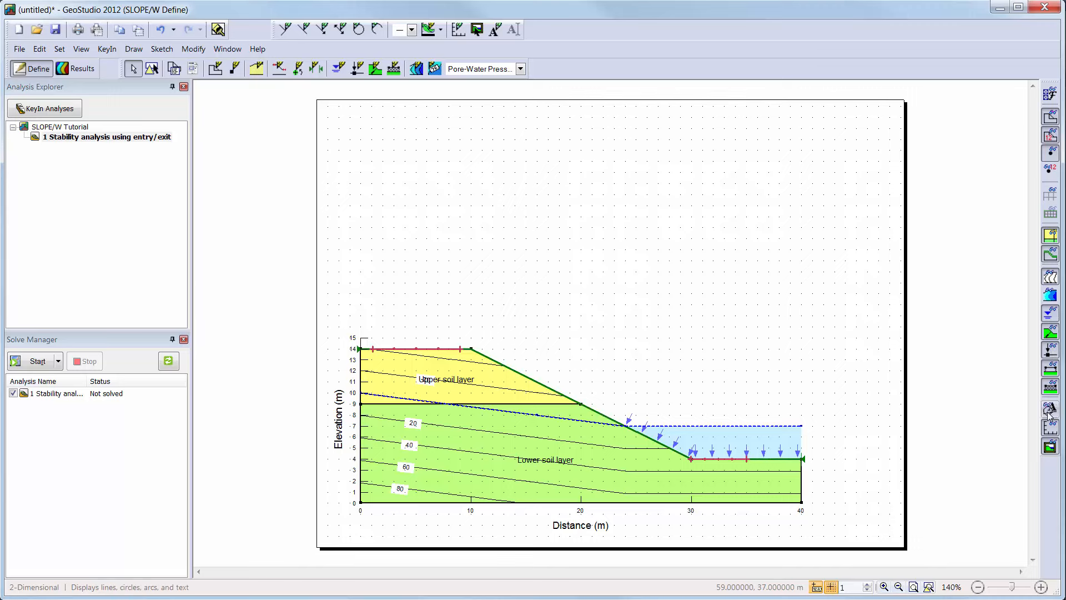
mouse_move(1049, 409)
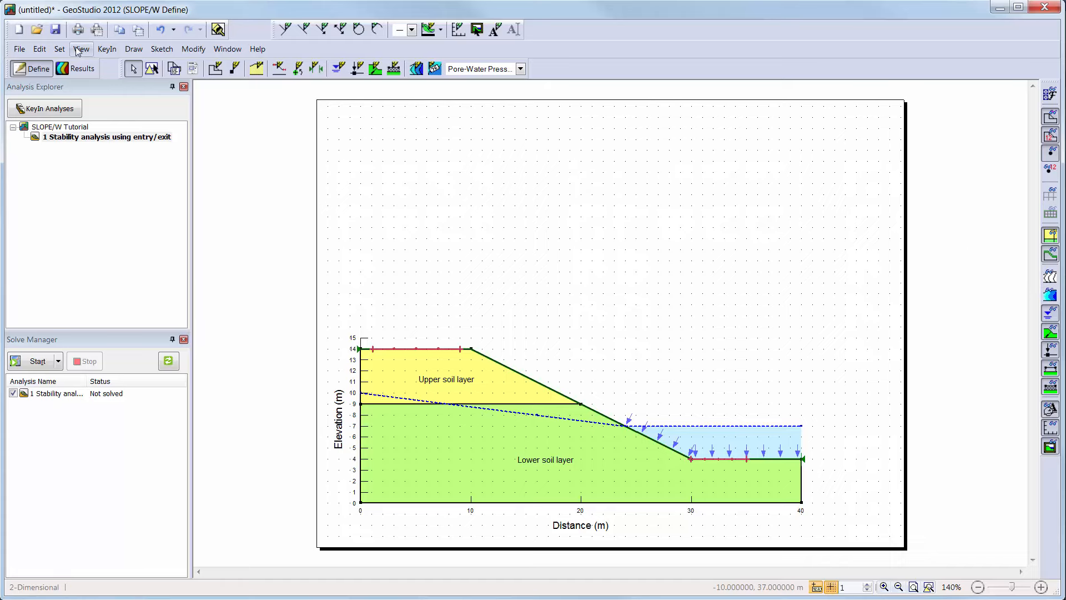
mouse_move(91, 115)
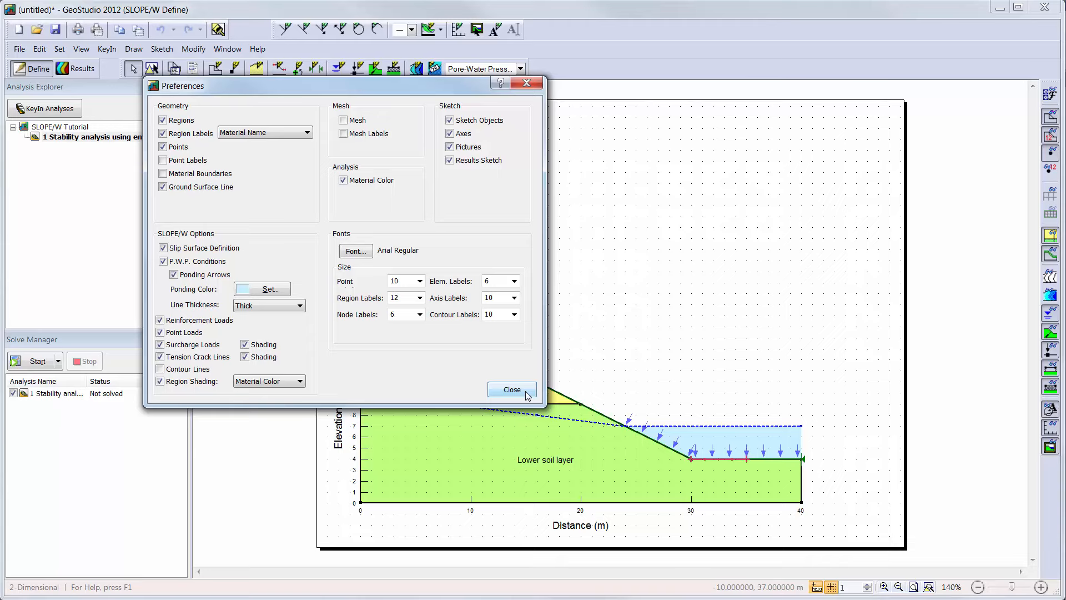
Step: Save the model as 'SLOPE Tutorial_2.gsz' before solving
click(510, 389)
text(SLOPE Tutorial_2.gsz)
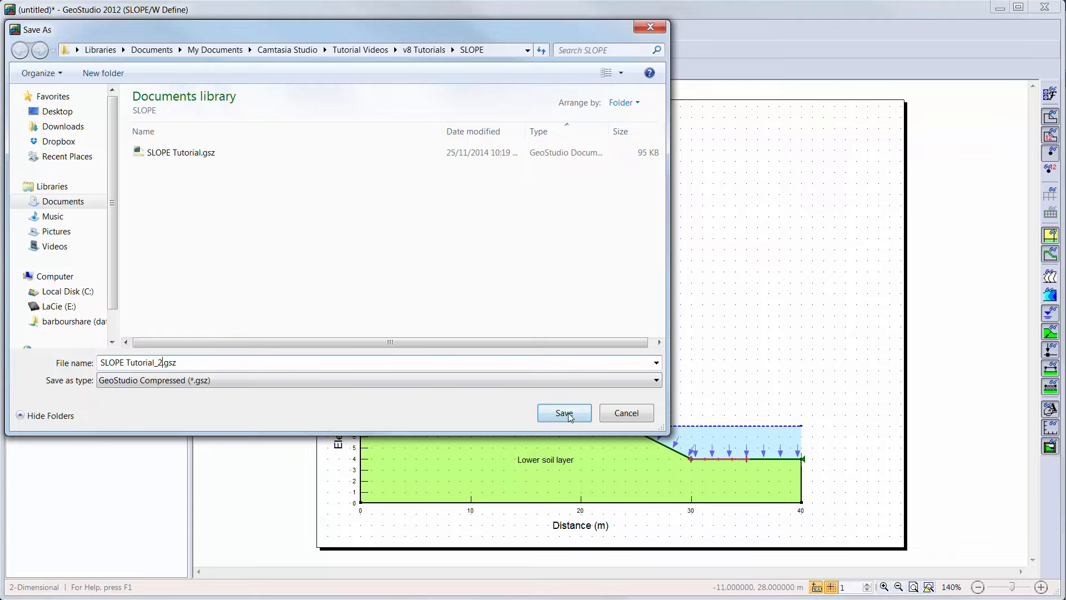
click(563, 413)
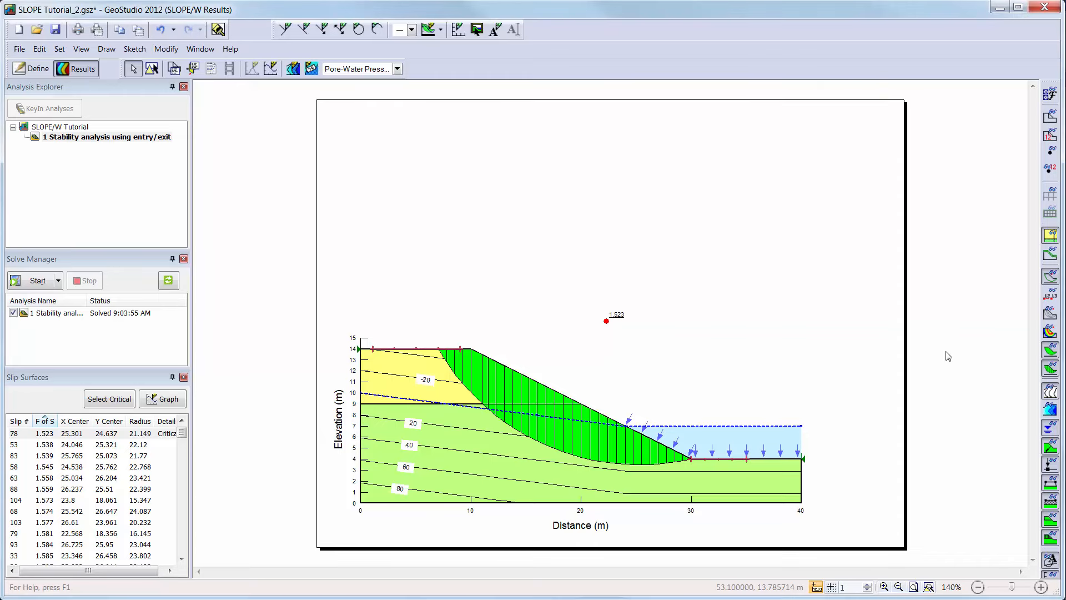
Step: Shade the solved slope with Pore-Water Pressure contours and review the contour settings
click(357, 69)
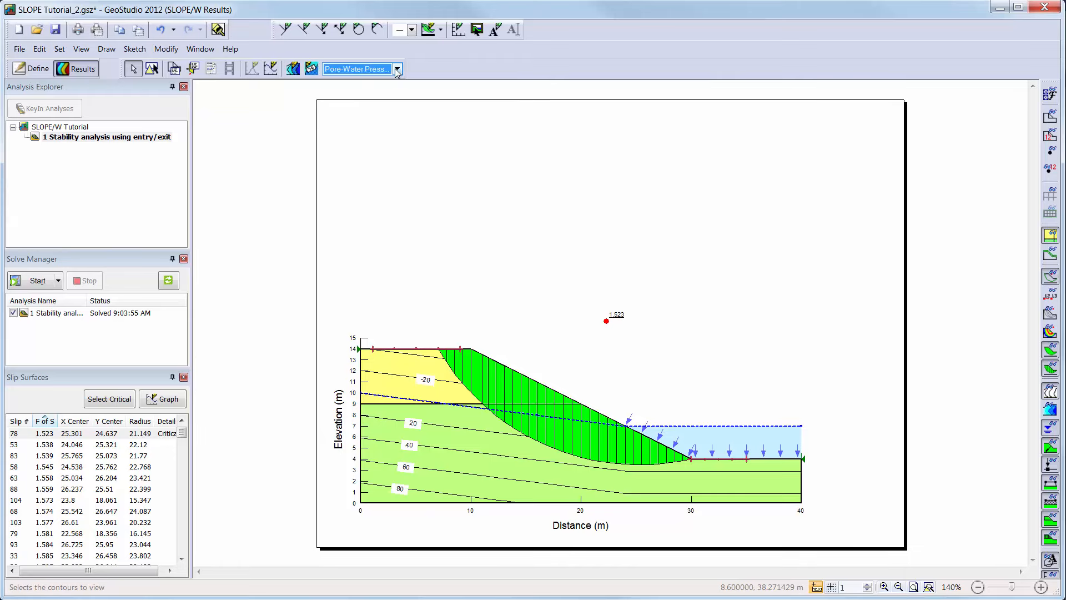
click(398, 69)
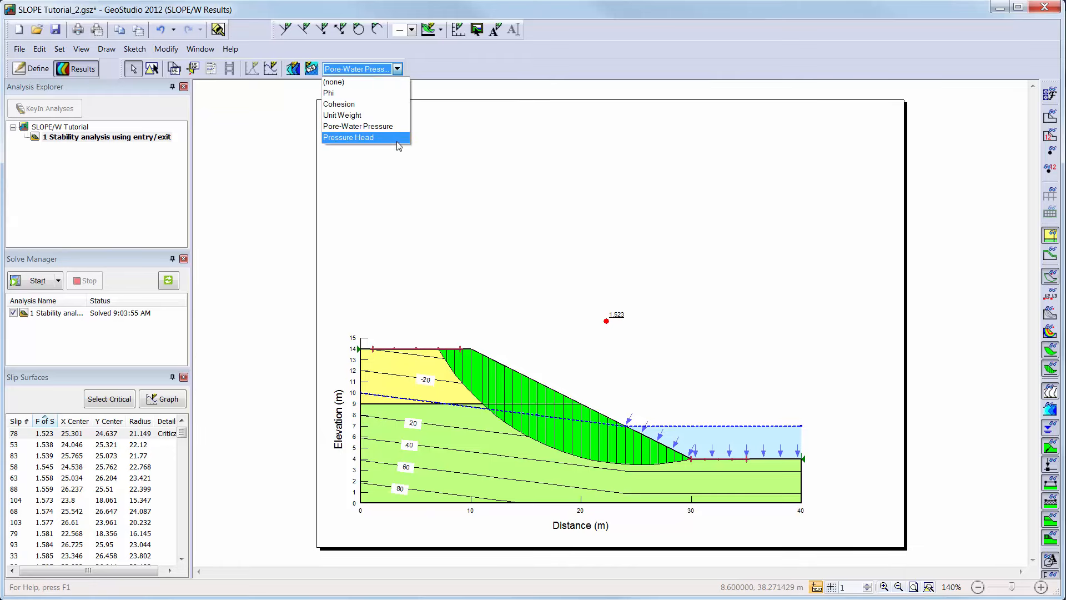
click(348, 136)
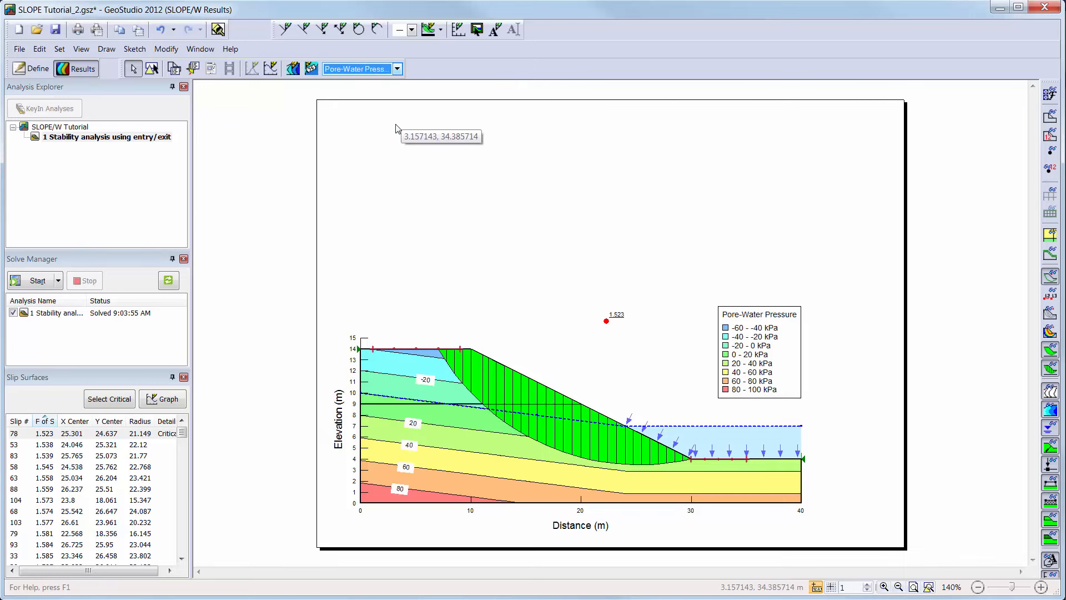
click(292, 68)
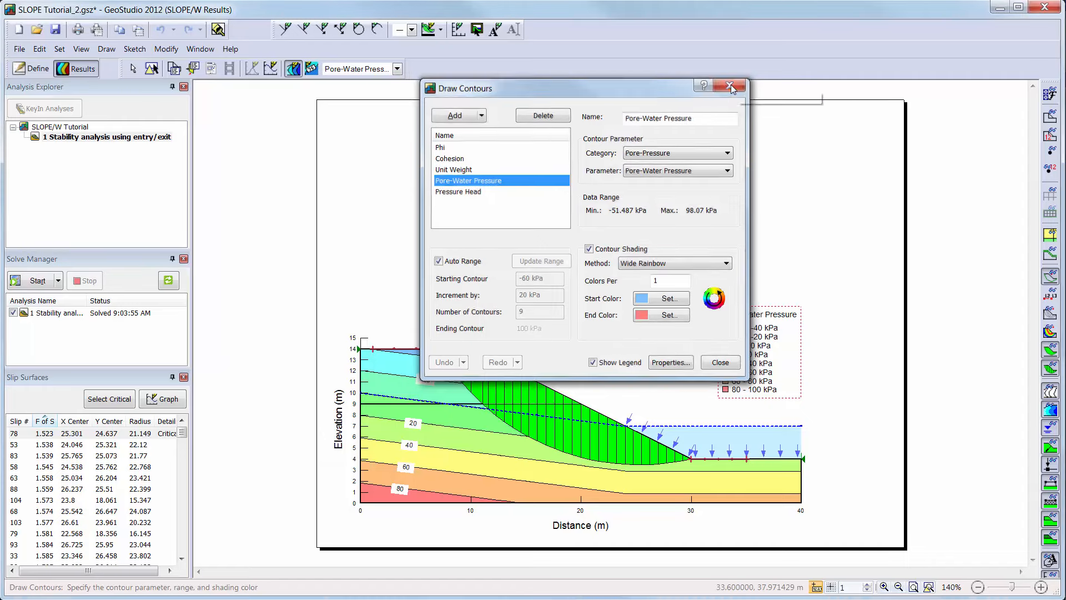
click(719, 362)
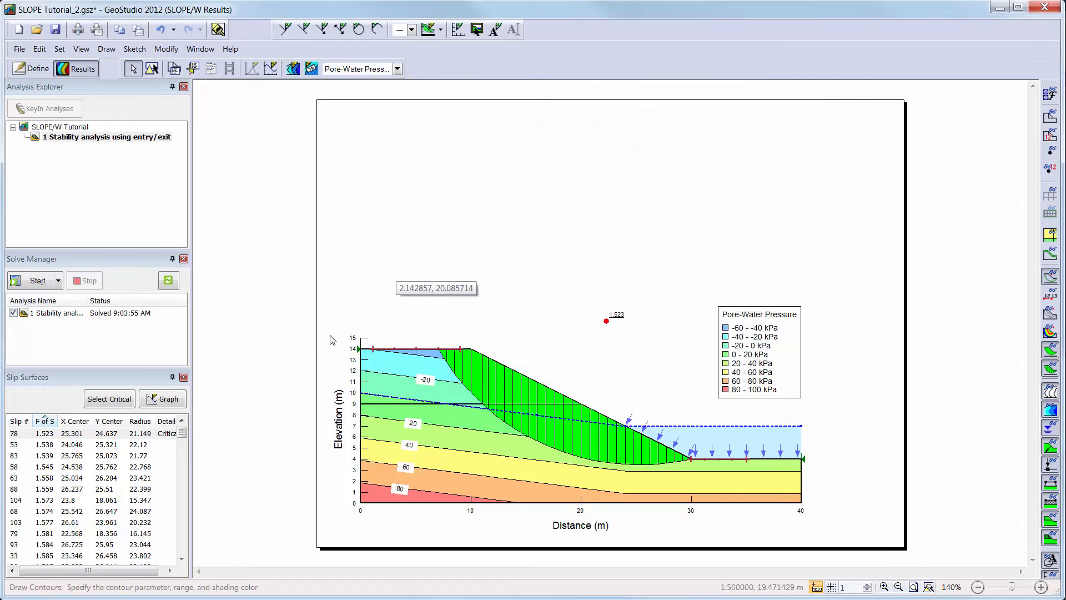
Step: Browse trial slip surfaces 83, 104, 93 and another from the Slip Surfaces list
click(43, 455)
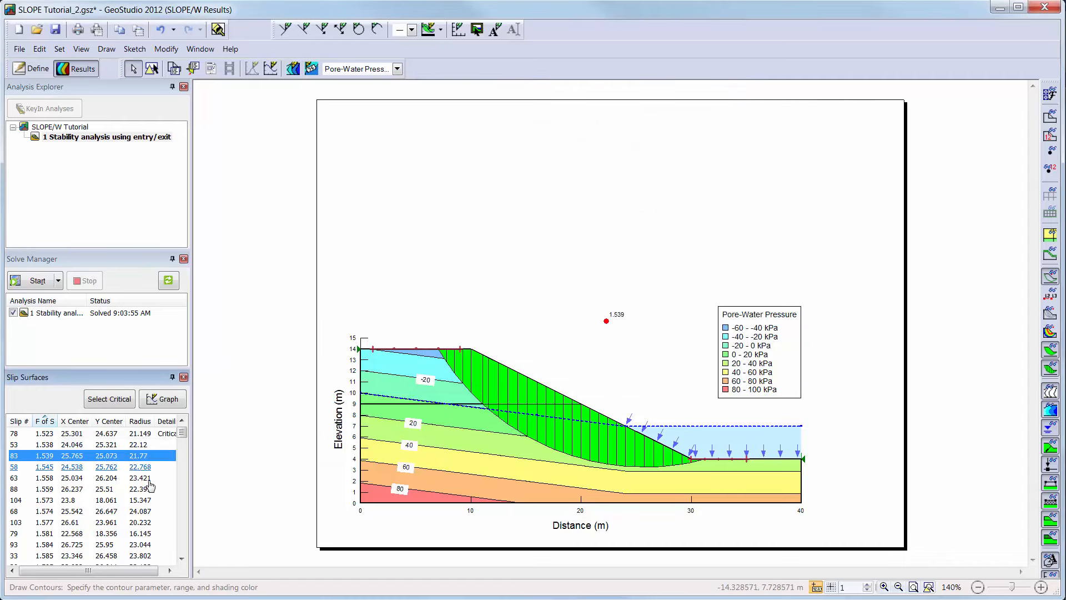
click(15, 500)
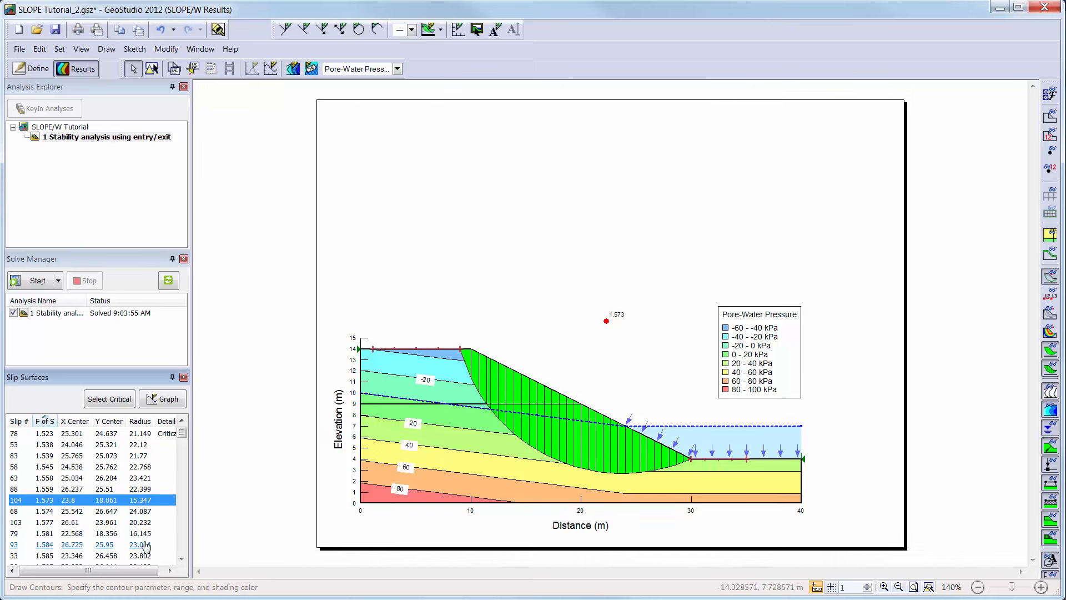
click(43, 544)
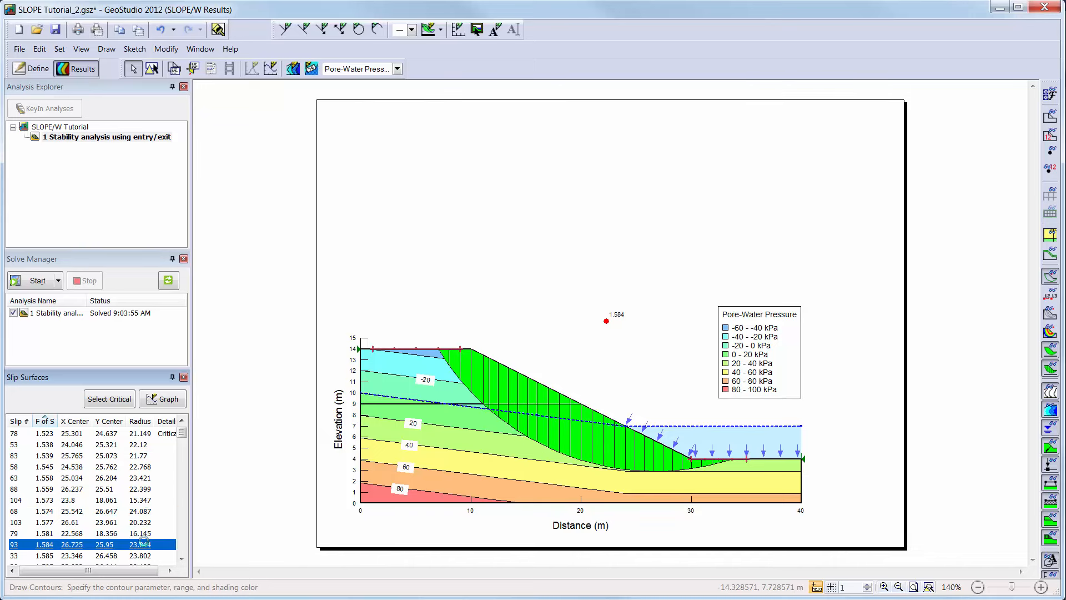
click(109, 399)
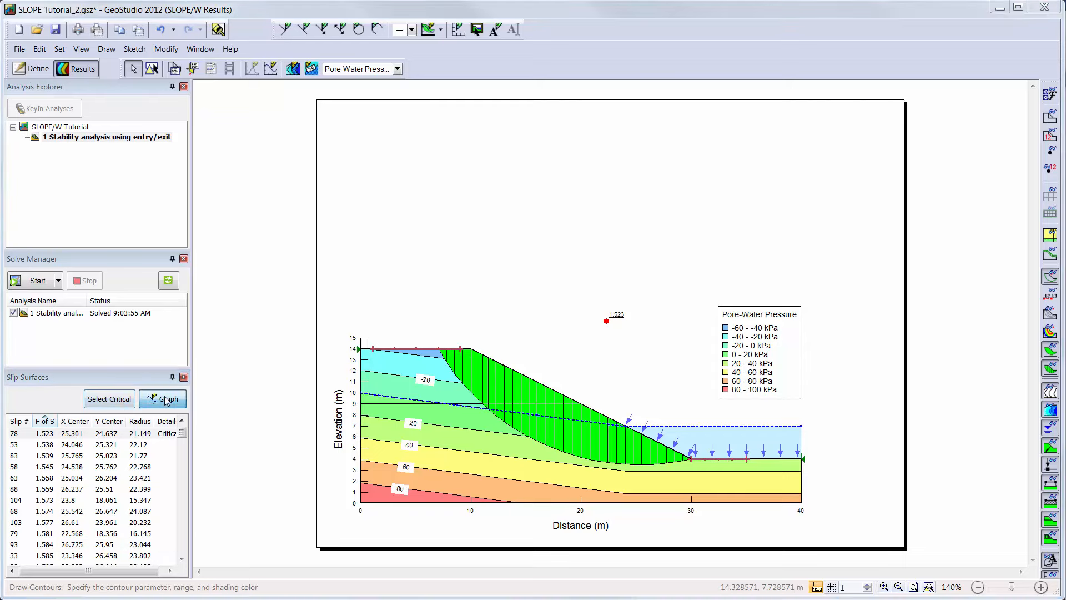
Step: Graph factor of safety vs. lambda for slip 78 and add a new cohesive strength graph
click(164, 398)
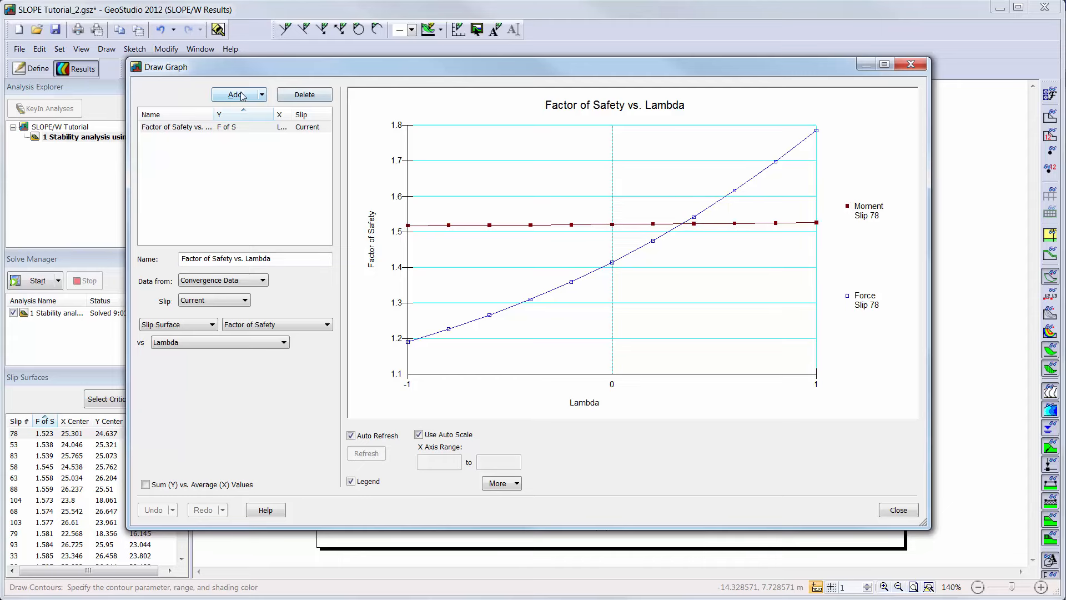
click(234, 94)
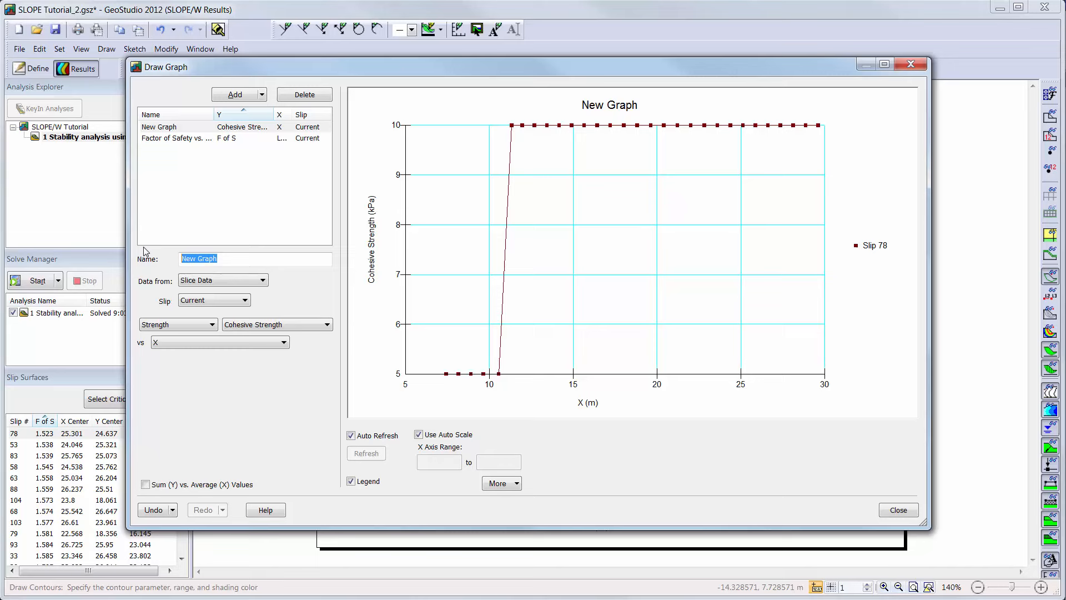
Step: Title the graph 'Pore-water pressure', keeping Slice Data for the current slip surface
text(Pore-water pr)
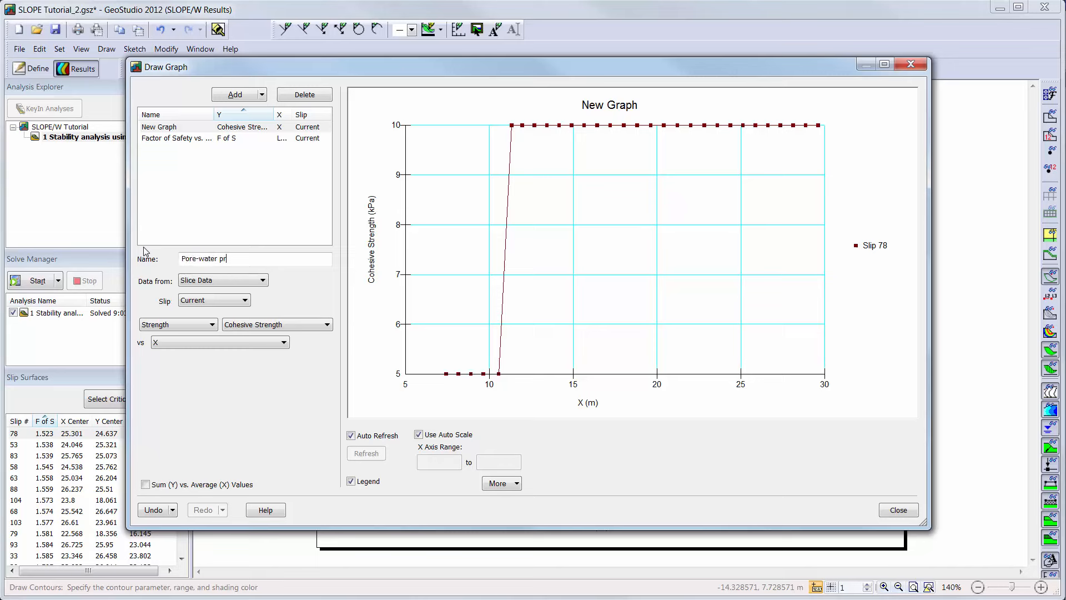
text(essure)
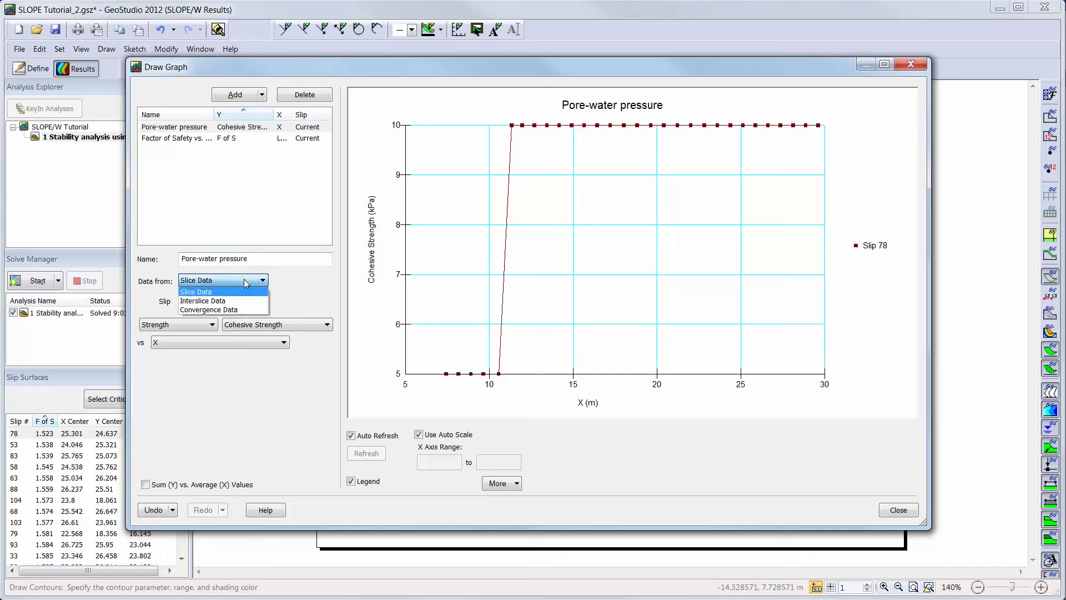
click(195, 279)
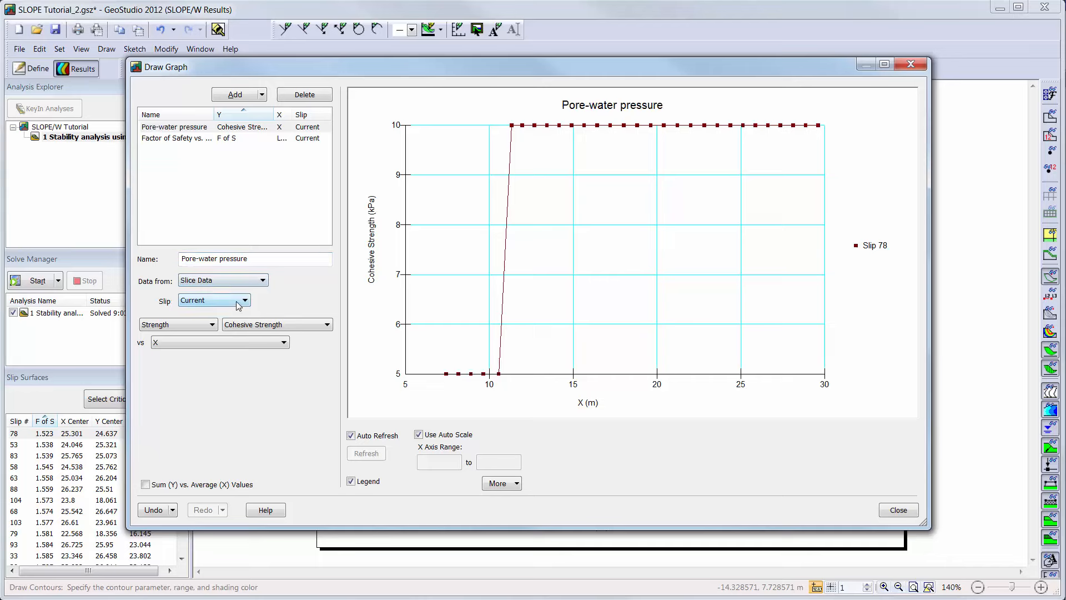
click(244, 300)
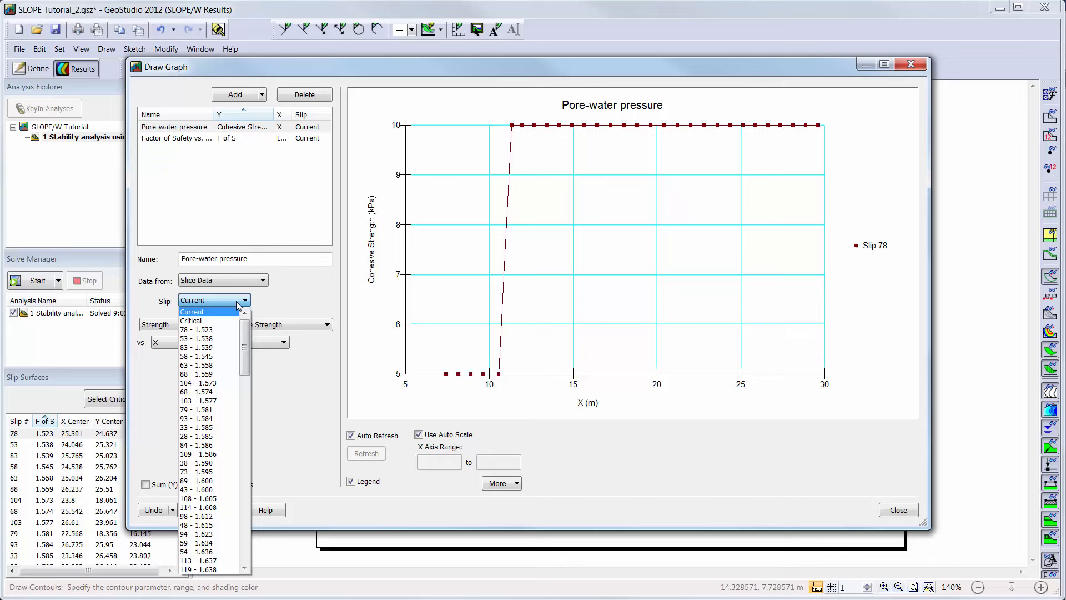
click(192, 311)
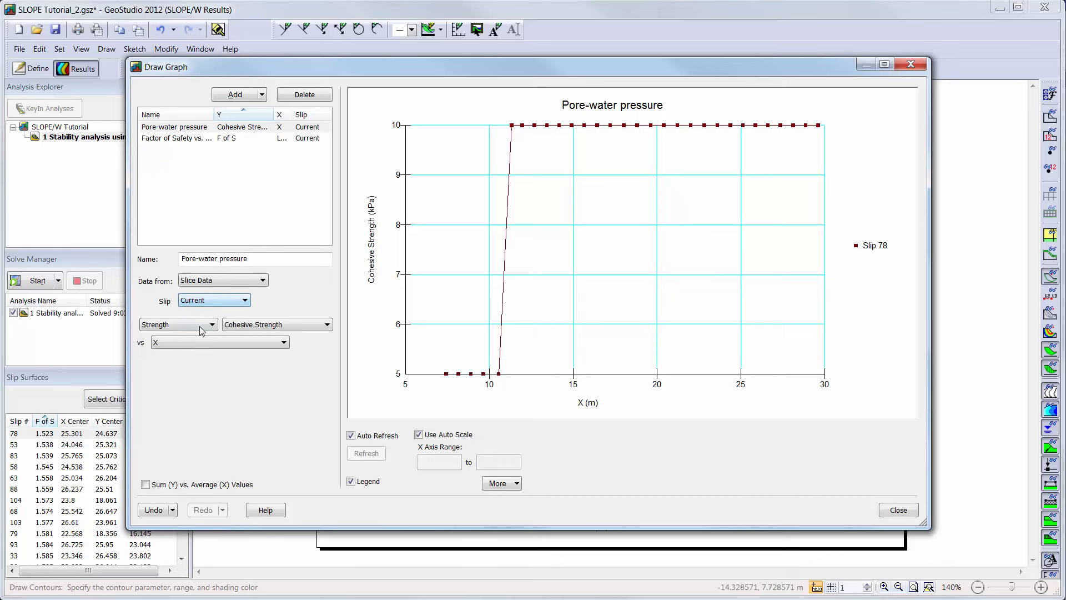
Step: Plot Pore-Pressure > Pore-Water Pressure versus Slice # for slip 78
click(210, 324)
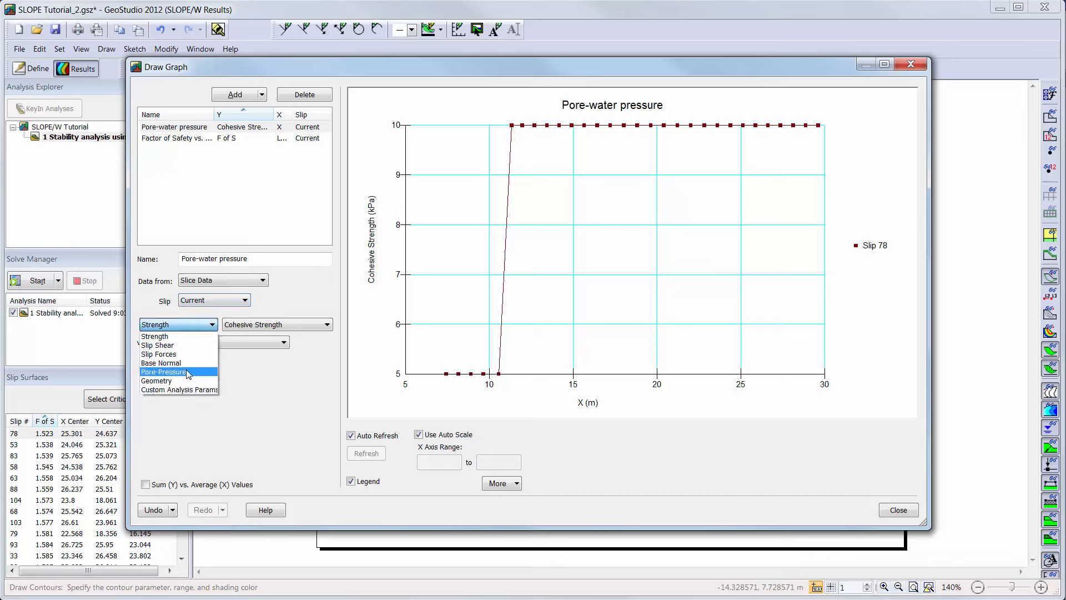
click(163, 371)
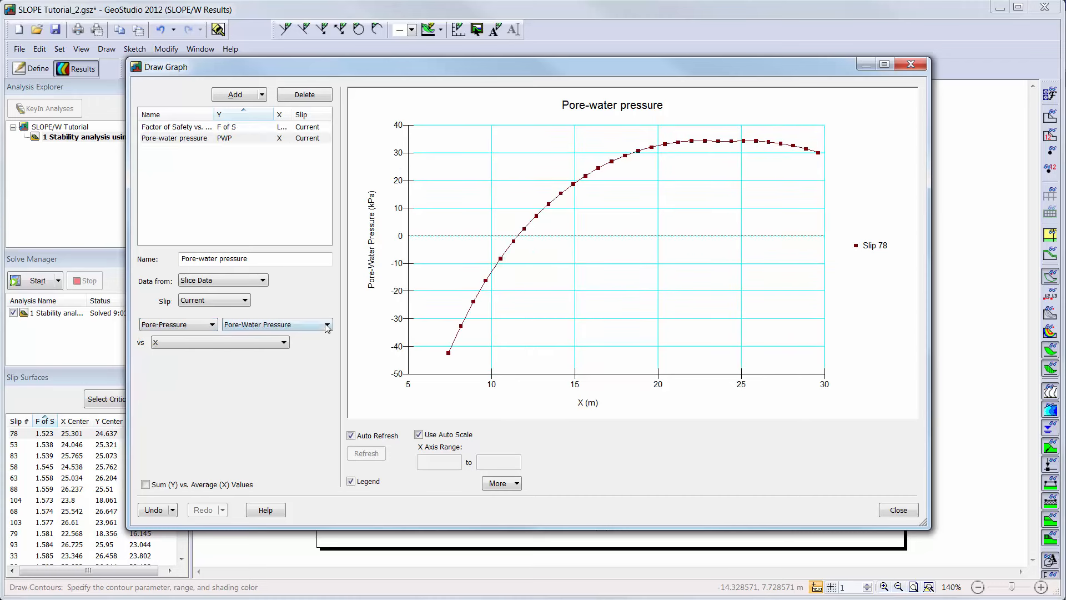
click(283, 342)
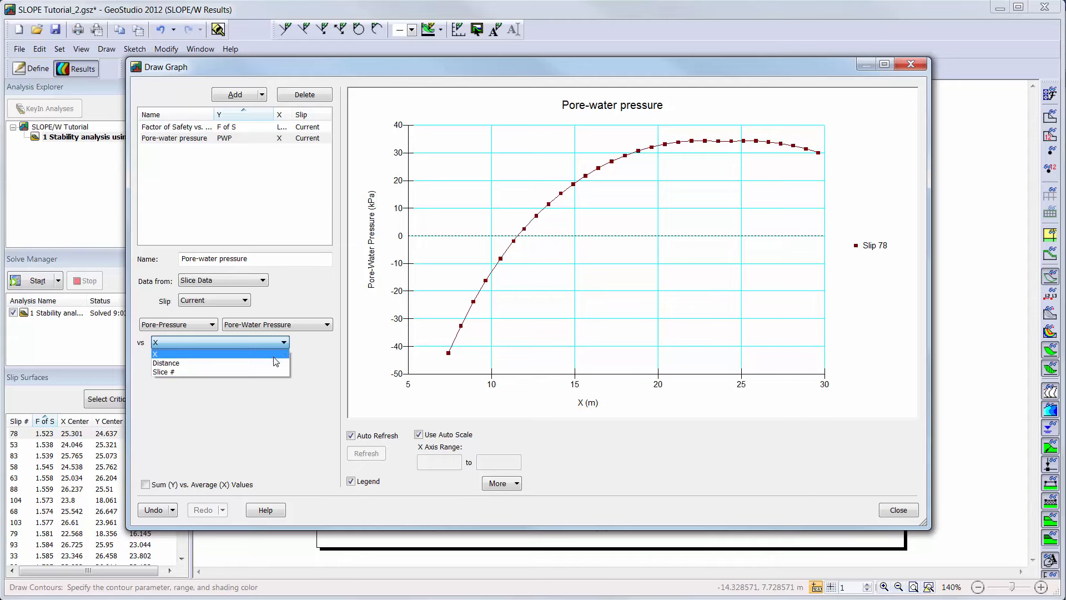
click(163, 371)
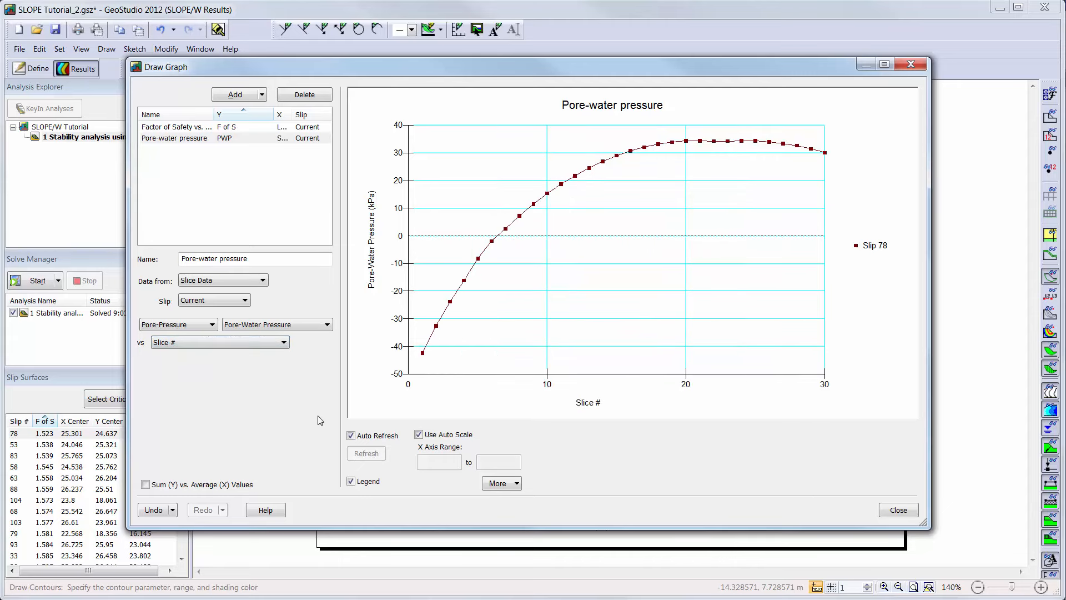
click(517, 483)
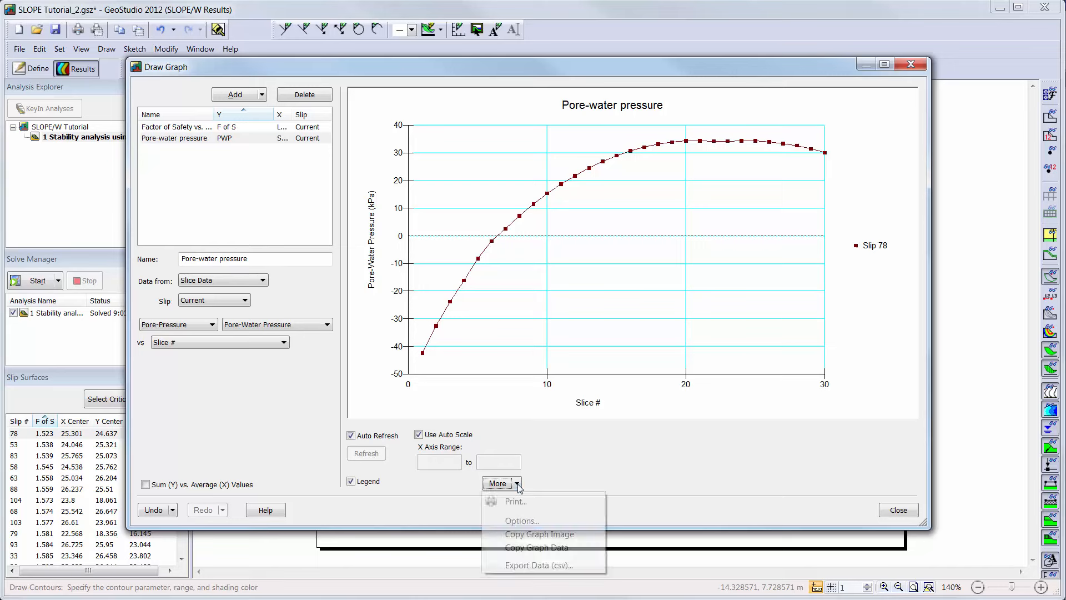
mouse_move(539, 533)
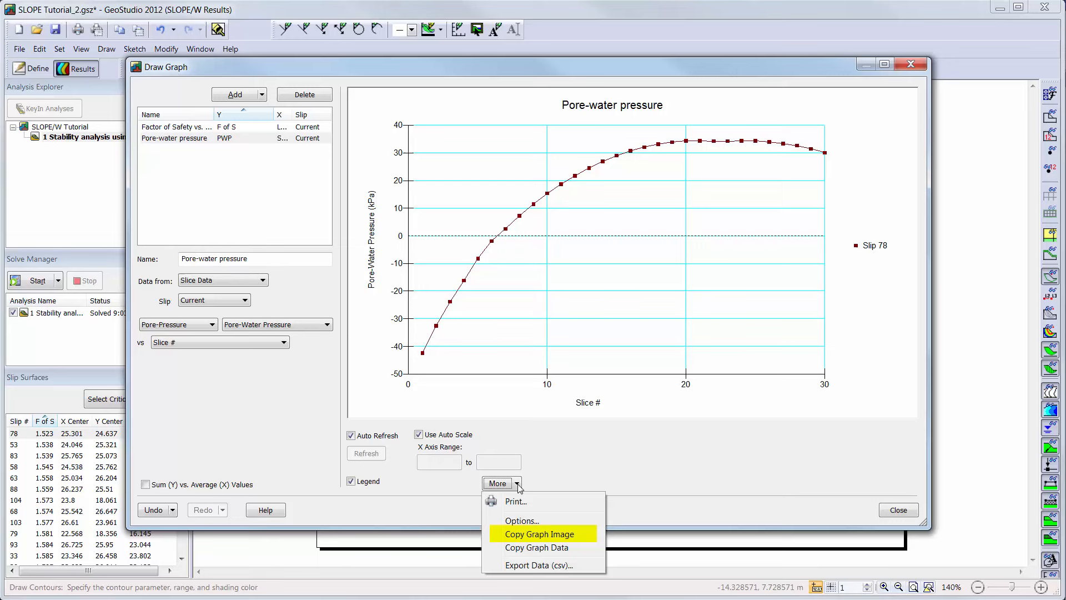
mouse_move(537, 548)
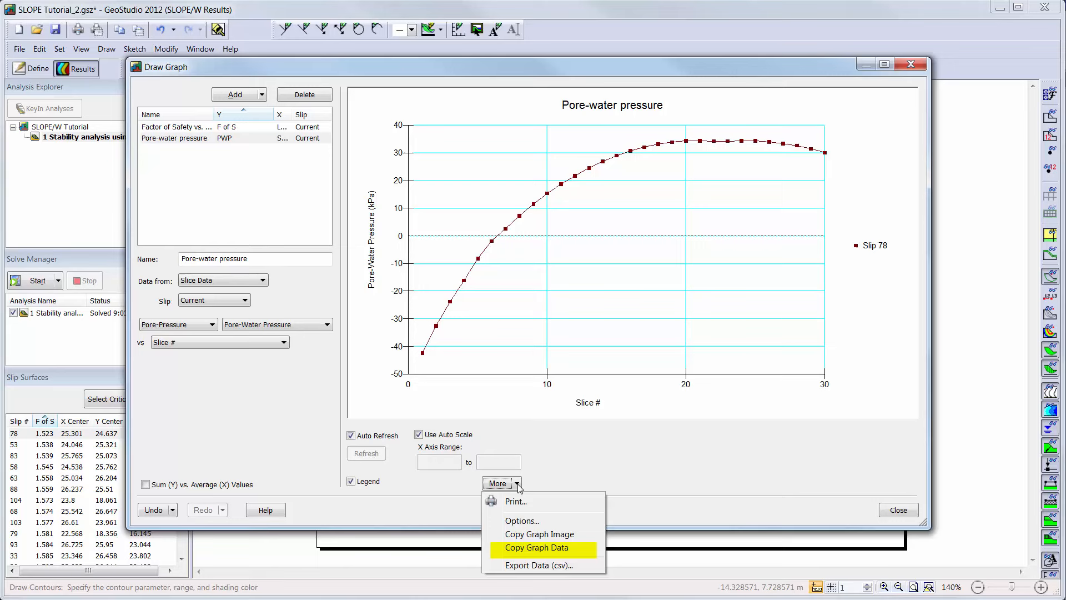
mouse_move(543, 565)
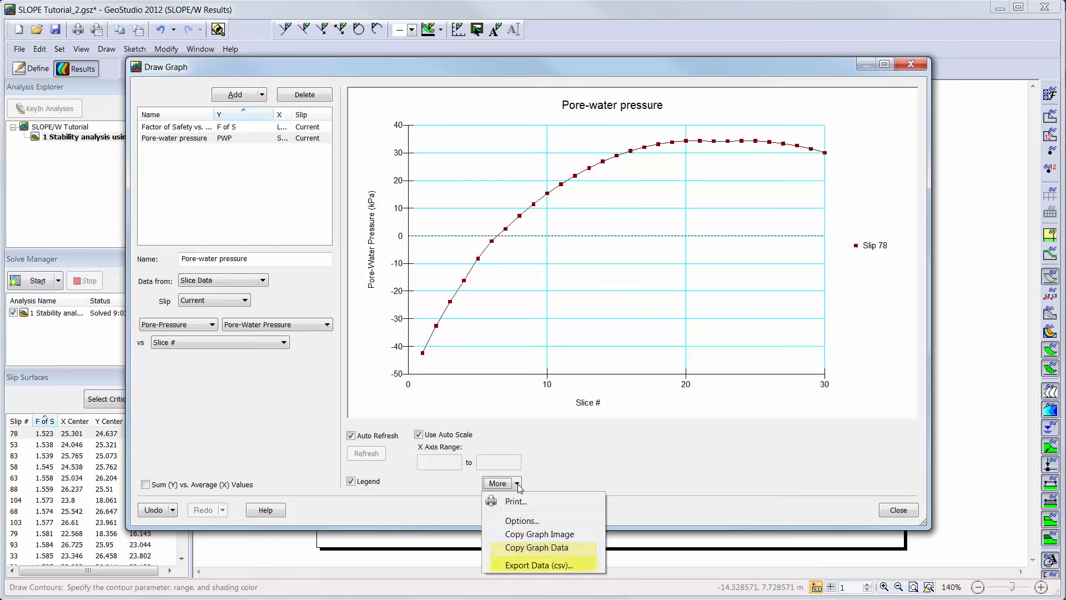
mouse_move(542, 564)
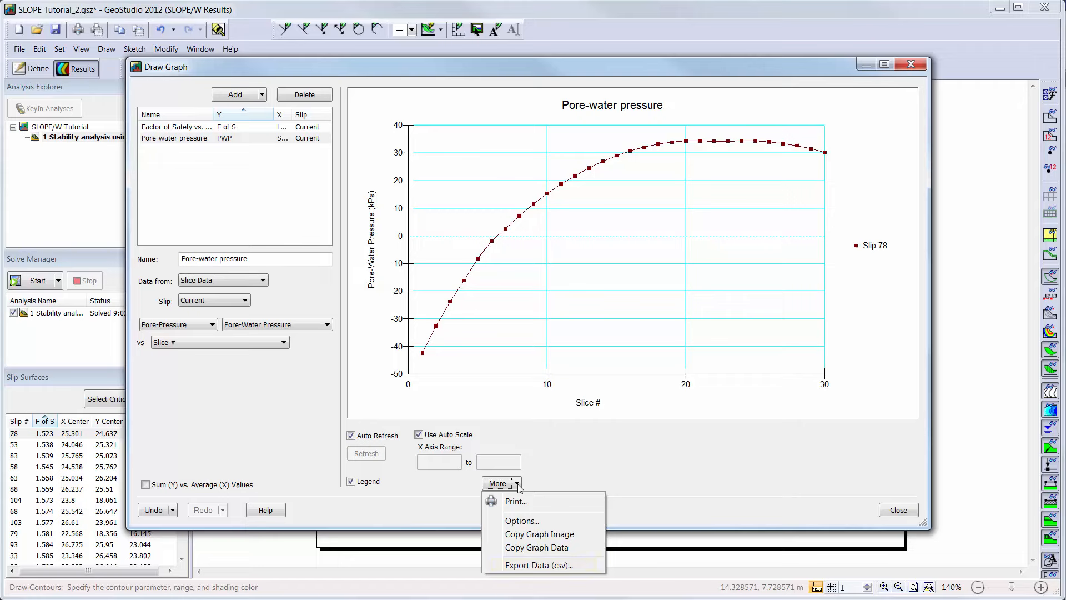
Step: Enable custom graph labels with Arial size 12 font, then close the Graph Options
click(521, 520)
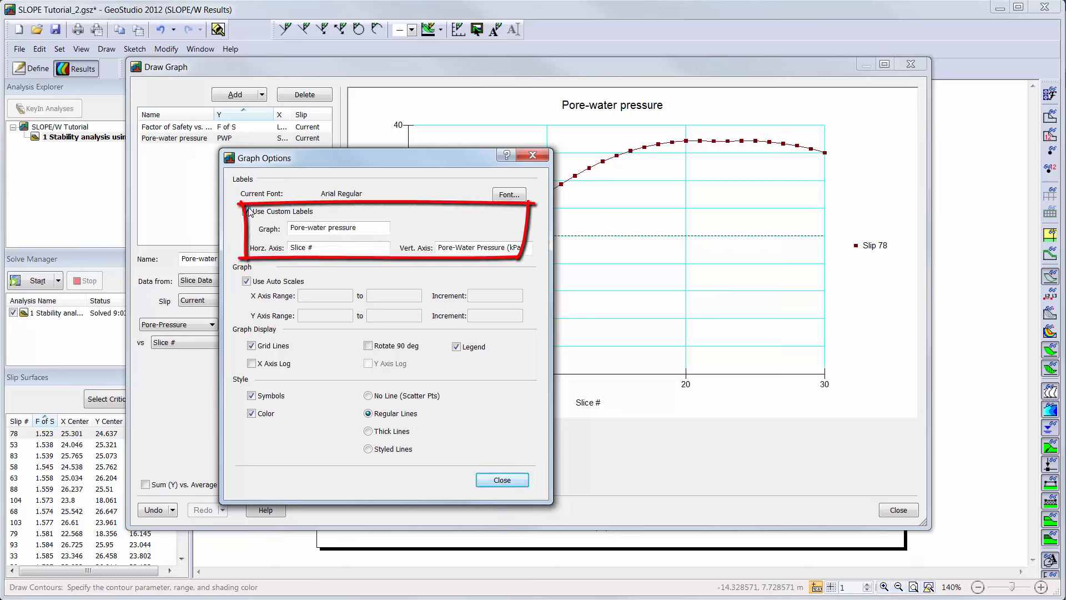
click(246, 211)
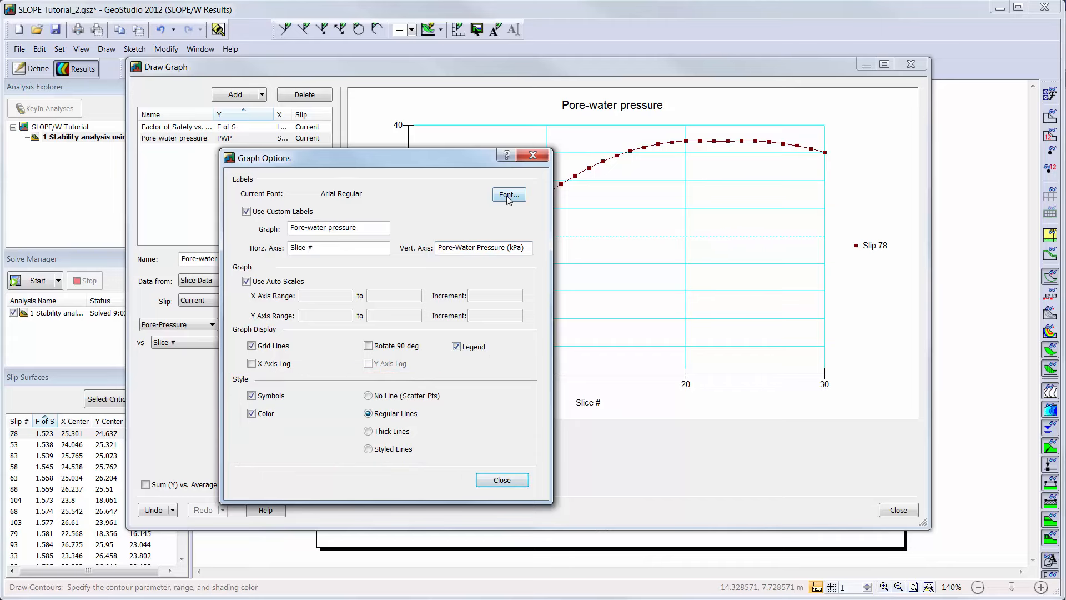
click(508, 196)
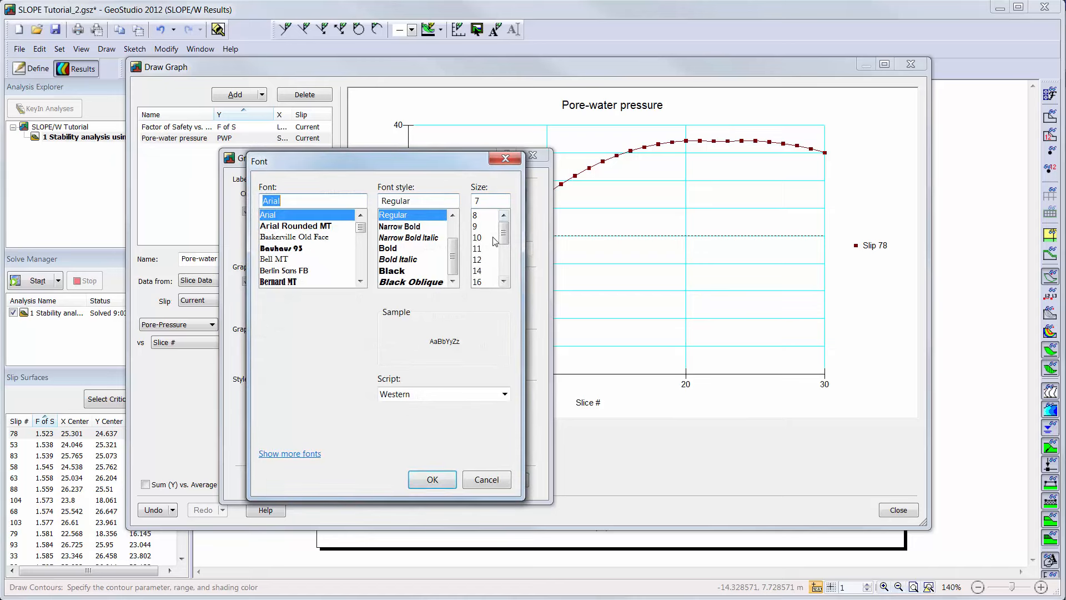
click(477, 259)
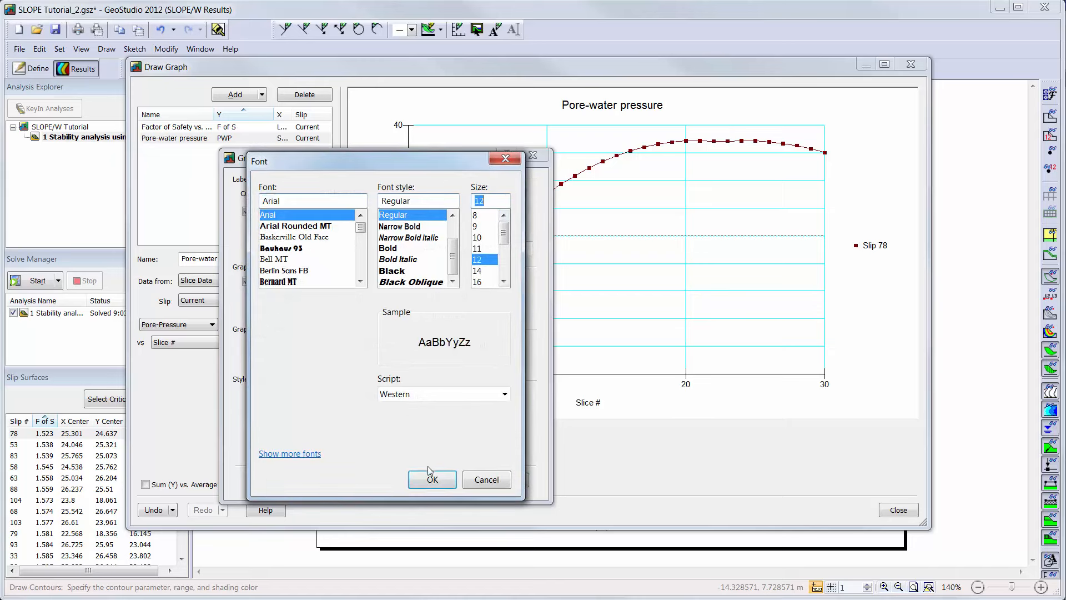
click(432, 480)
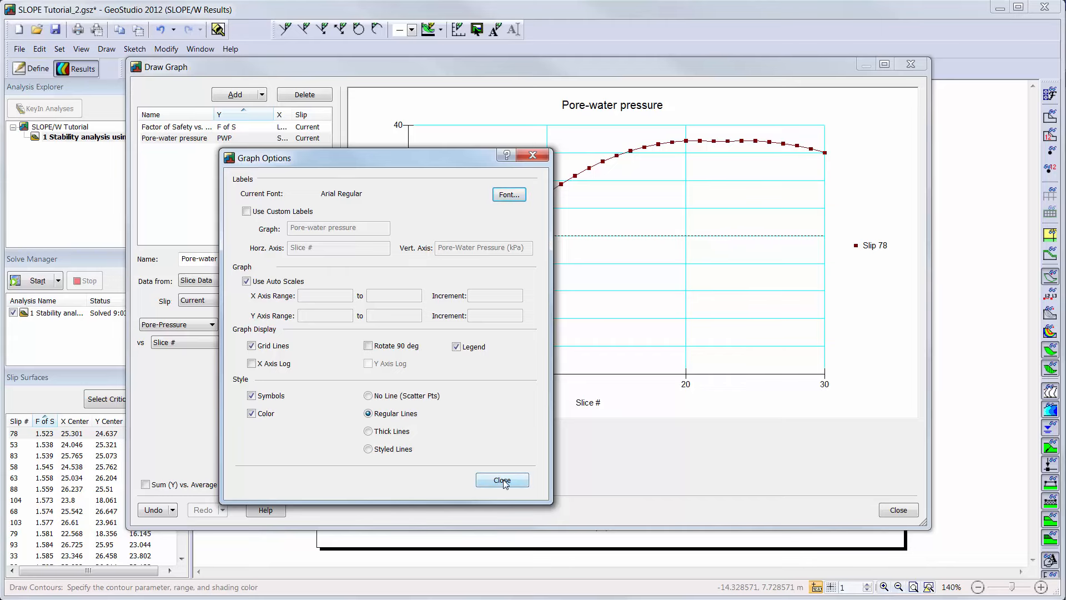
click(502, 479)
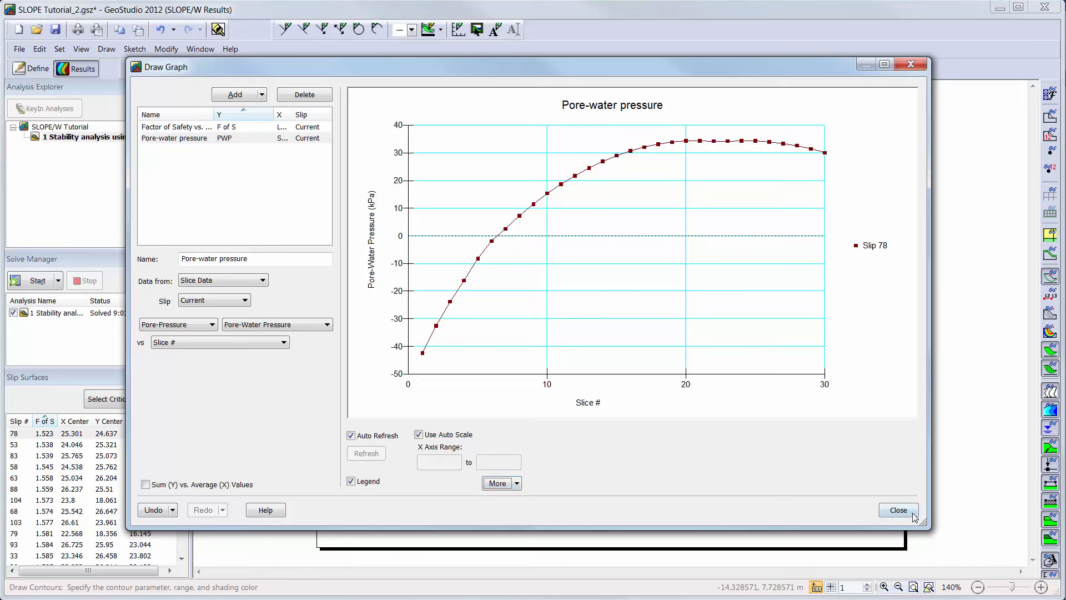
Step: Close the graphs and show the free body diagram and force polygon for a slice
click(897, 509)
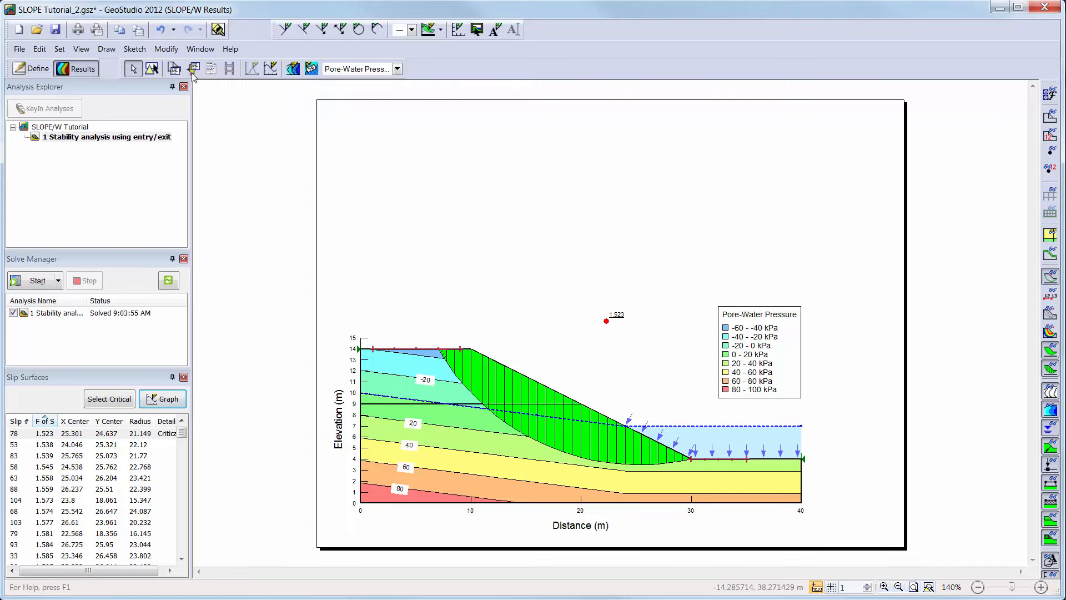
click(465, 372)
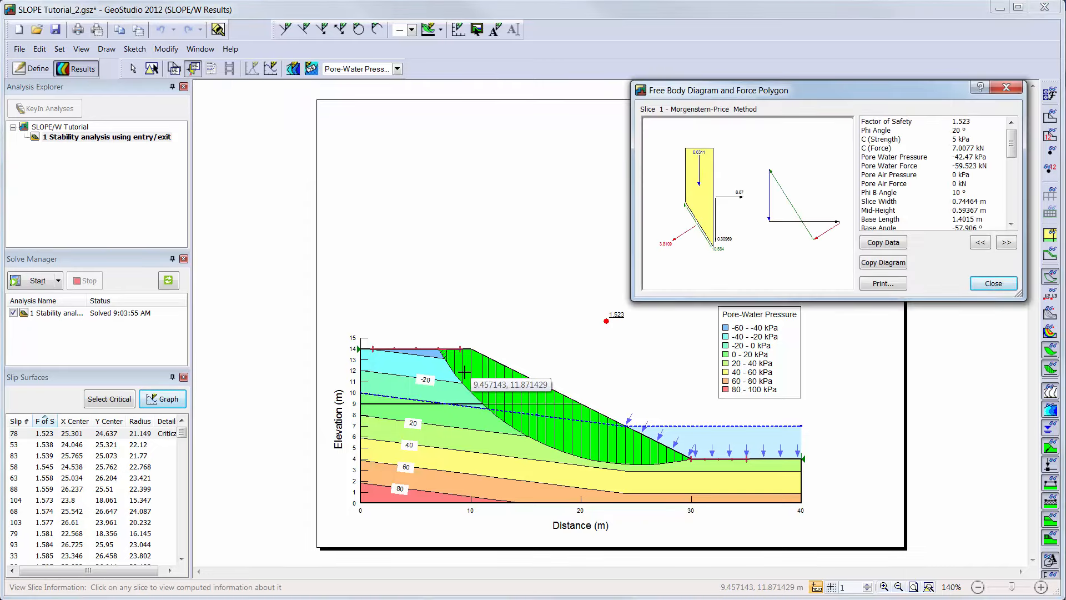
click(506, 408)
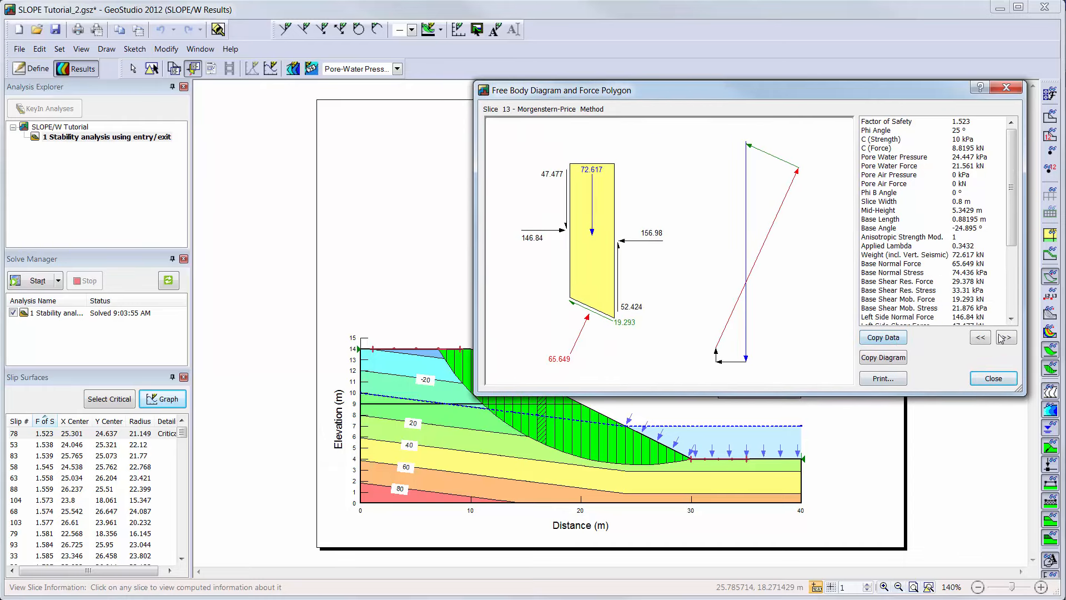
Step: Step through the next two slices' forces, then return to the slope results
click(1006, 337)
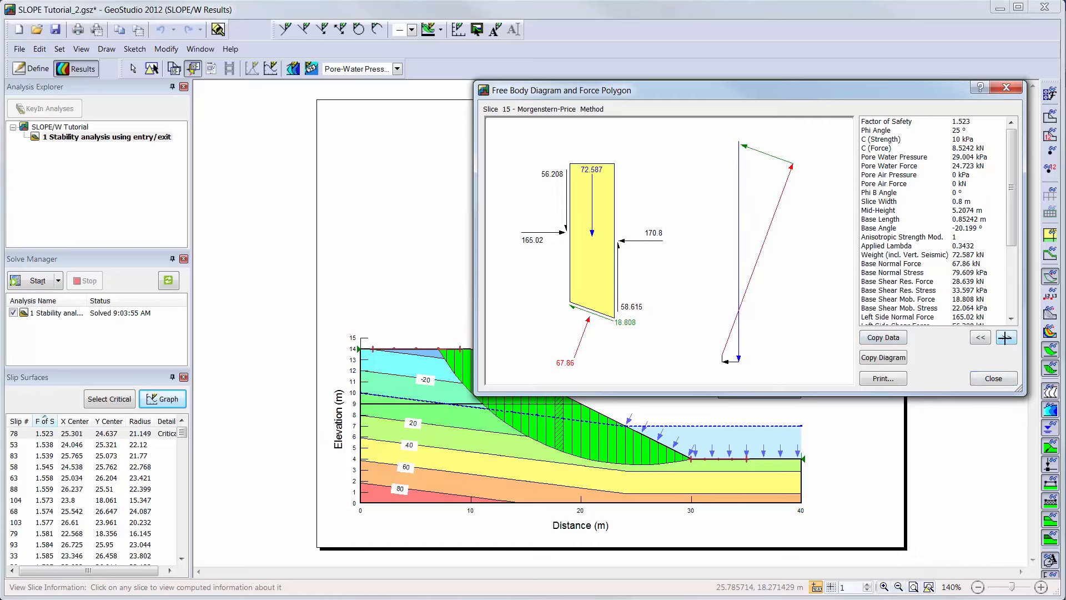
click(1006, 336)
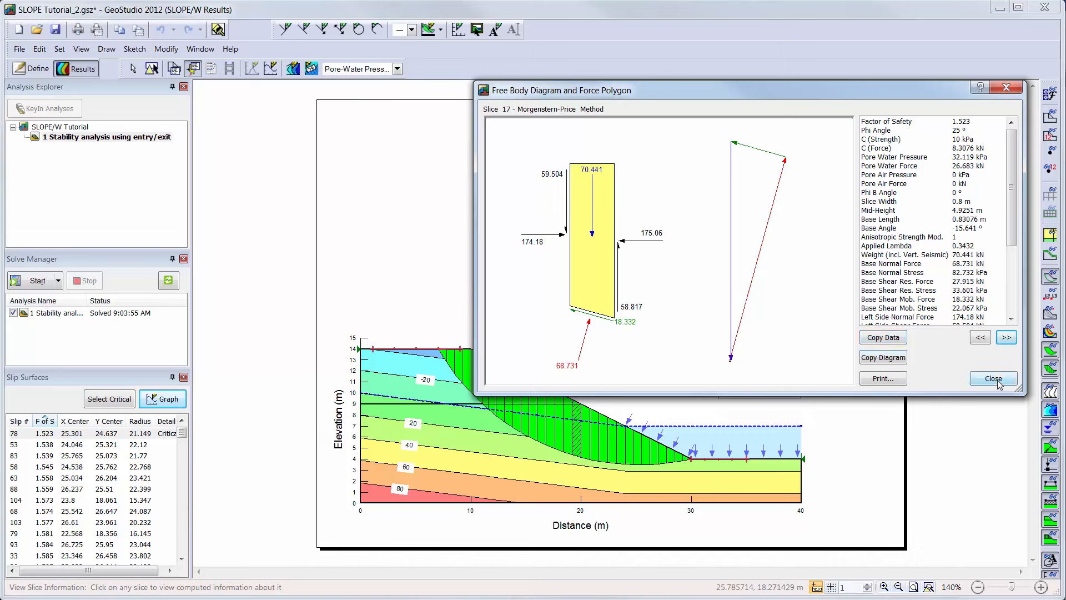
click(992, 378)
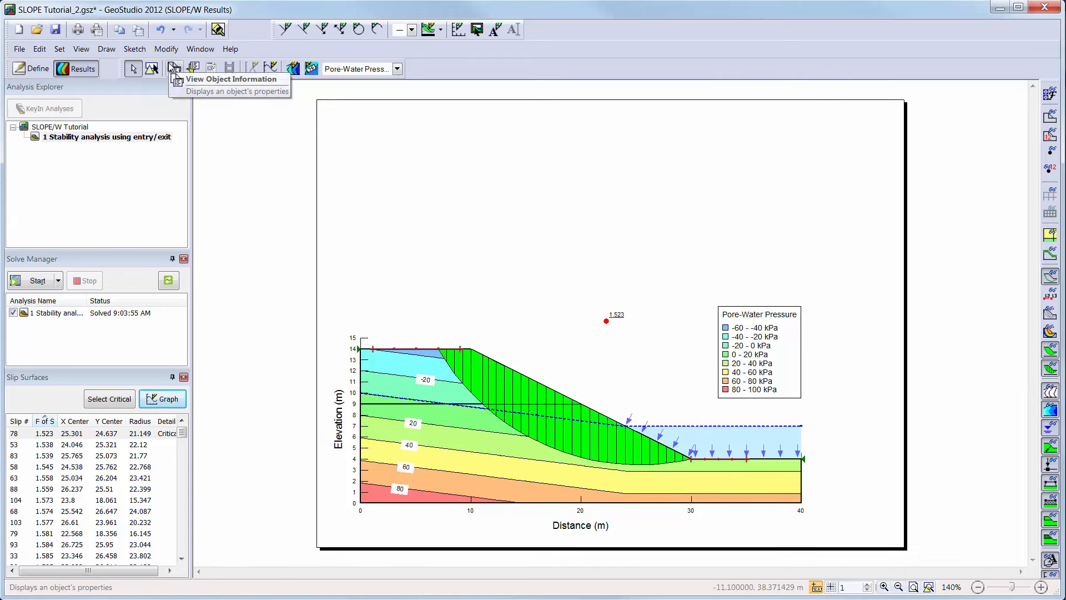
Step: View the upper soil layer region's properties, then close the readout
click(174, 68)
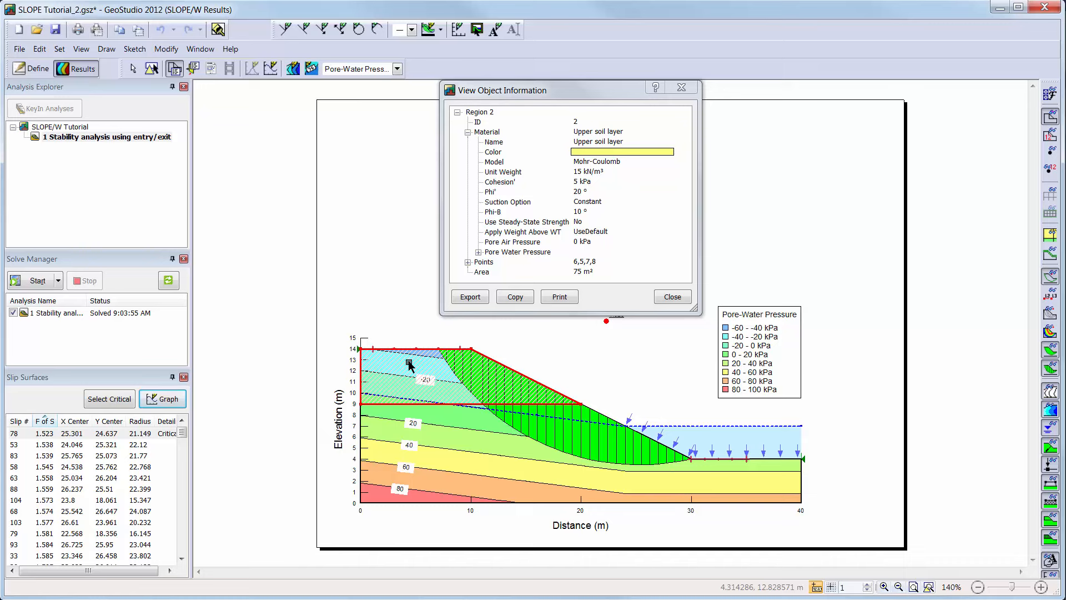
mouse_move(629, 324)
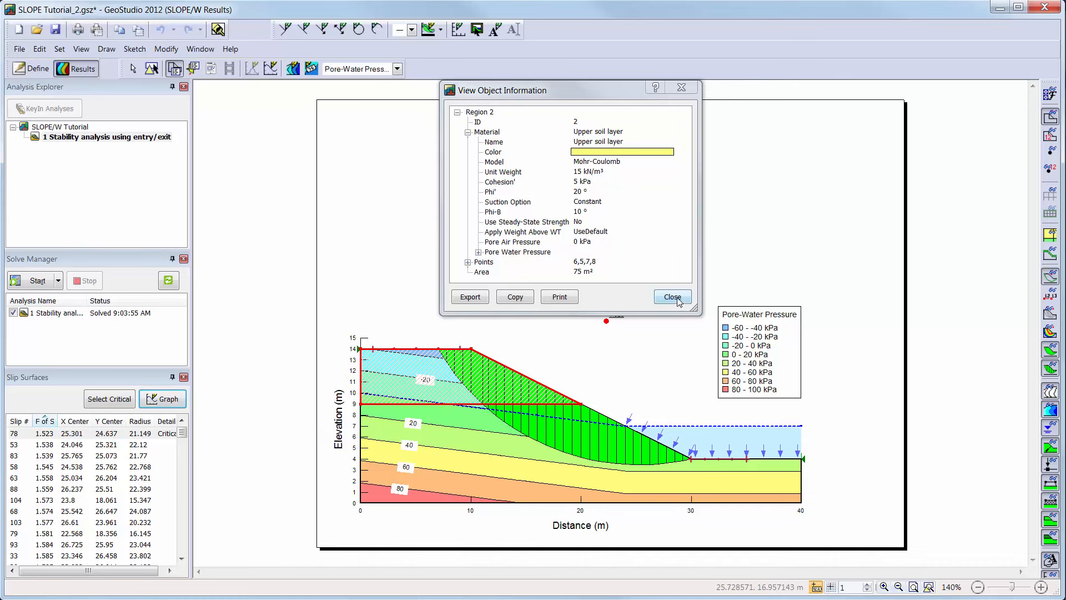
click(671, 296)
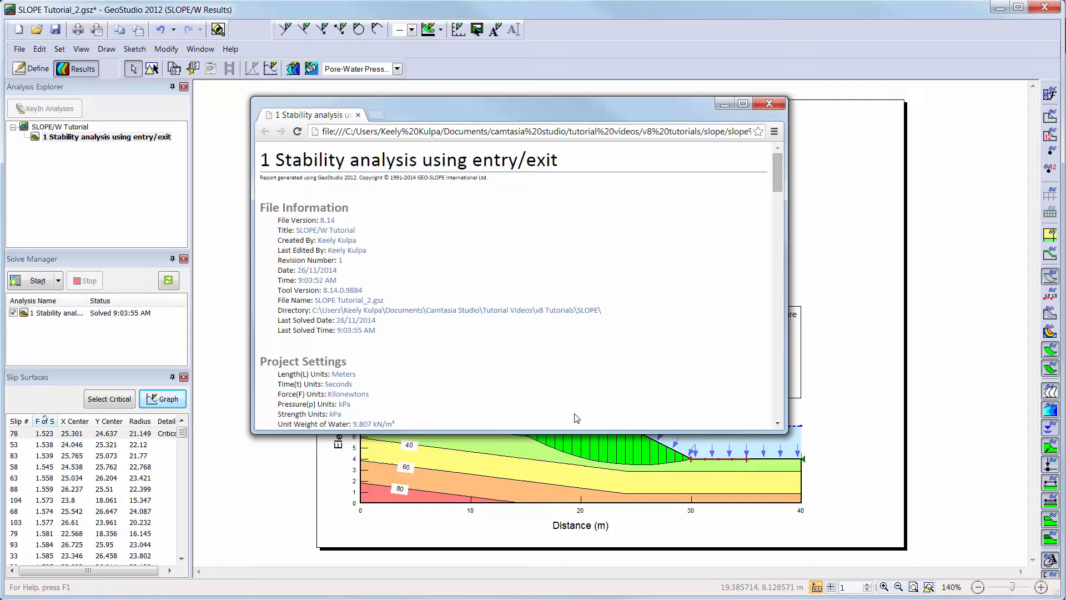
Step: Scroll through the report's settings, materials and entry/exit sections, then close it
scroll(down, 3)
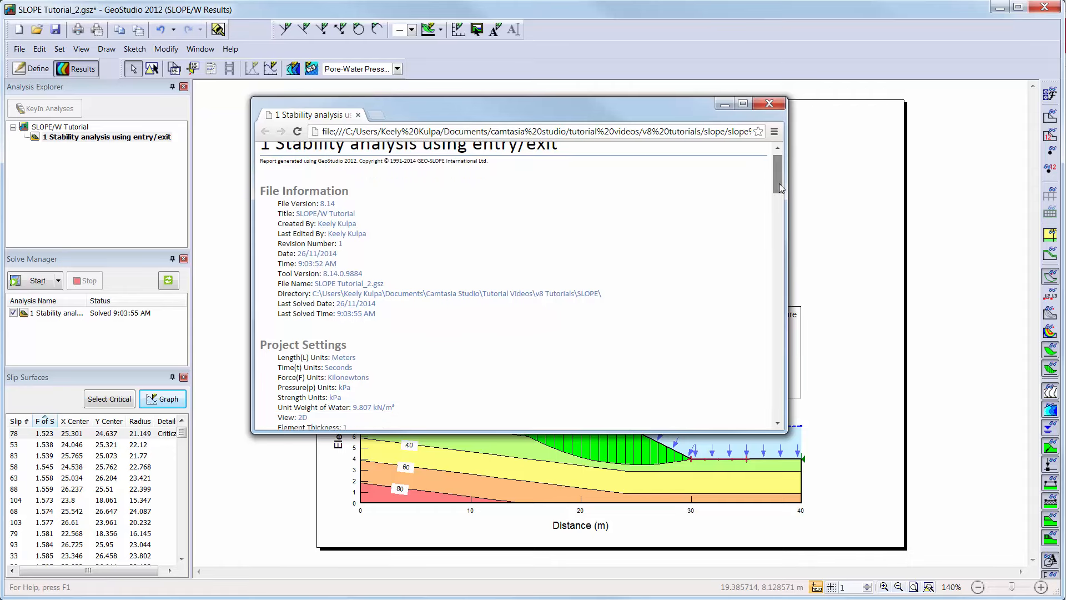
scroll(down, 3)
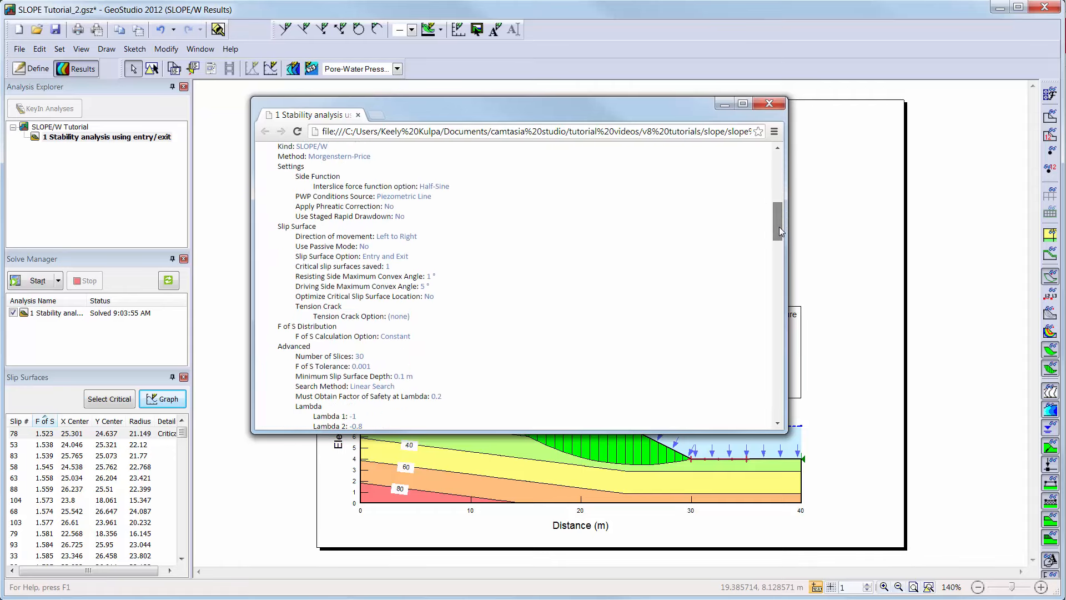
scroll(down, 3)
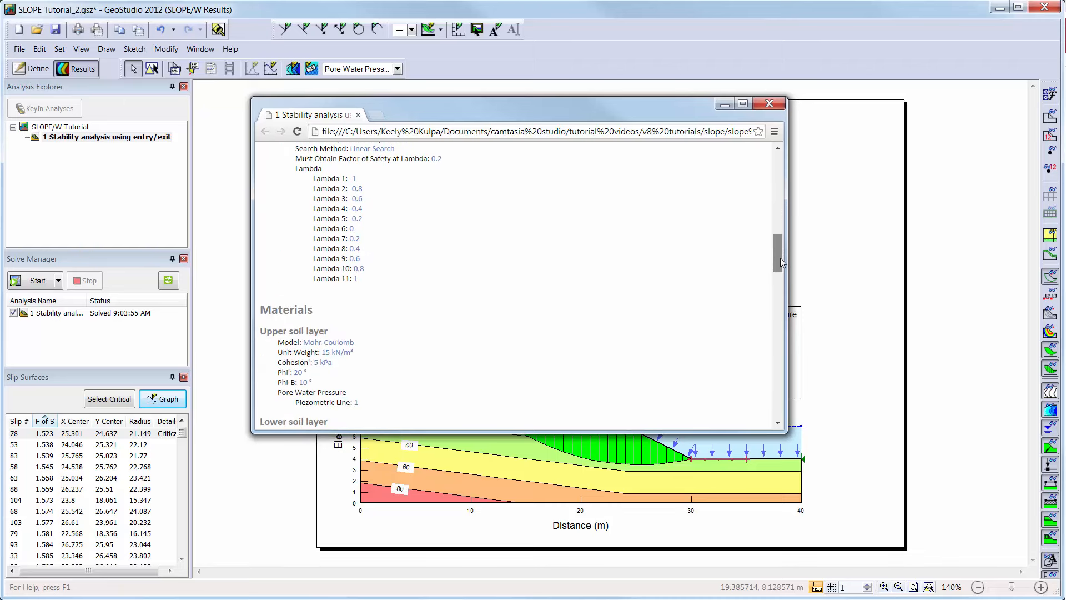
scroll(down, 3)
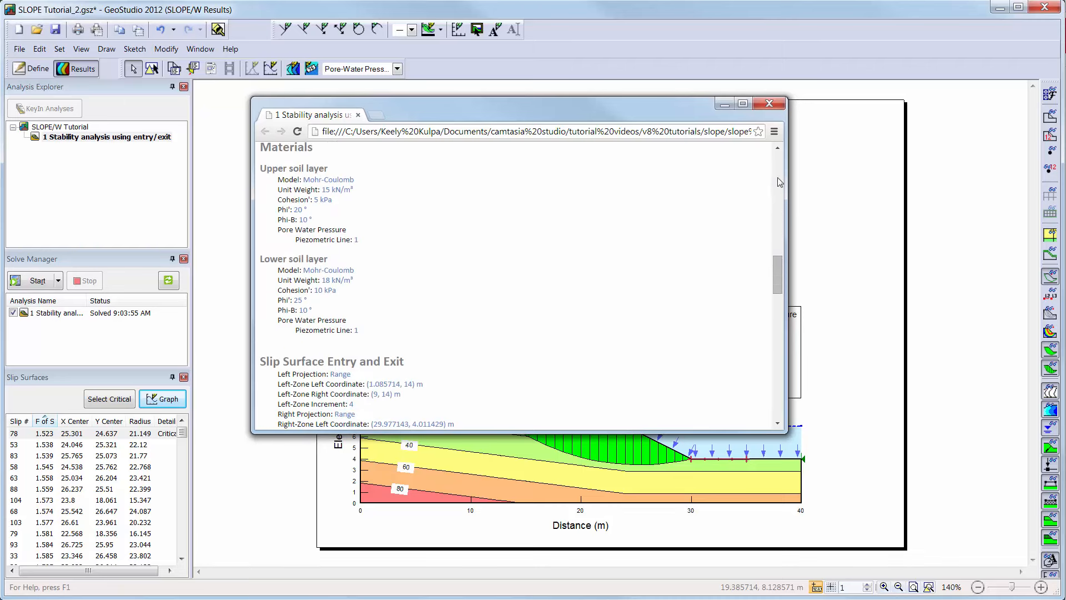
mouse_move(769, 103)
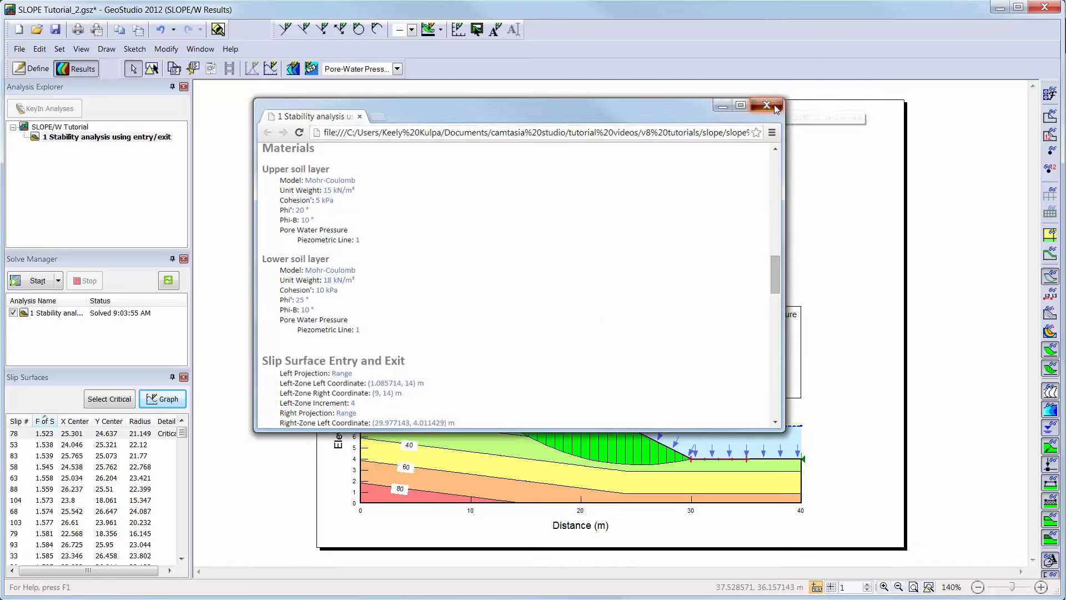
click(766, 106)
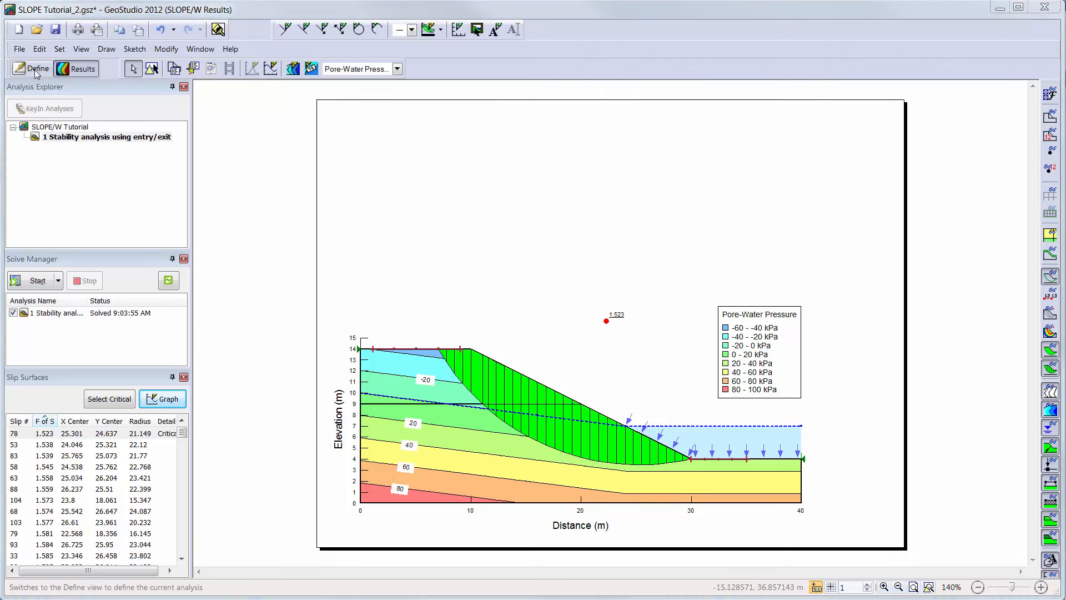
Step: Show 10 slip surfaces with the safety map turned on in the view preferences
click(79, 48)
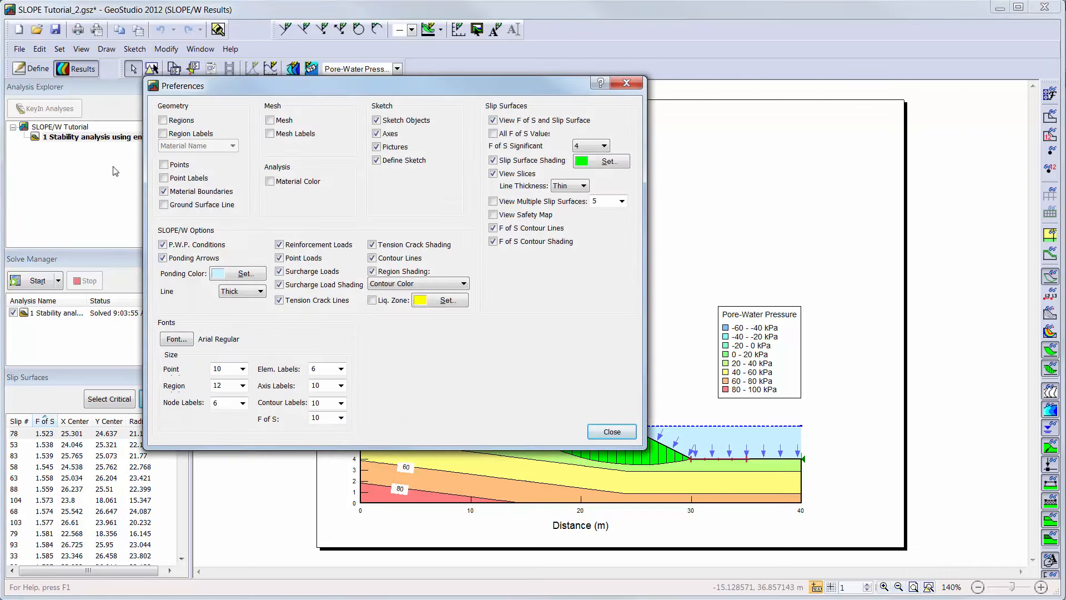
click(493, 201)
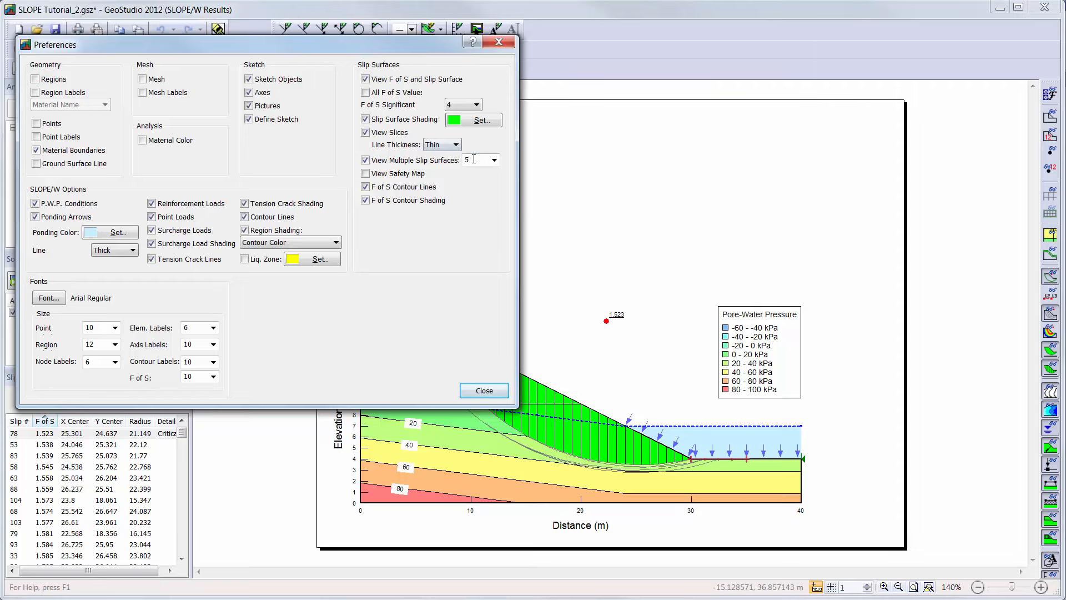
text(10)
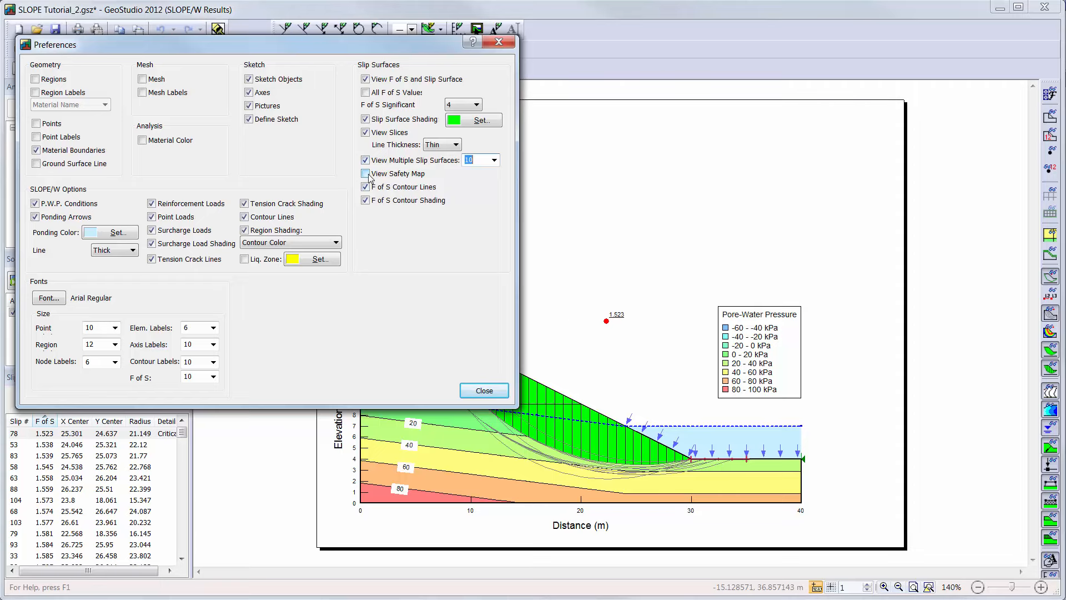
click(366, 173)
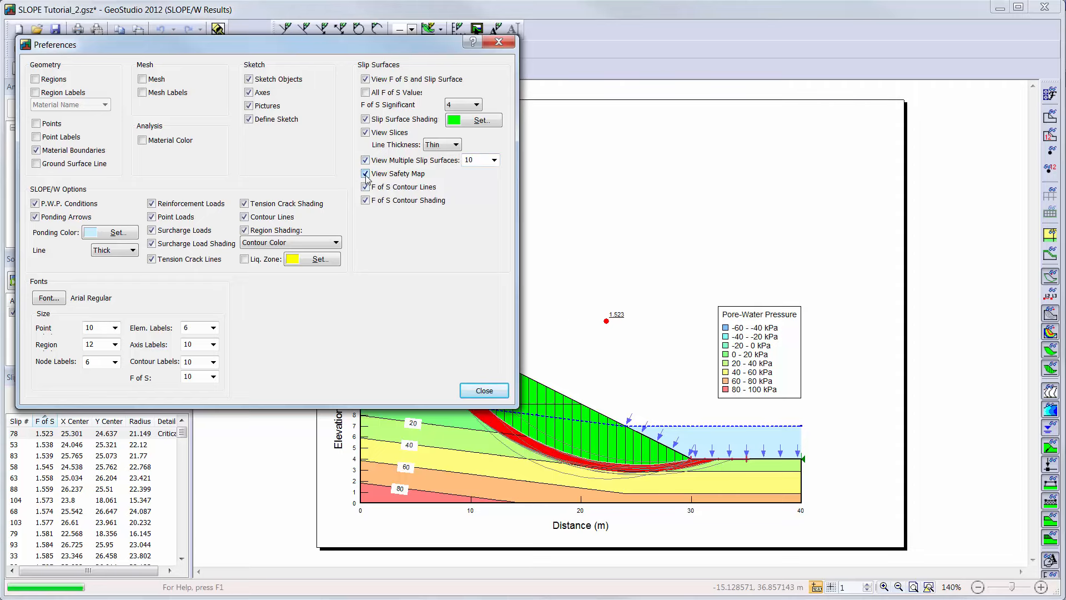
click(365, 174)
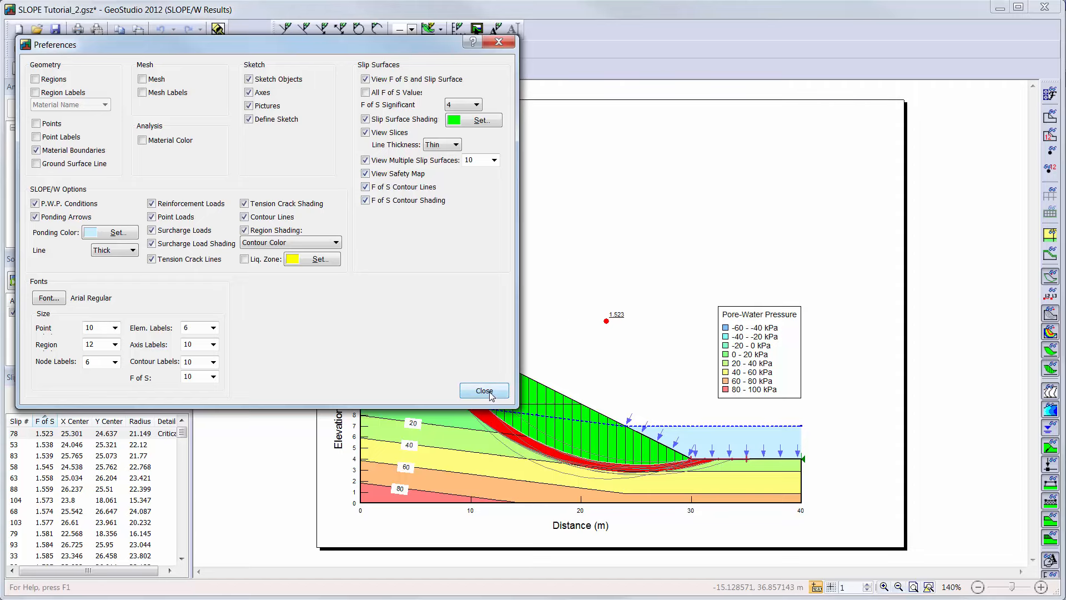
click(483, 389)
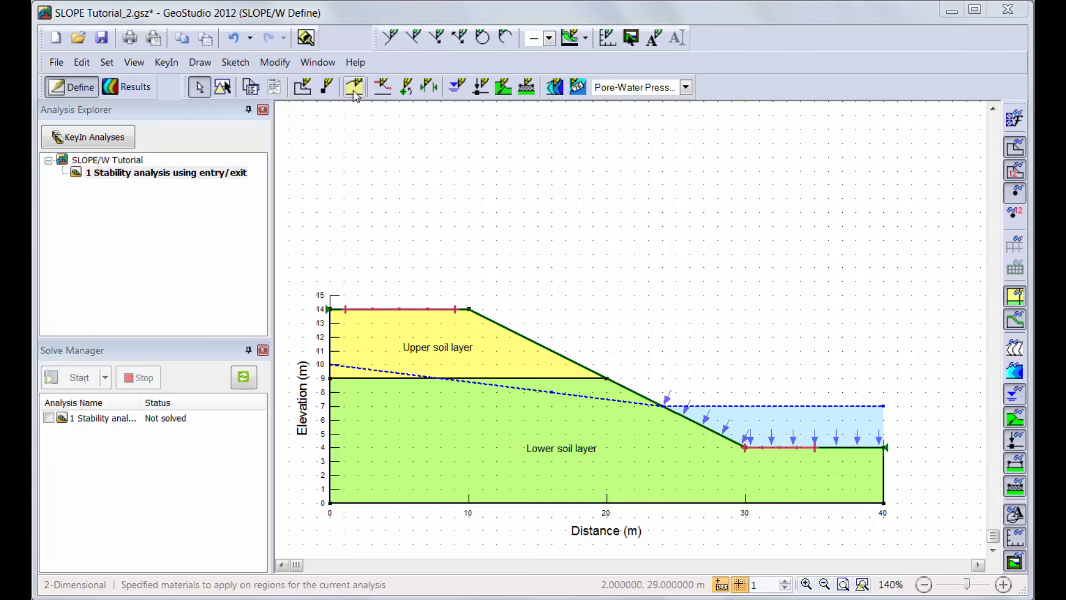
Step: Start Draw Materials and bring up its help on assigning materials to regions
click(353, 86)
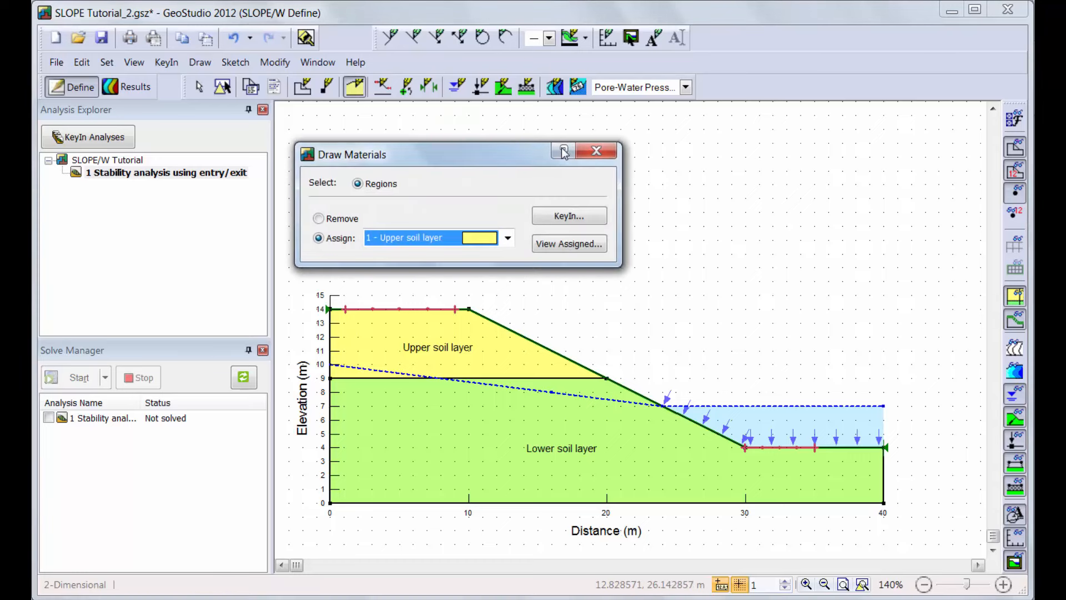
mouse_move(563, 150)
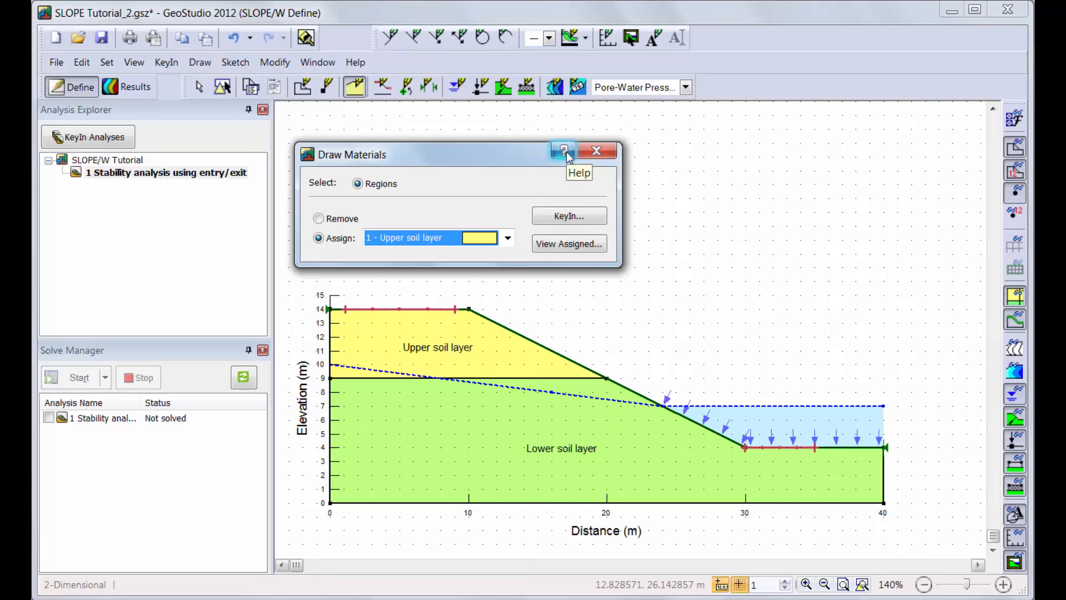
click(563, 149)
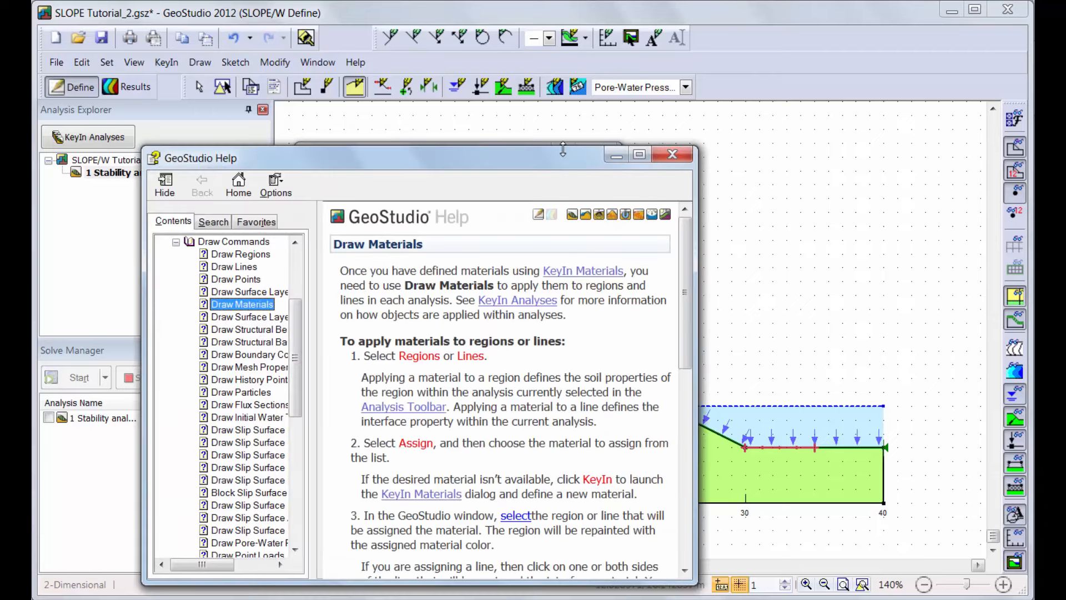
mouse_move(562, 147)
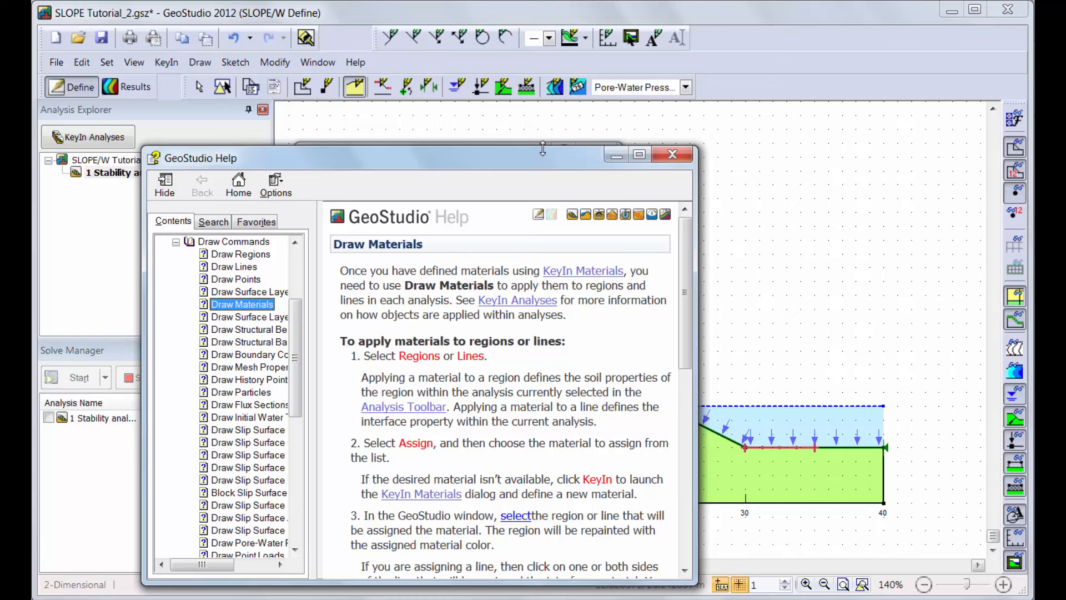
mouse_move(478, 168)
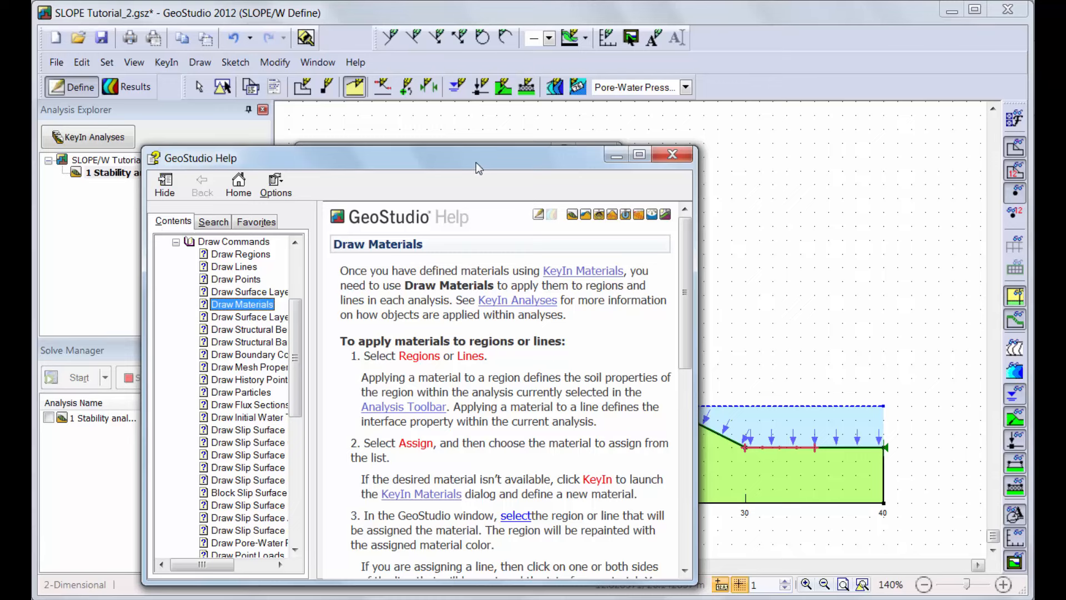
mouse_move(238, 183)
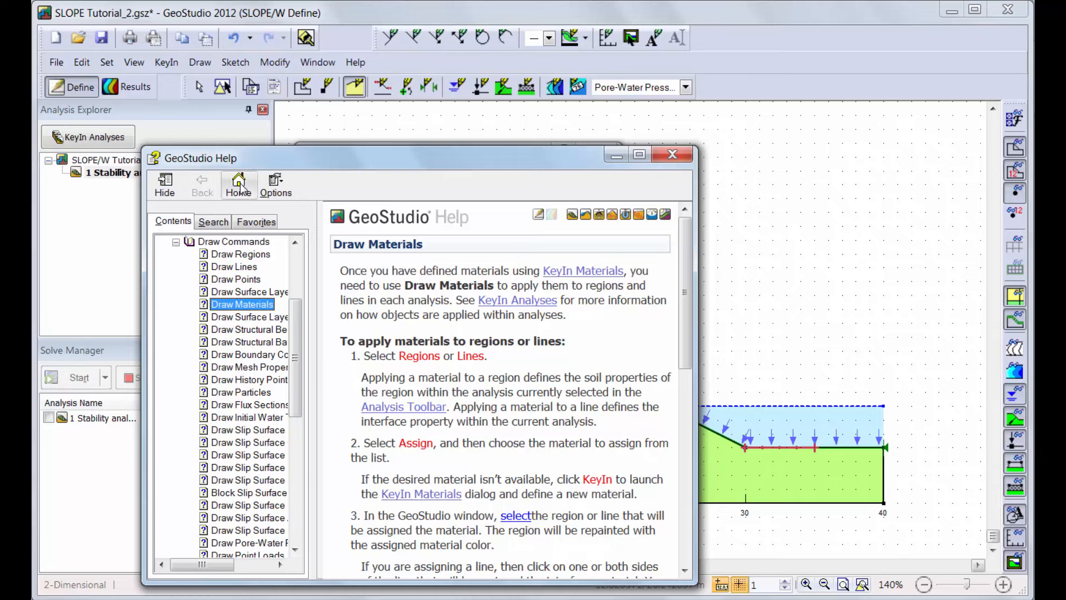
Step: Return to the Help home page listing the product modelling books
click(238, 184)
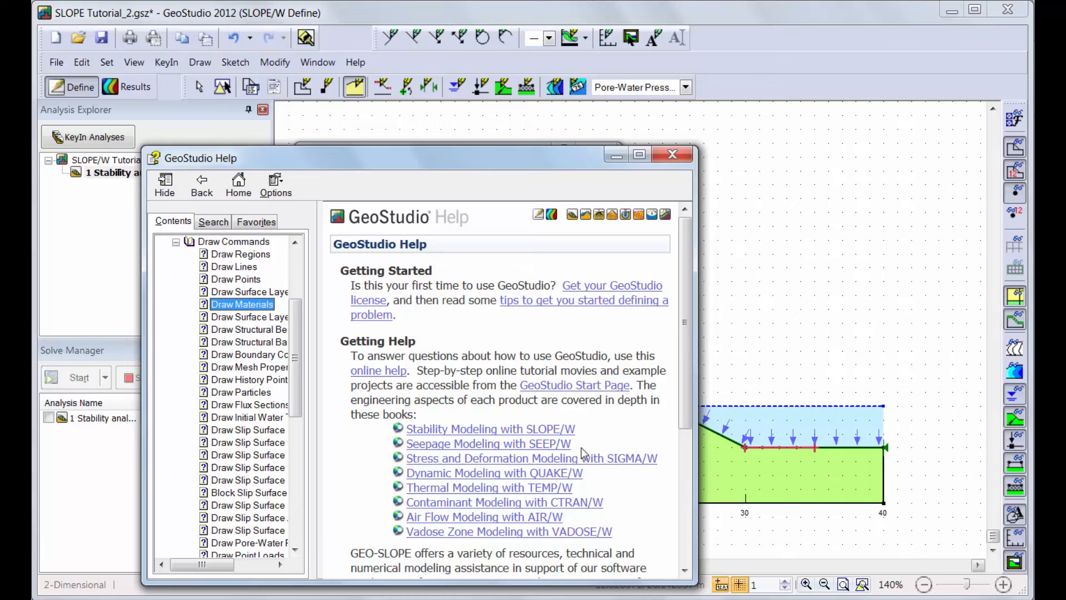
mouse_move(620, 490)
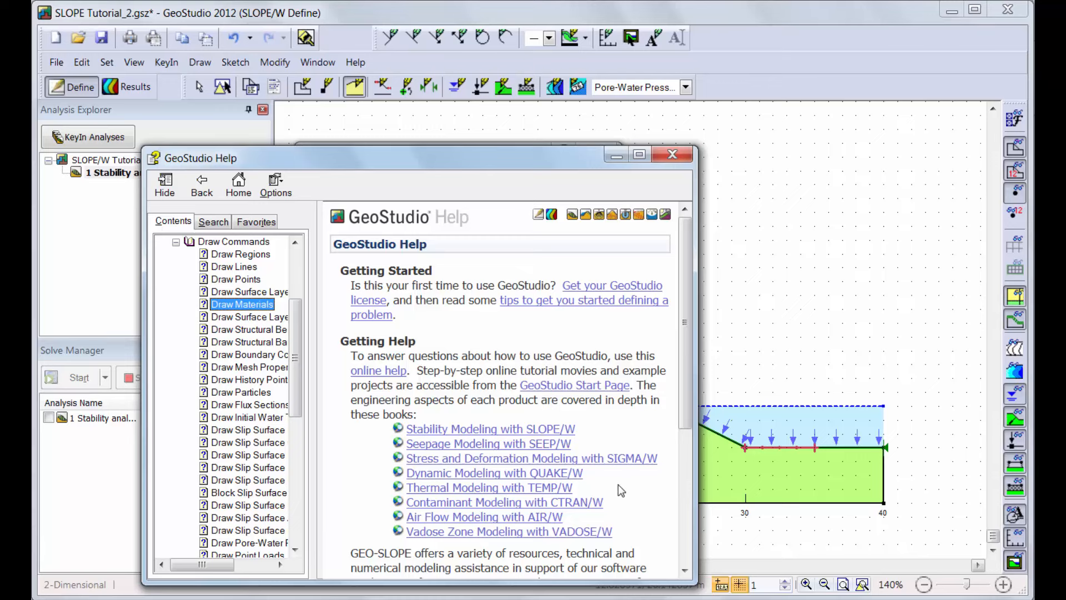
mouse_move(626, 483)
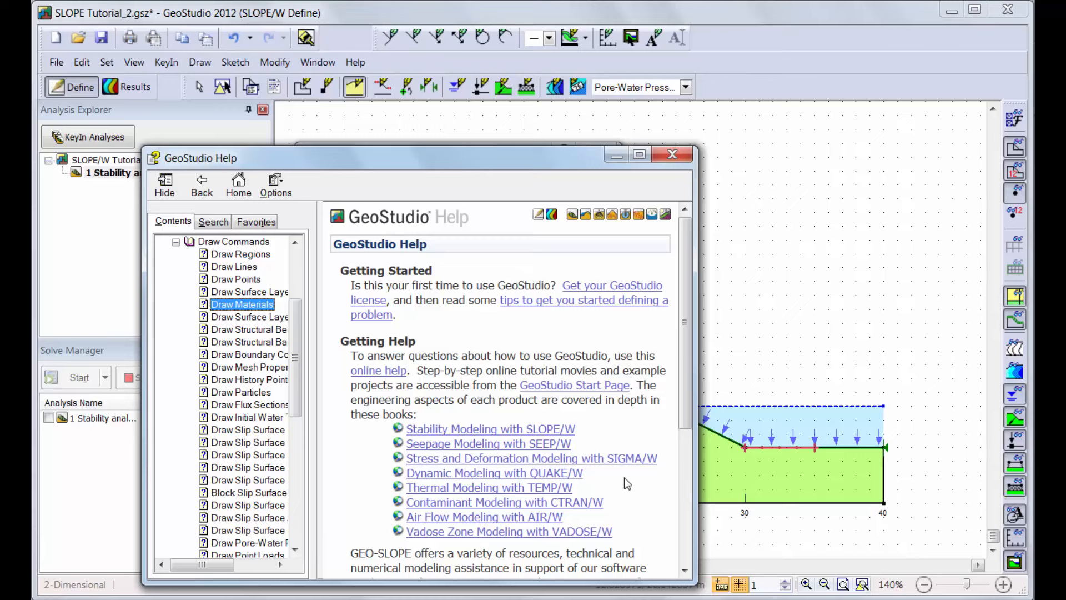